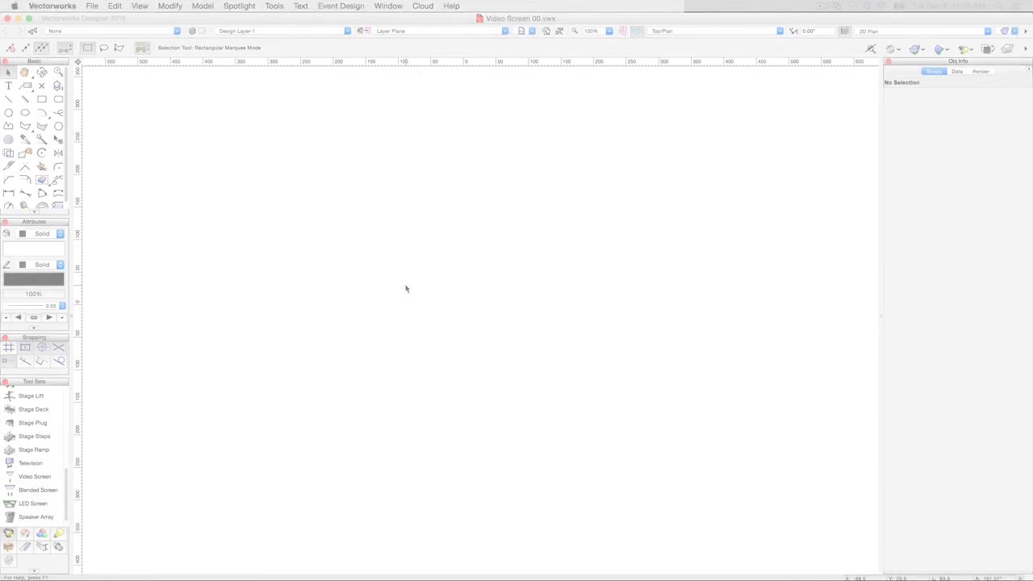
Step: Place a front-projected 4:3 video screen and its projector at a clicked insertion point
click(35, 476)
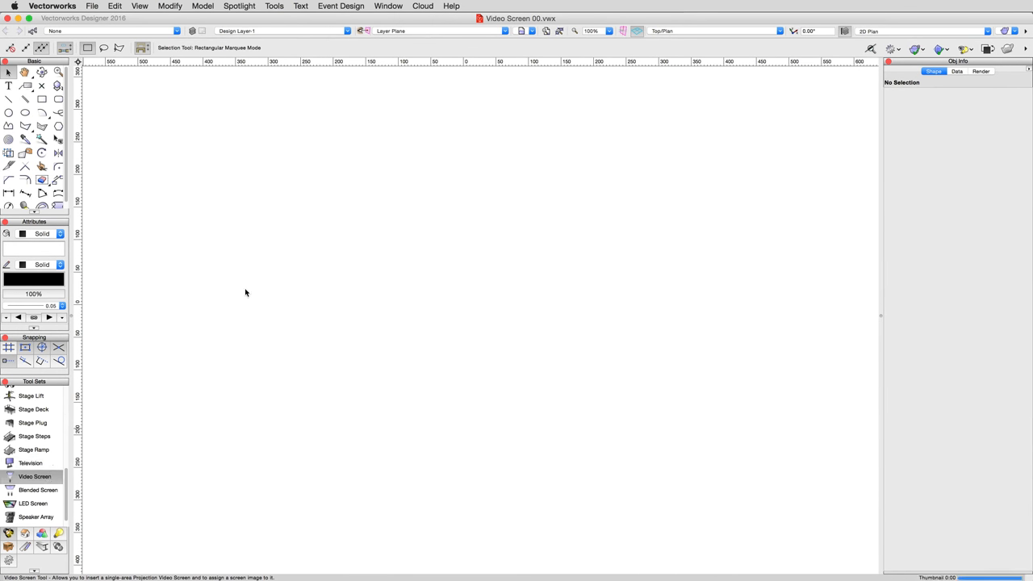
click(35, 476)
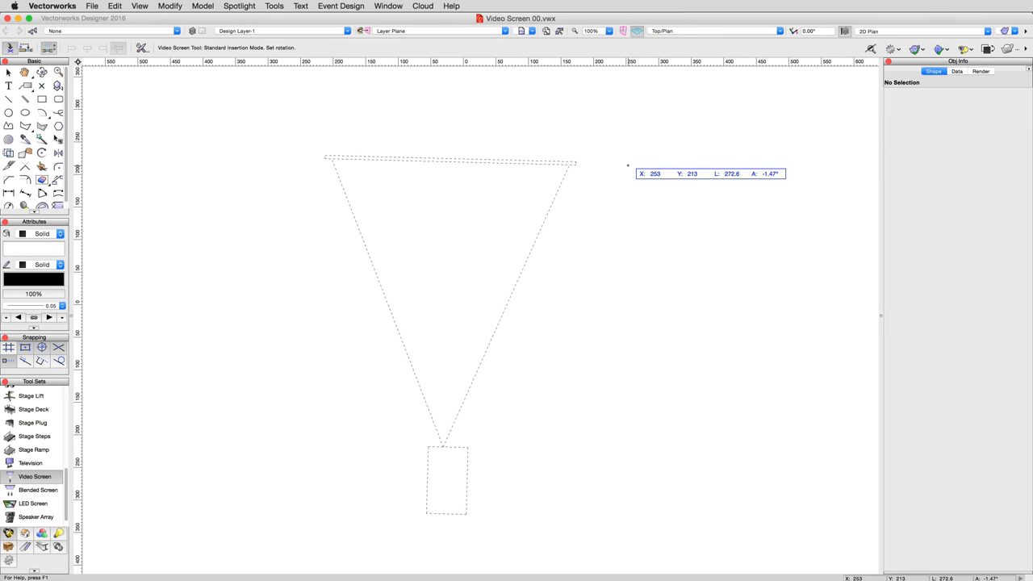
mouse_move(631, 163)
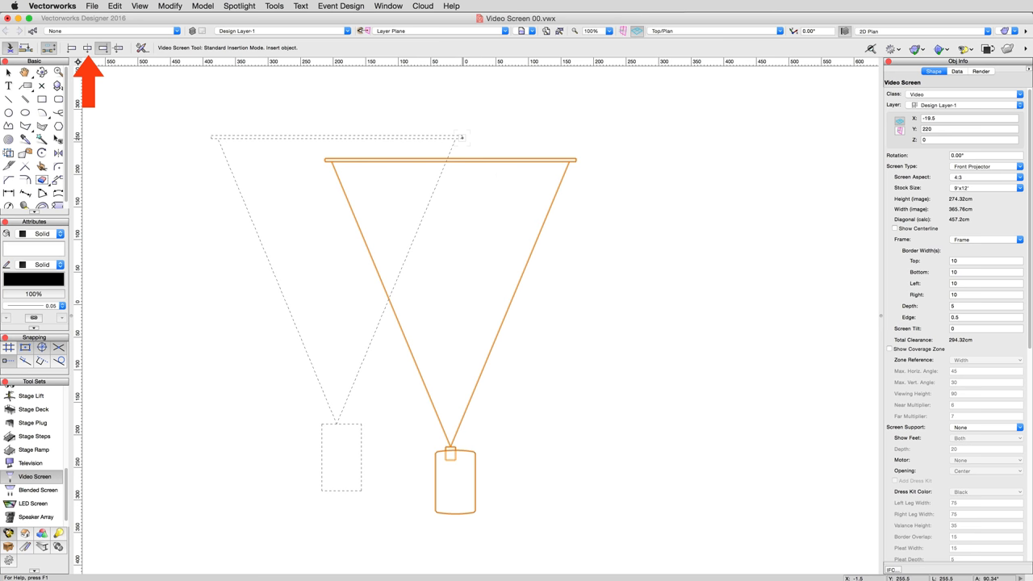
Step: Open Video Screen 02.vwx and select the LED video wall, then the LED-type video screen
click(8, 72)
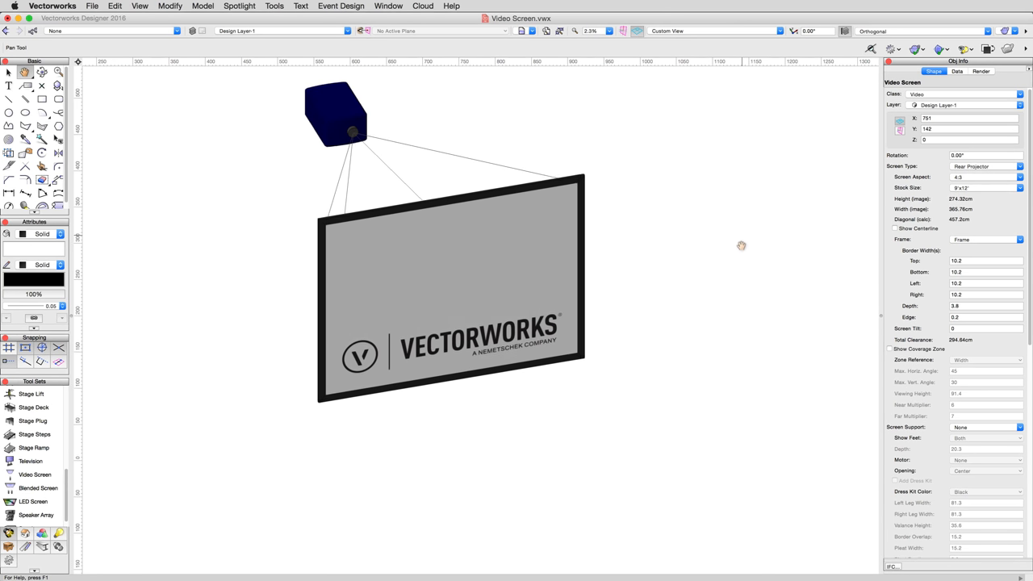
click(450, 290)
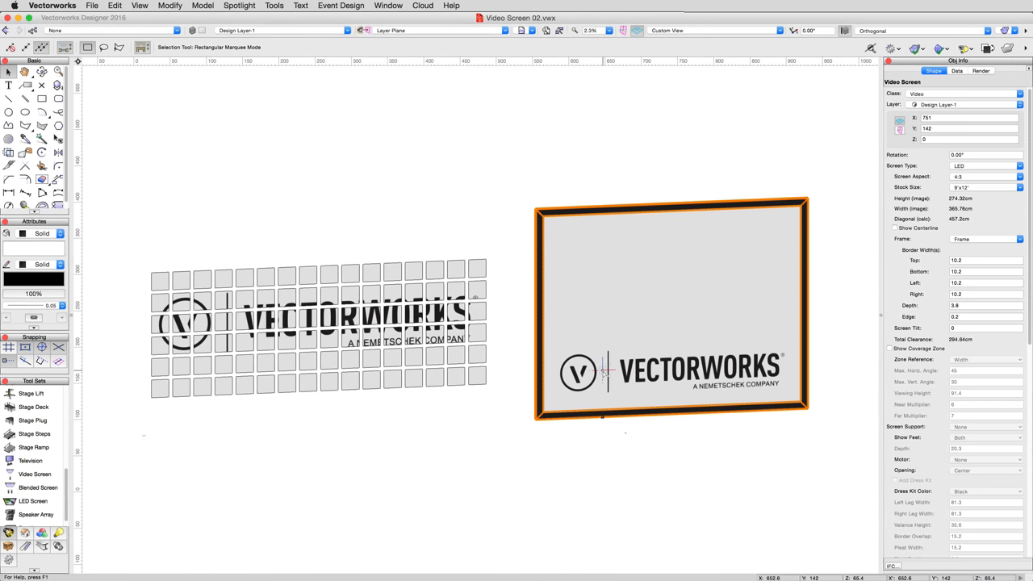
click(318, 327)
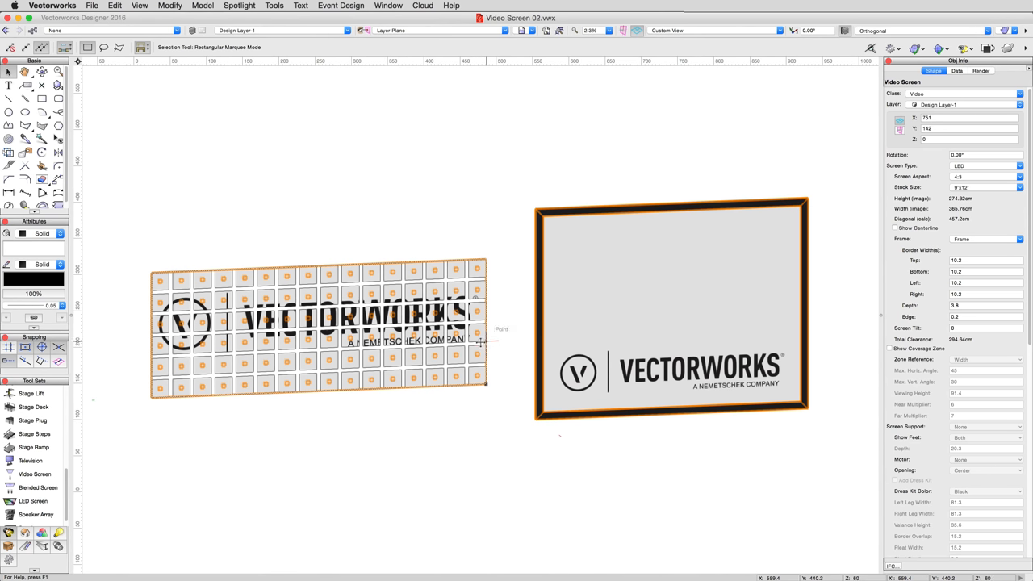
click(314, 327)
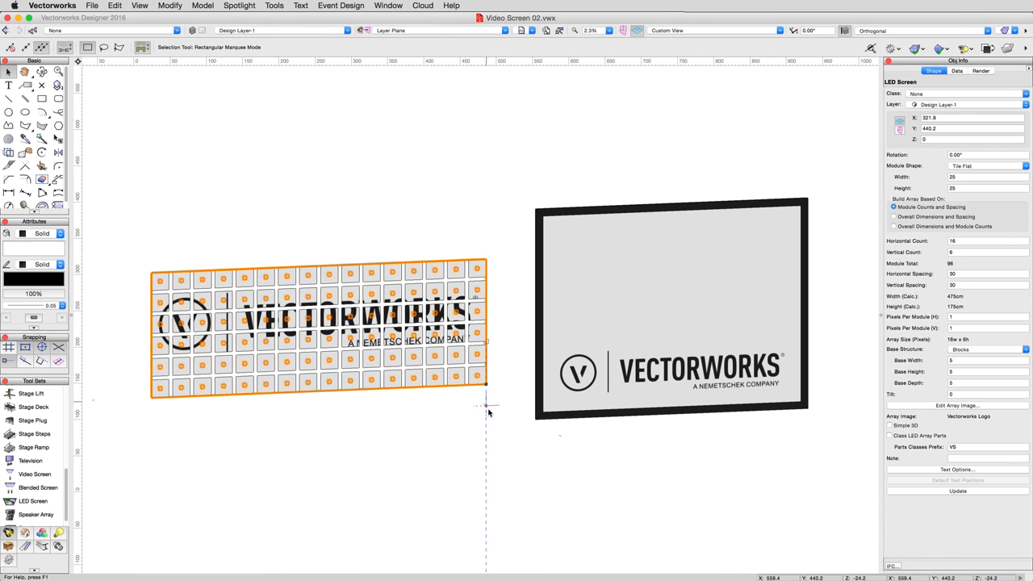
click(669, 306)
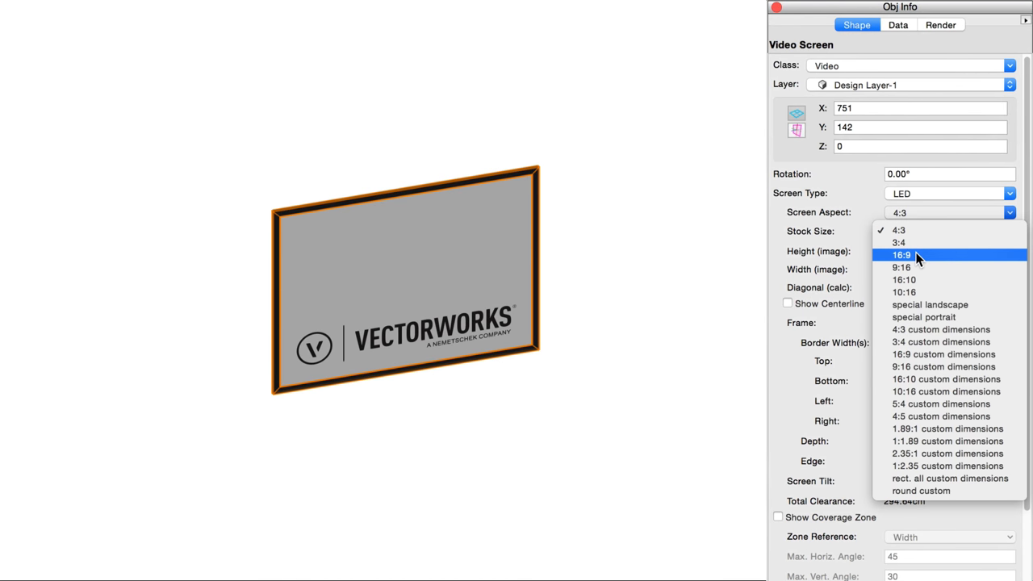
Step: Try 16:9 and 9:16 aspects, pick the 10'x18' stock size, then make the screen round
click(901, 254)
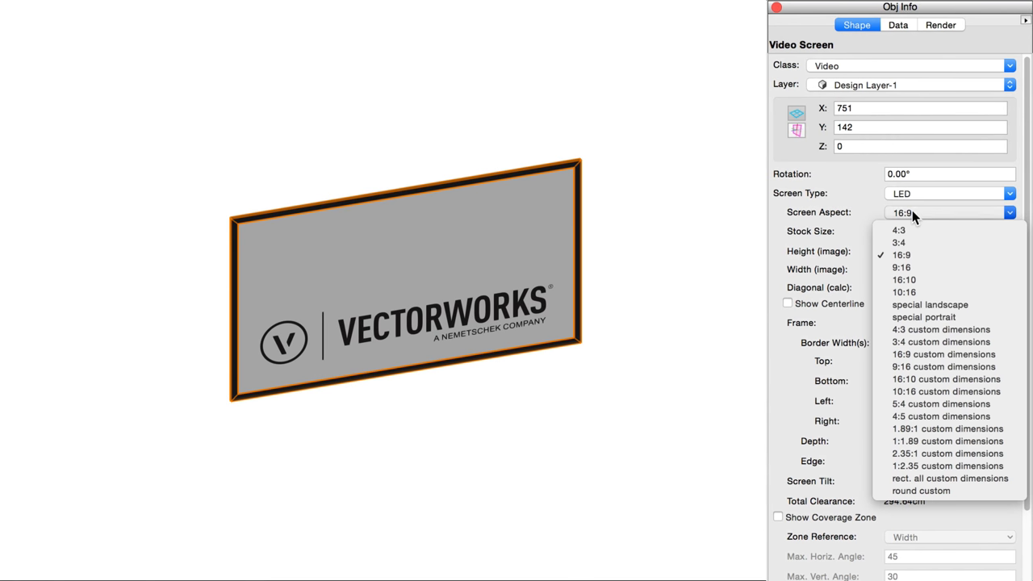
click(903, 292)
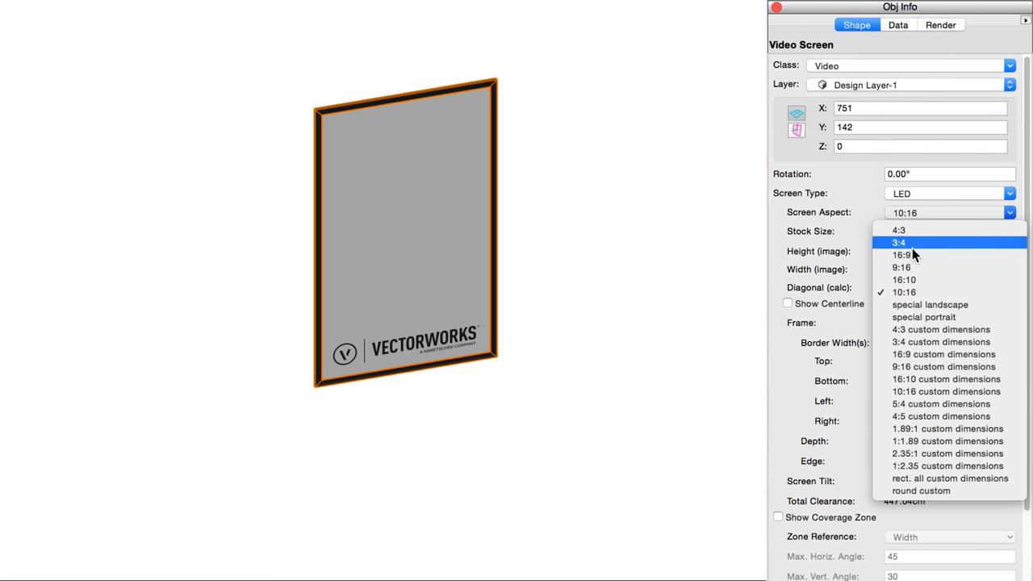
click(903, 255)
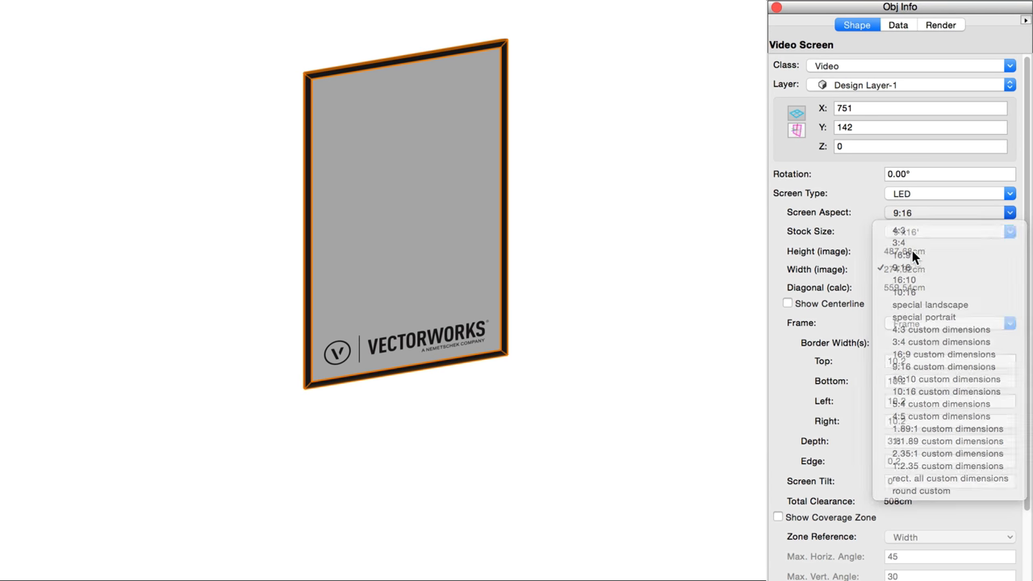
click(903, 268)
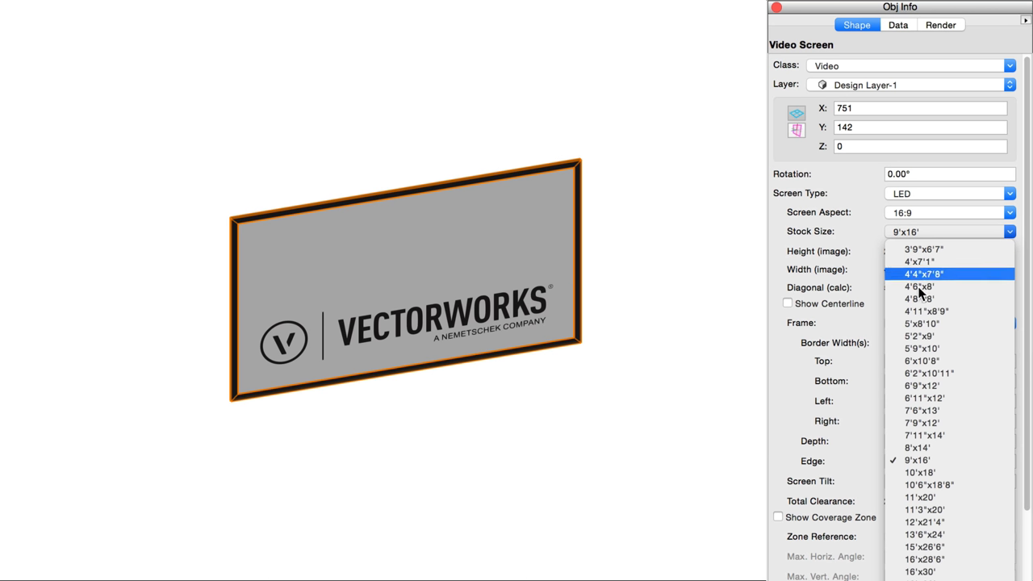
click(920, 471)
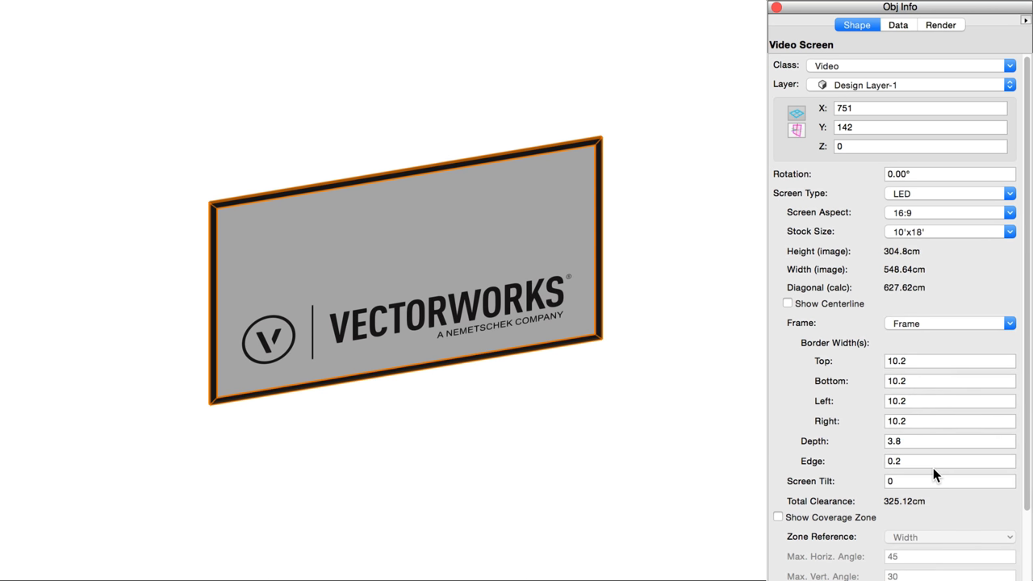
mouse_move(931, 290)
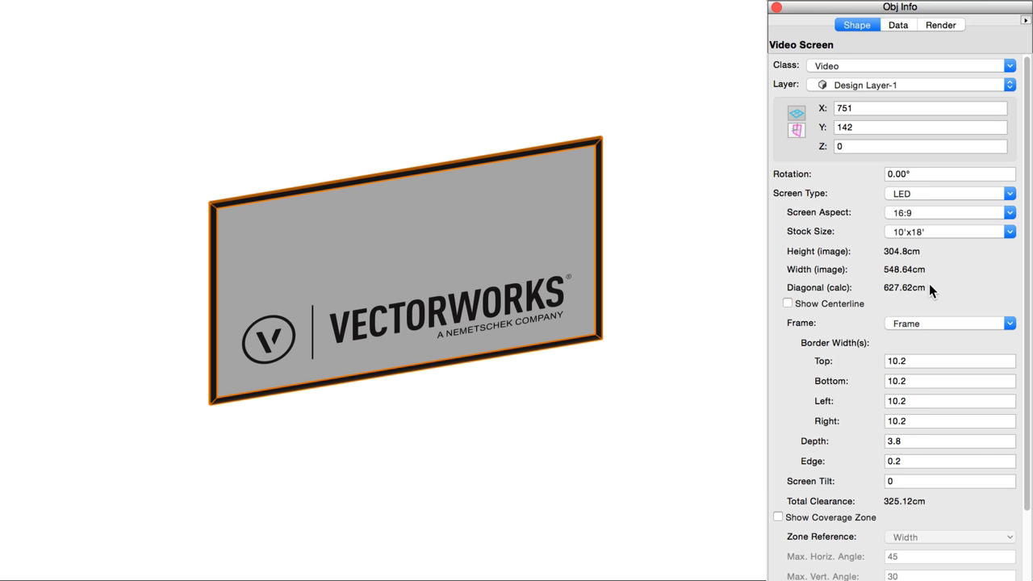
mouse_move(917, 215)
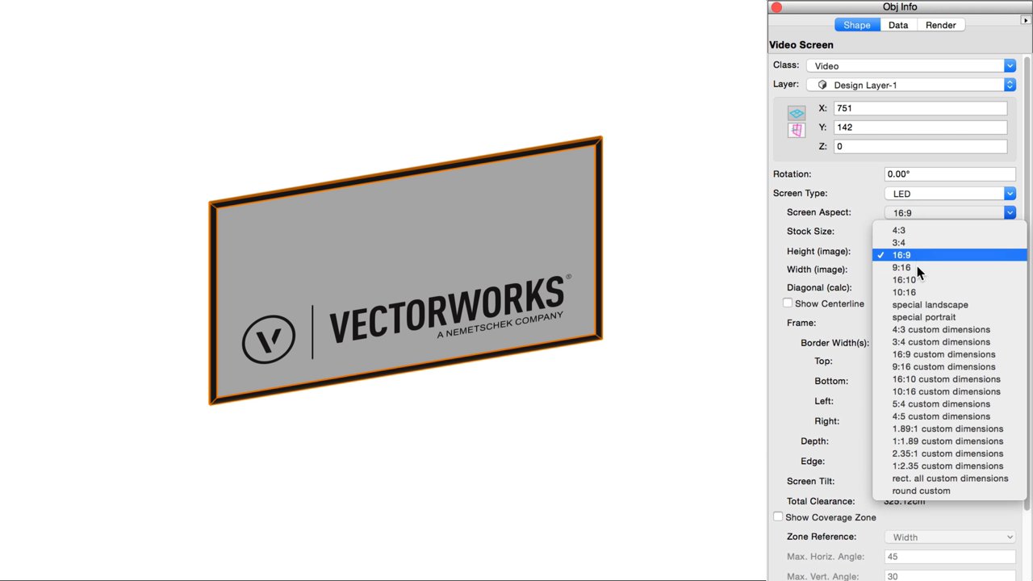
click(920, 491)
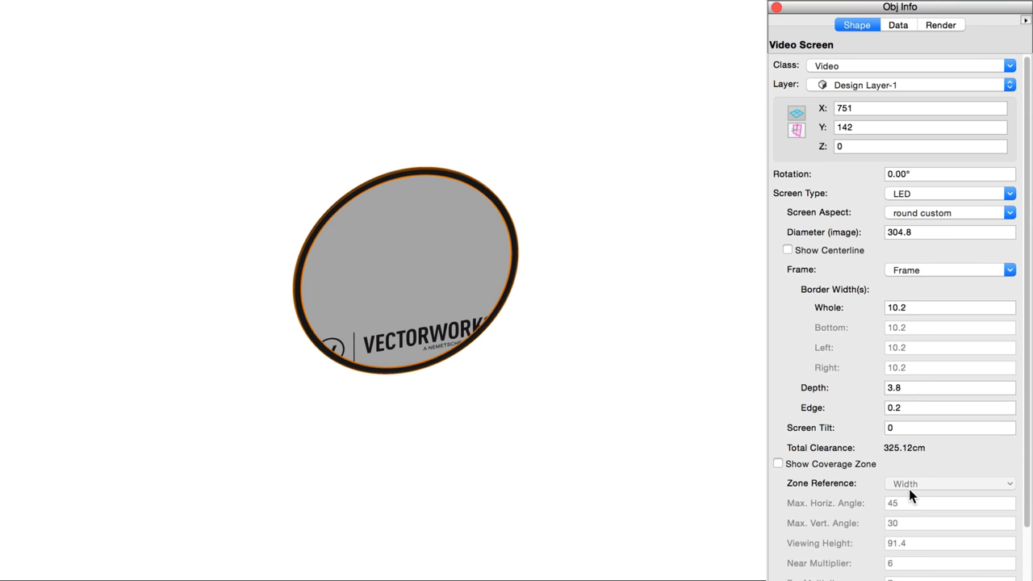
Step: Set the screen frame to top border 12, left border 25 and depth 12, keeping edge 0.2
click(947, 212)
text(1)
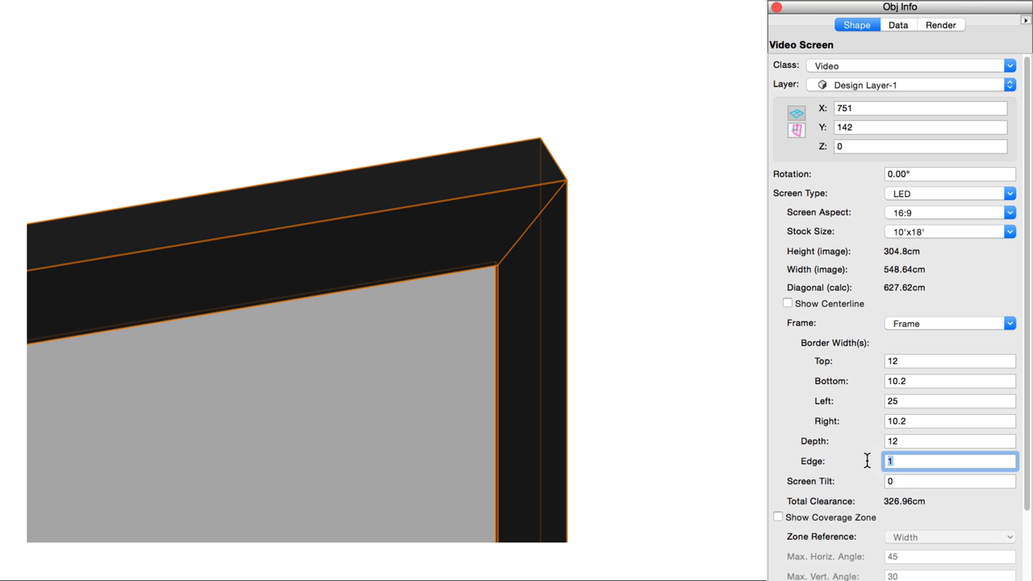
key(Tab)
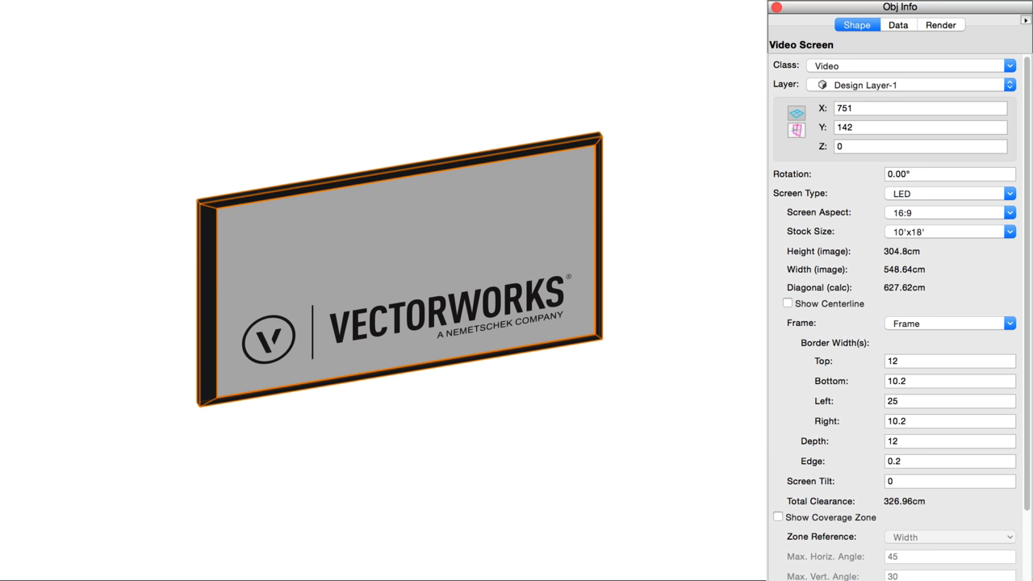
Step: Turn on the coverage zone, base it on screen width, and set a 40° maximum vertical angle
scroll(up, 3)
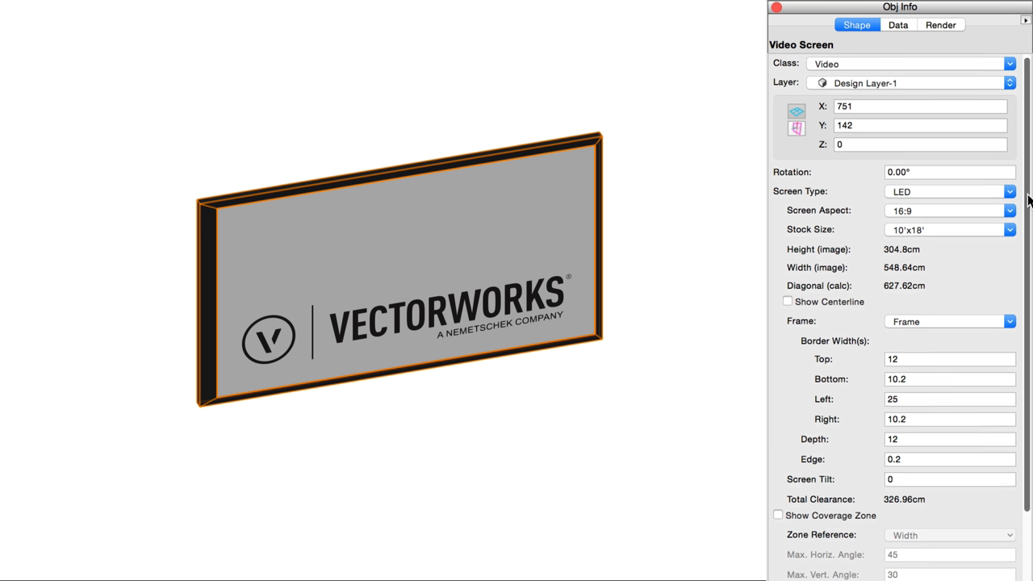
scroll(down, 3)
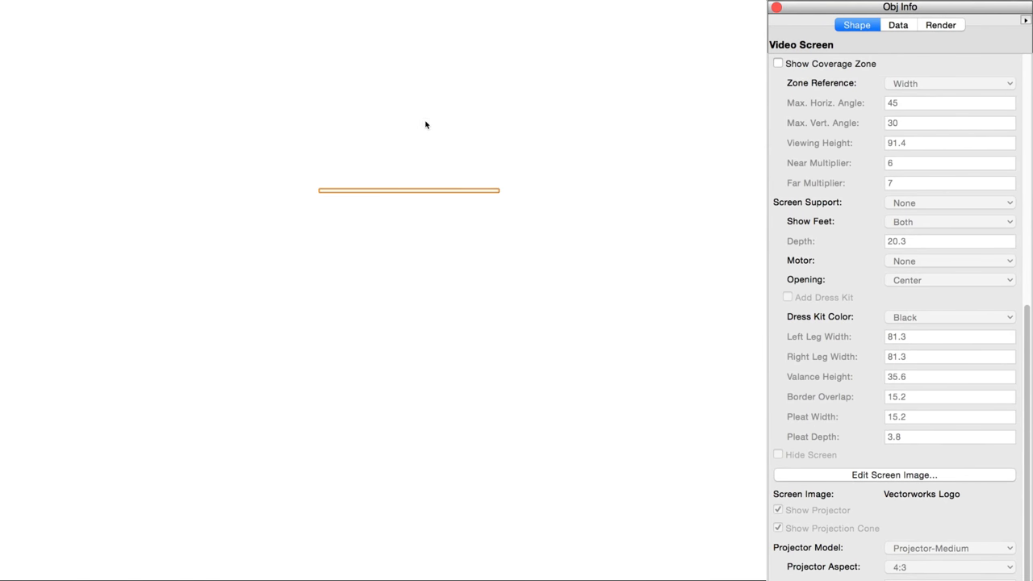
click(778, 64)
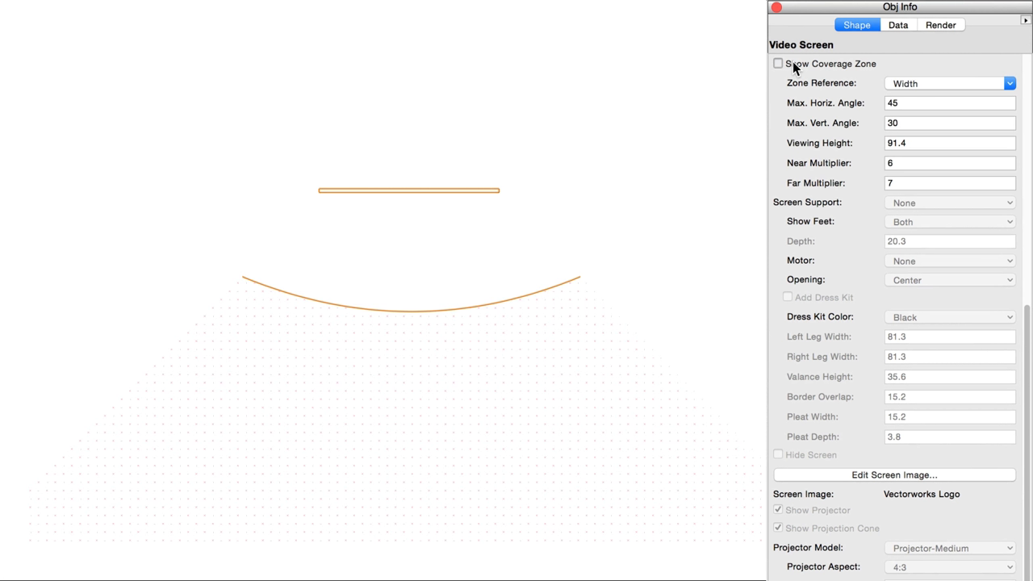
click(778, 63)
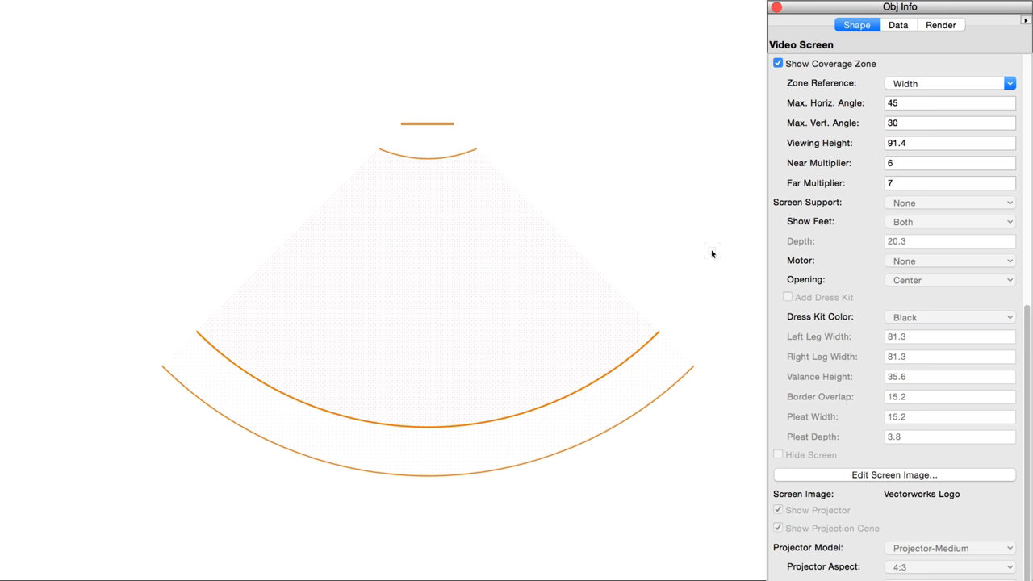
mouse_move(822, 91)
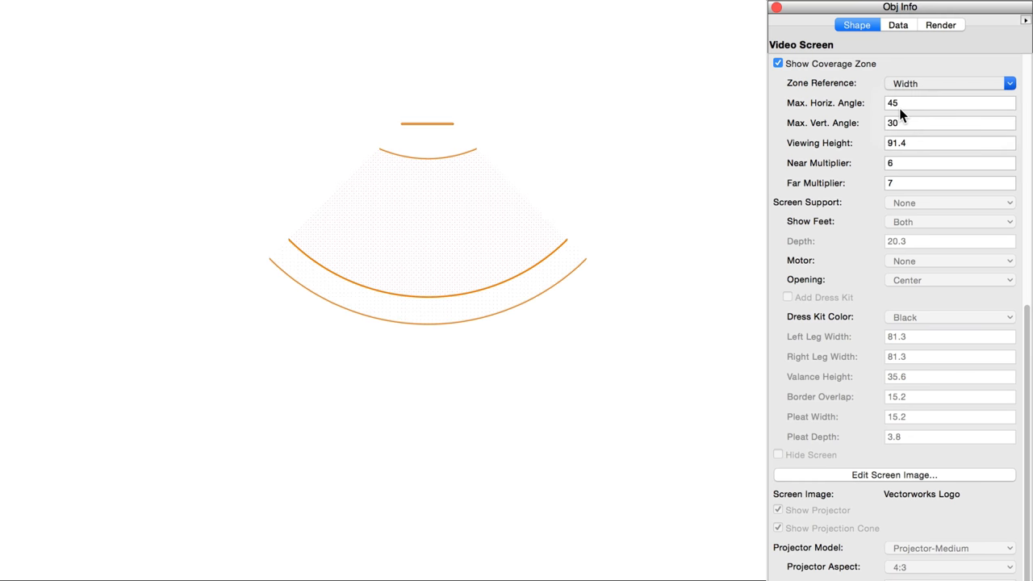
click(948, 83)
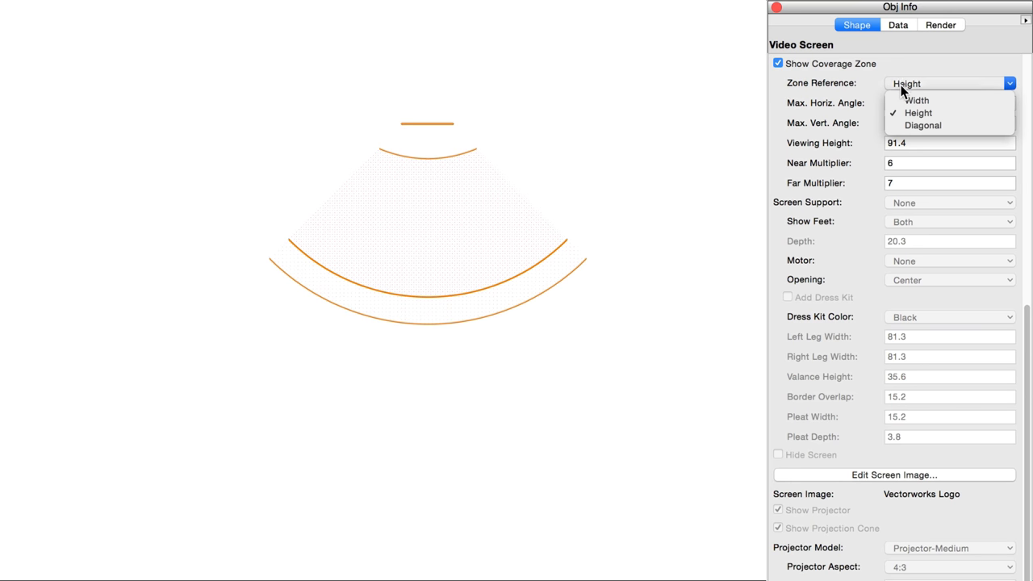
click(922, 125)
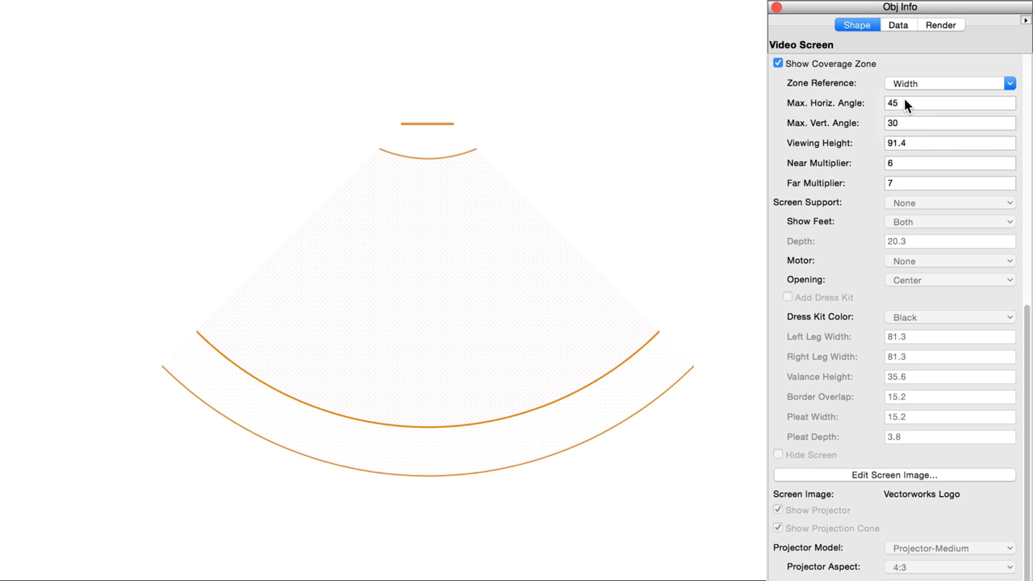
click(950, 104)
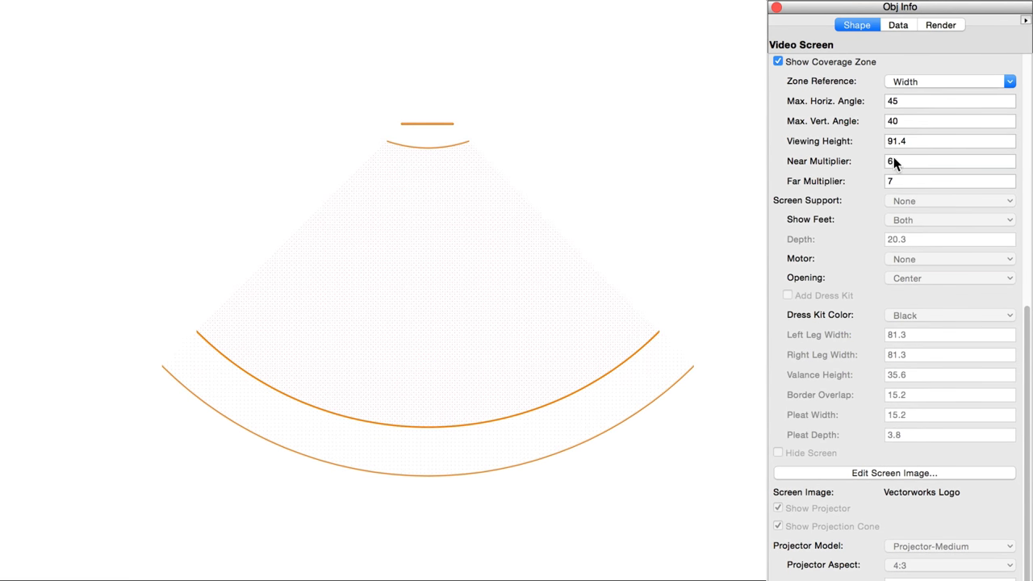
text(8)
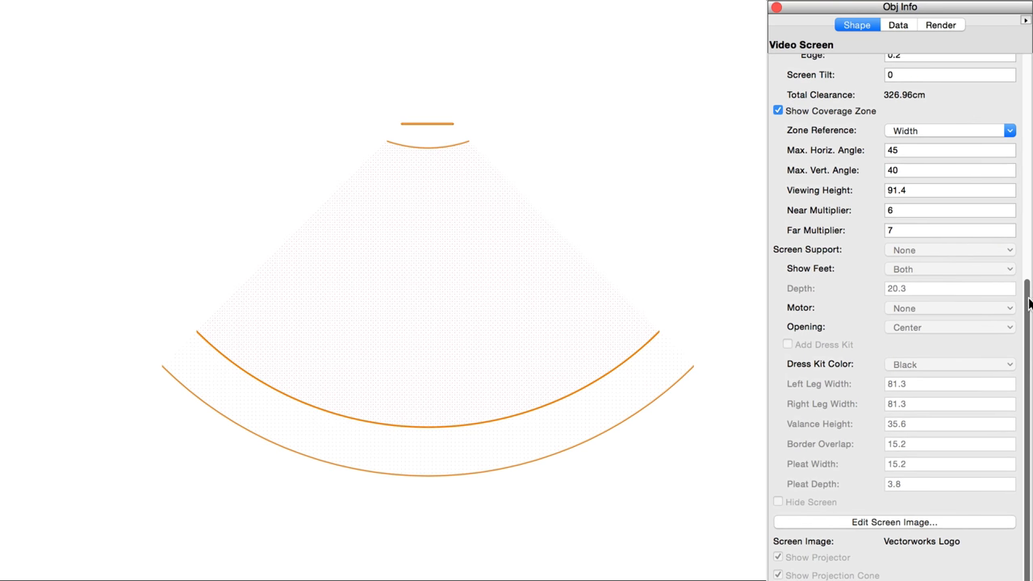
Step: Hide the screen's audience coverage zone
scroll(up, 3)
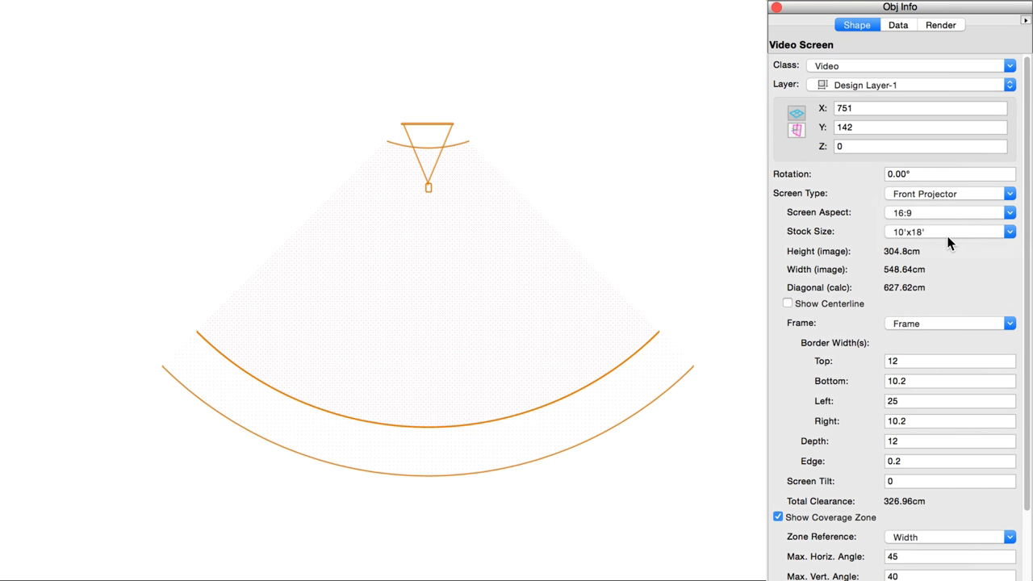
scroll(down, 3)
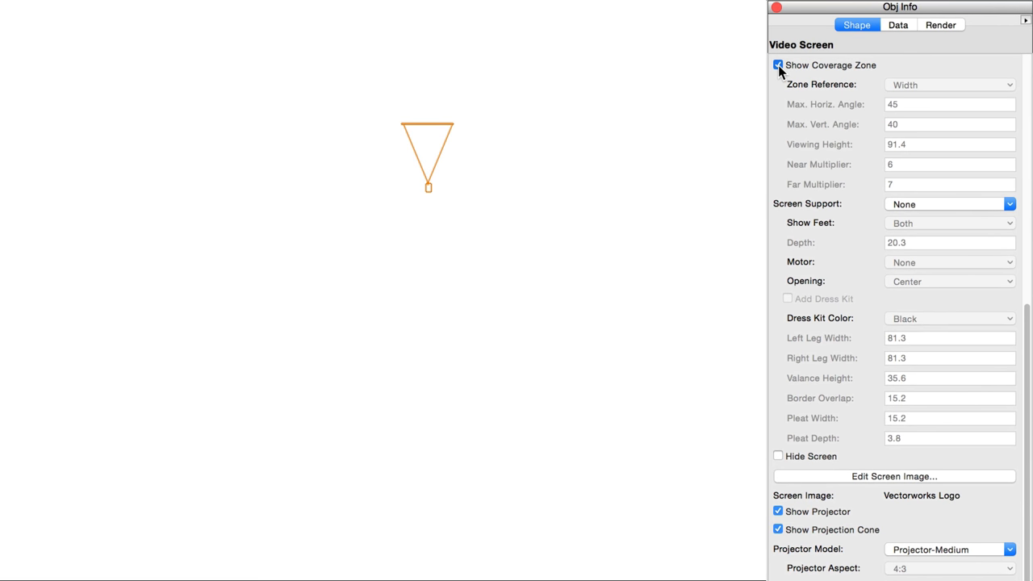
click(948, 203)
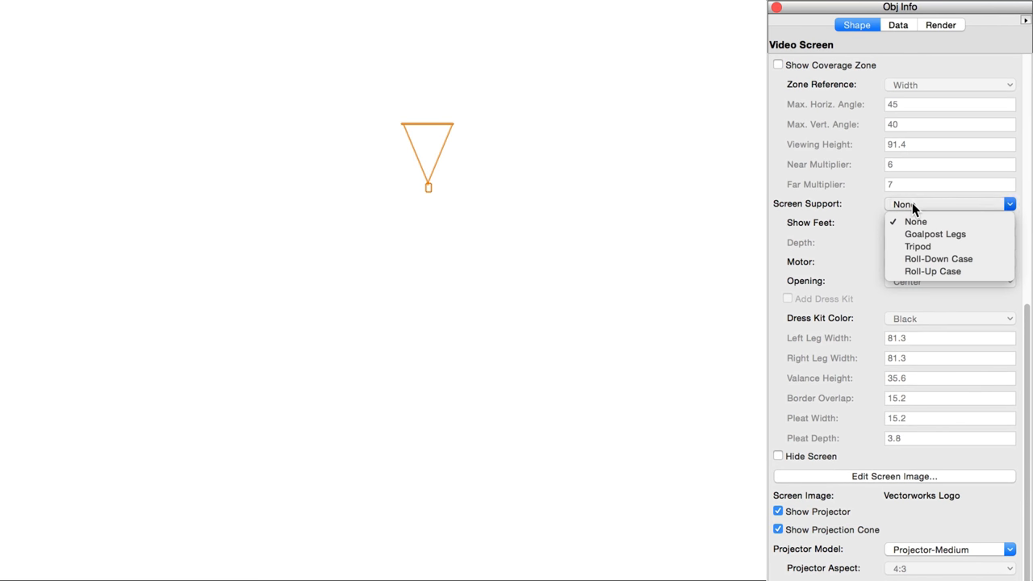
Step: Try tripod and roll-down/roll-up case supports, then settle on goalpost legs with back feet
click(935, 233)
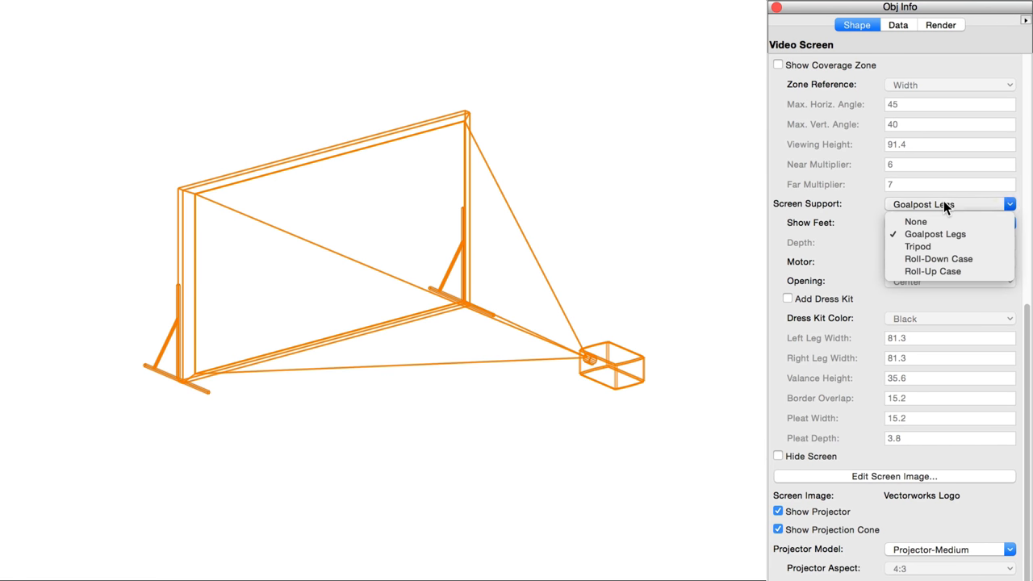
click(917, 246)
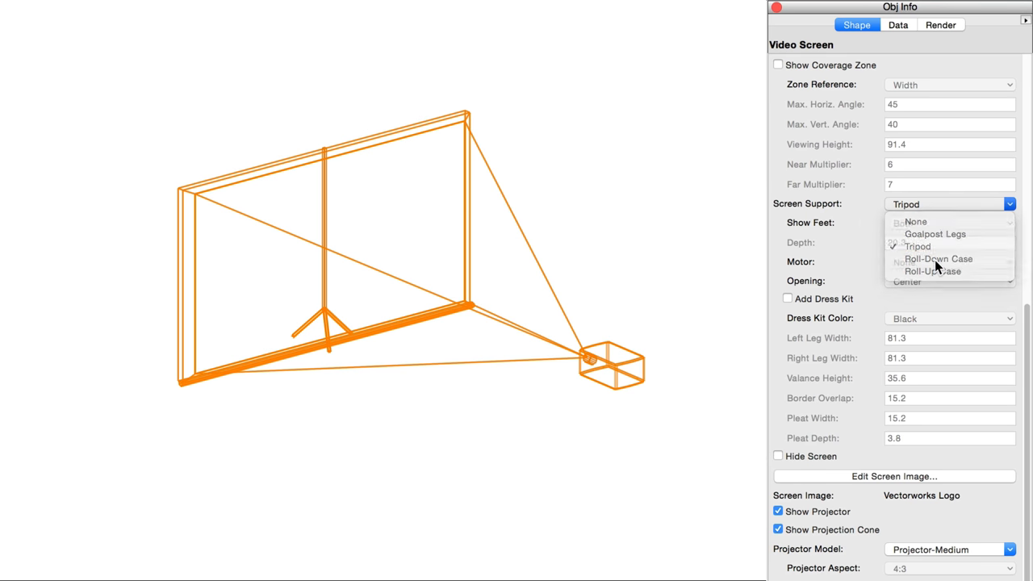
click(938, 258)
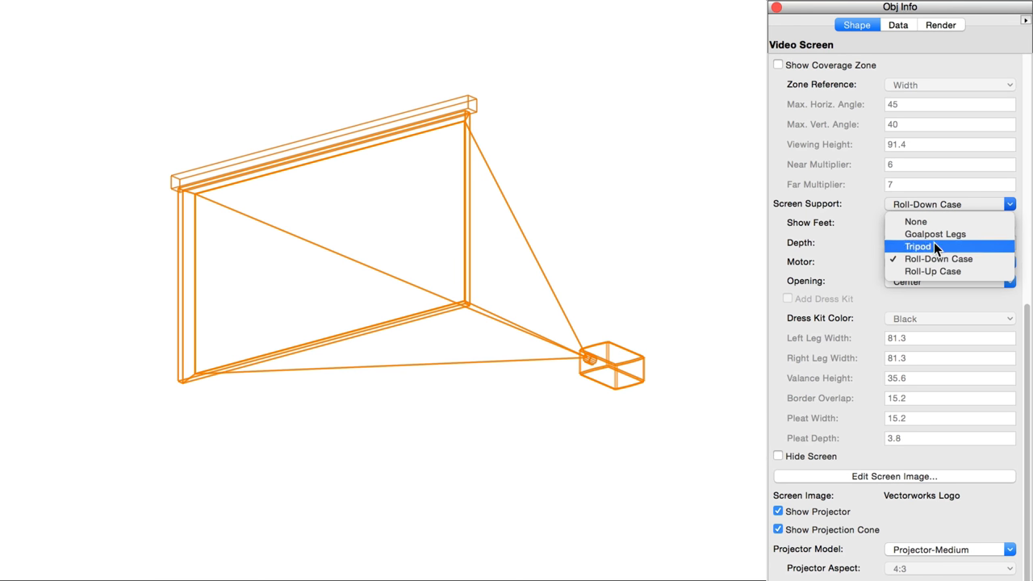
click(931, 271)
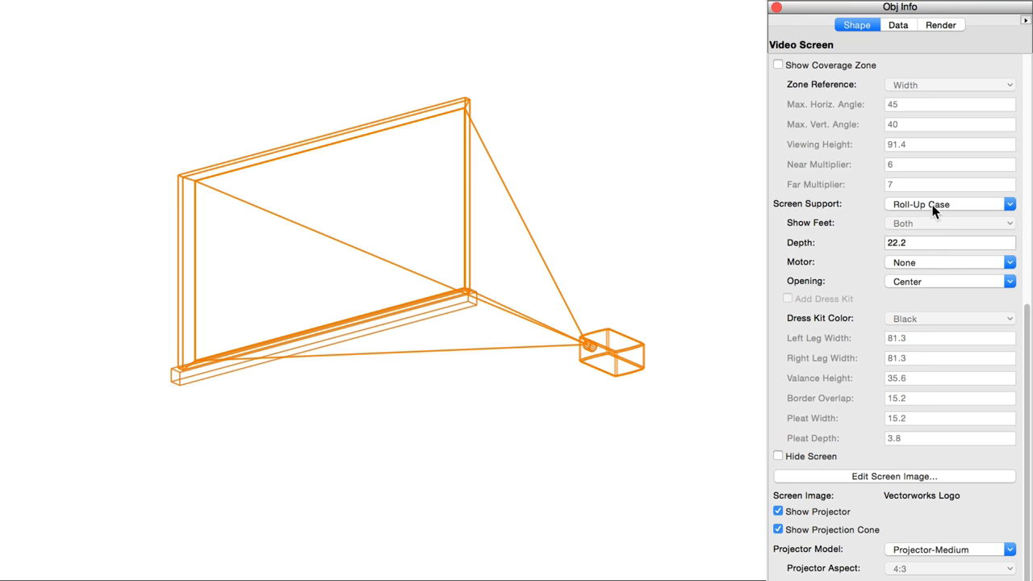
click(949, 203)
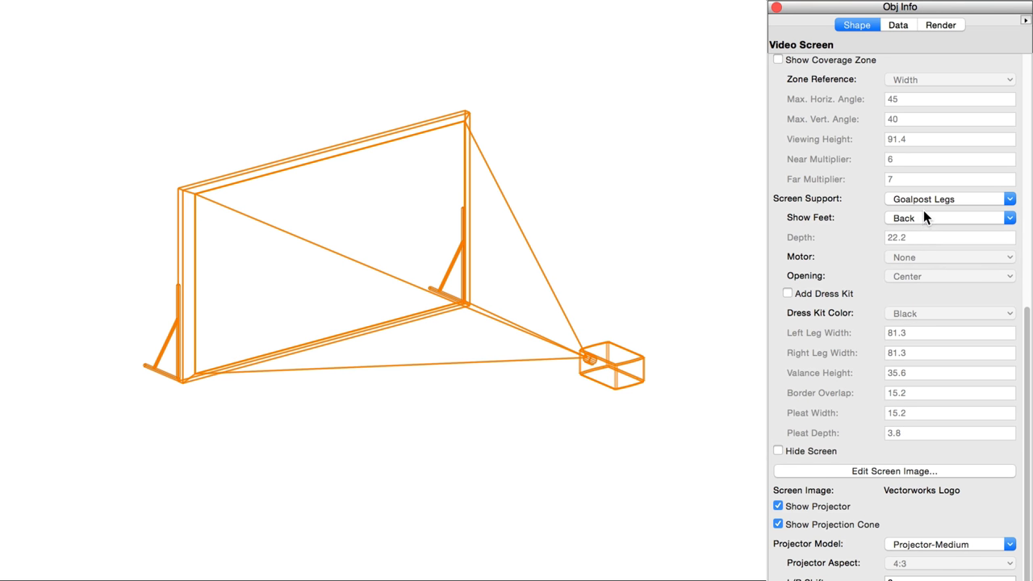
Step: Try a roll-down case support with 22.2 case depth and the motor on the left
click(948, 217)
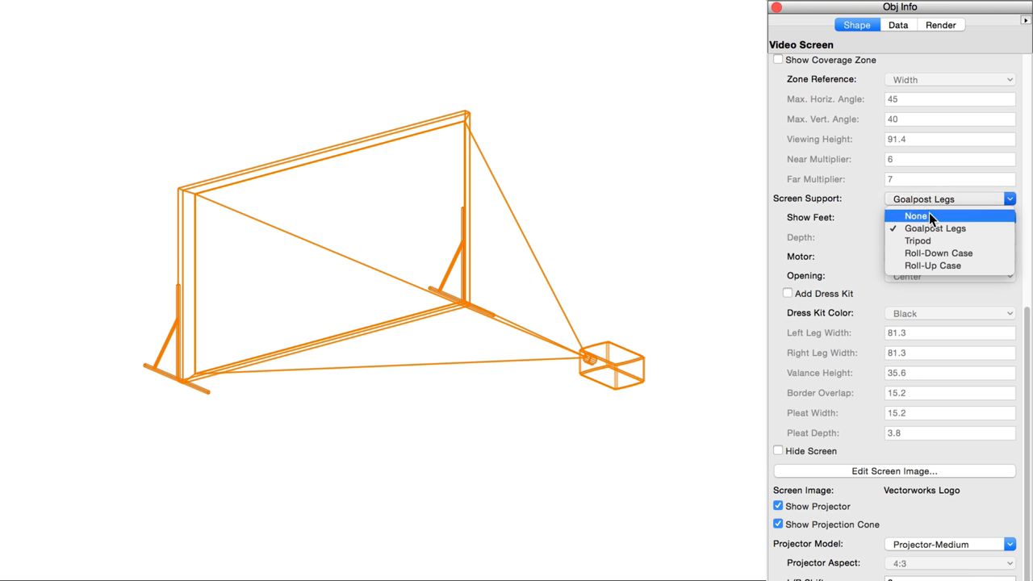
click(937, 252)
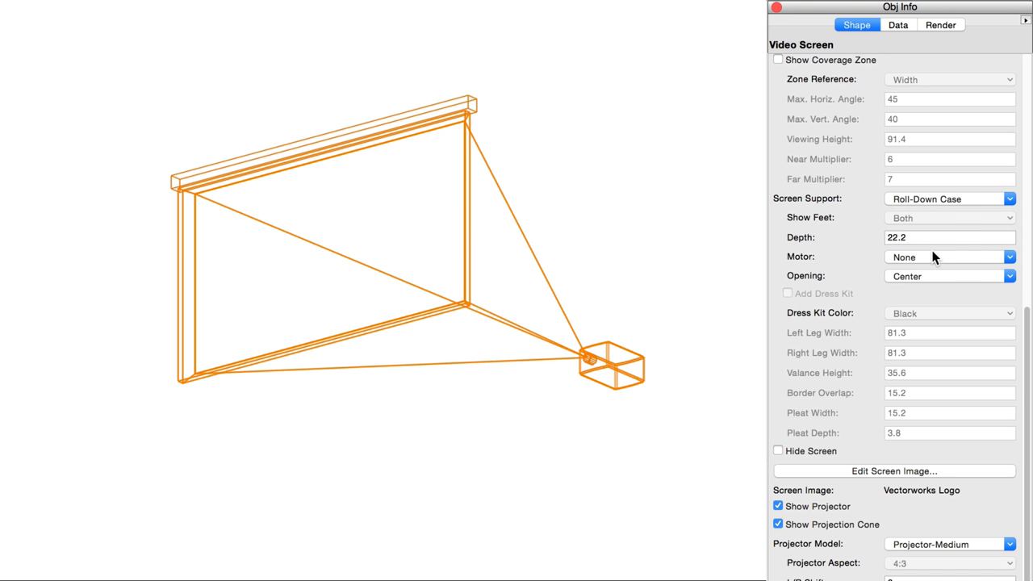
click(949, 237)
text(40)
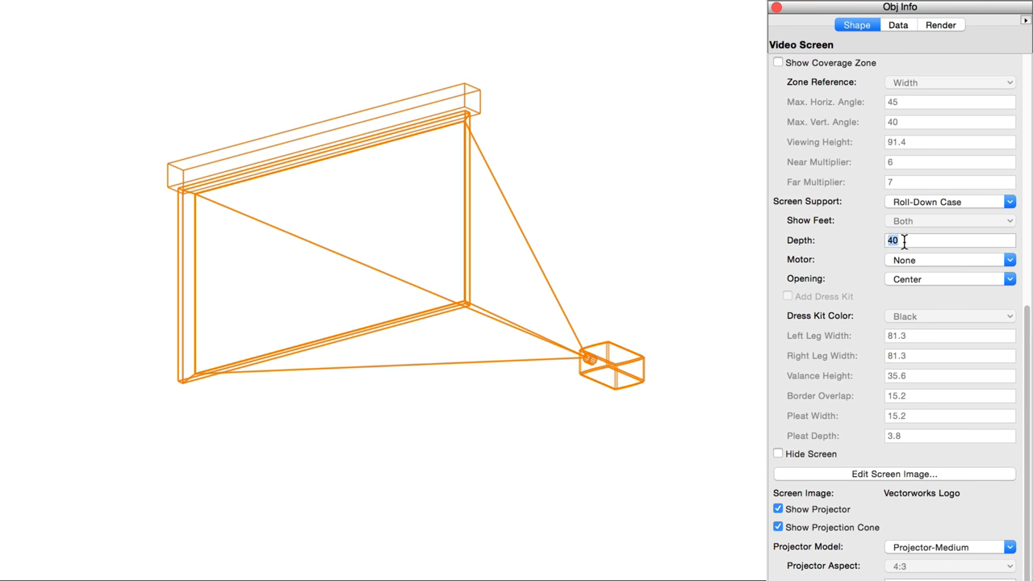
text(22.2)
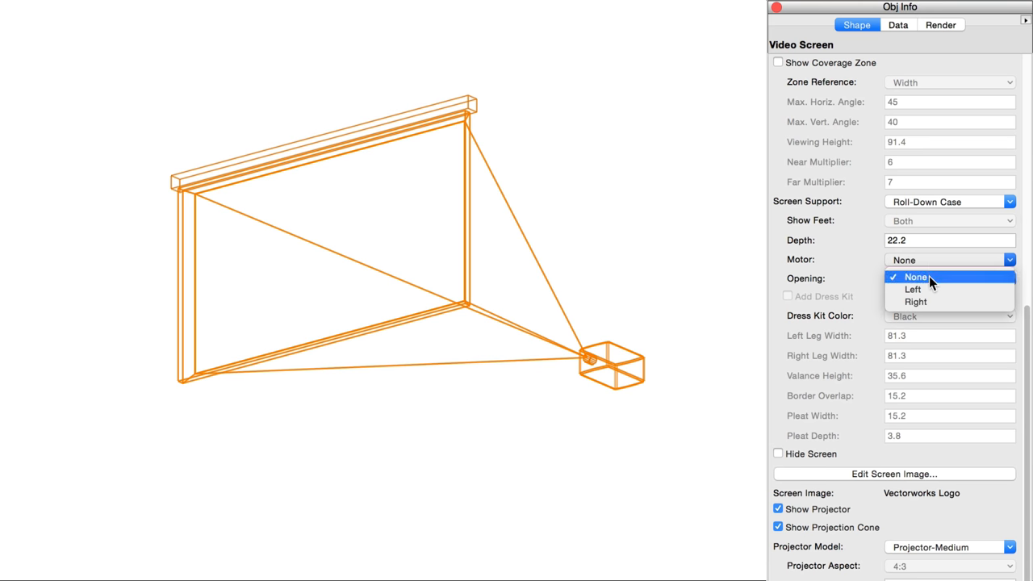
click(913, 288)
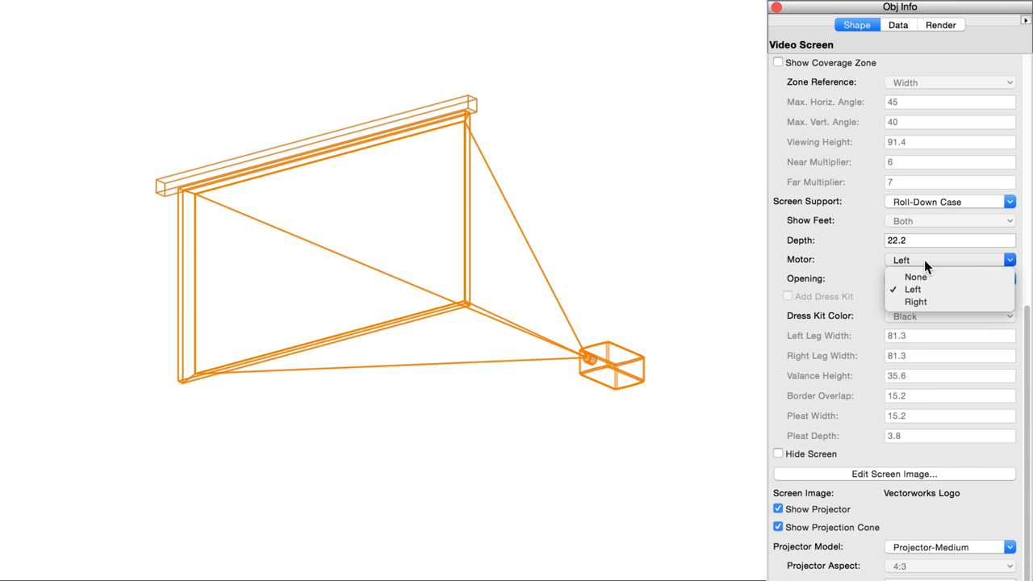
click(915, 300)
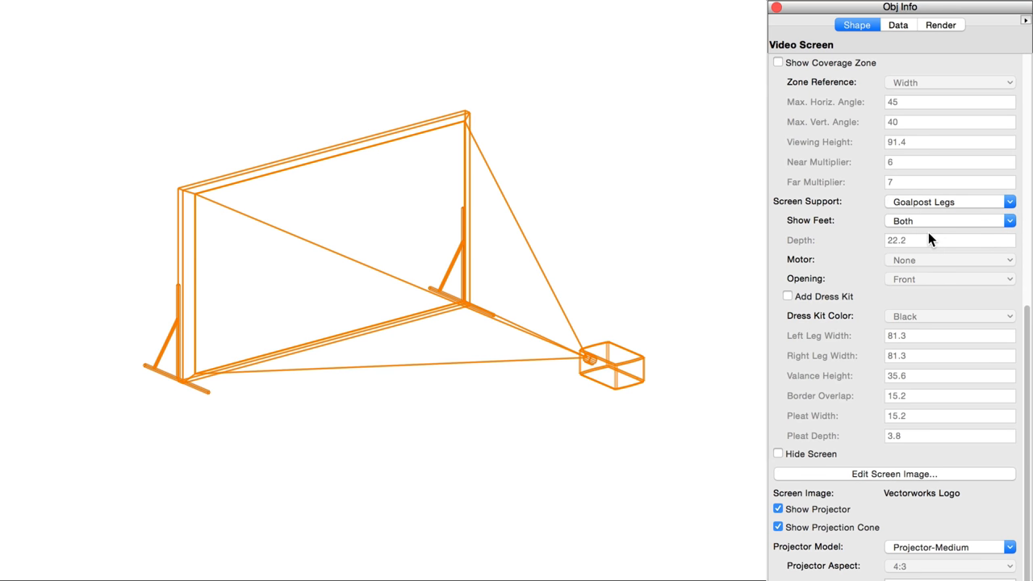
mouse_move(833, 302)
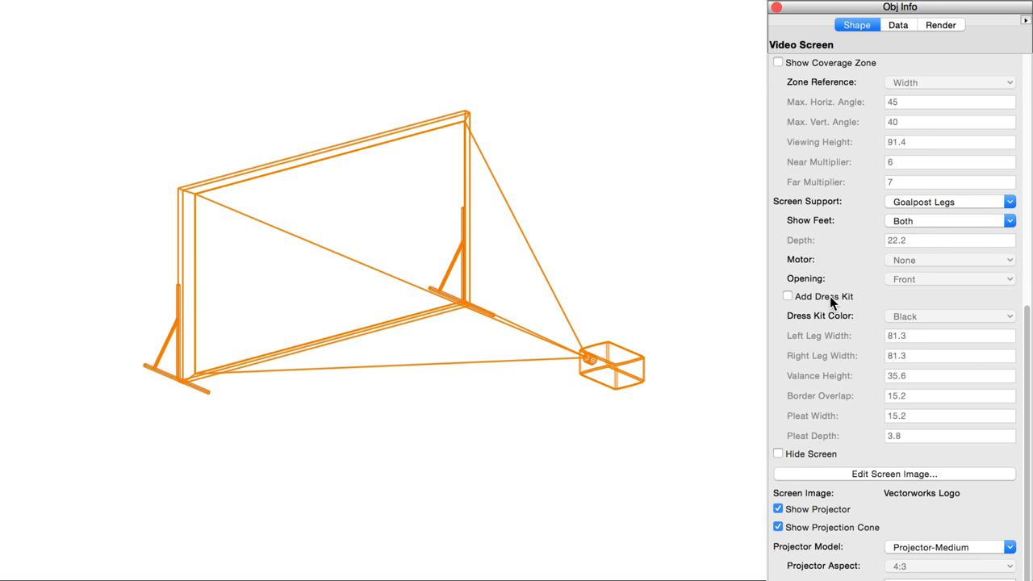
Step: Add a dress kit to the screen and make the drapes blue
click(787, 296)
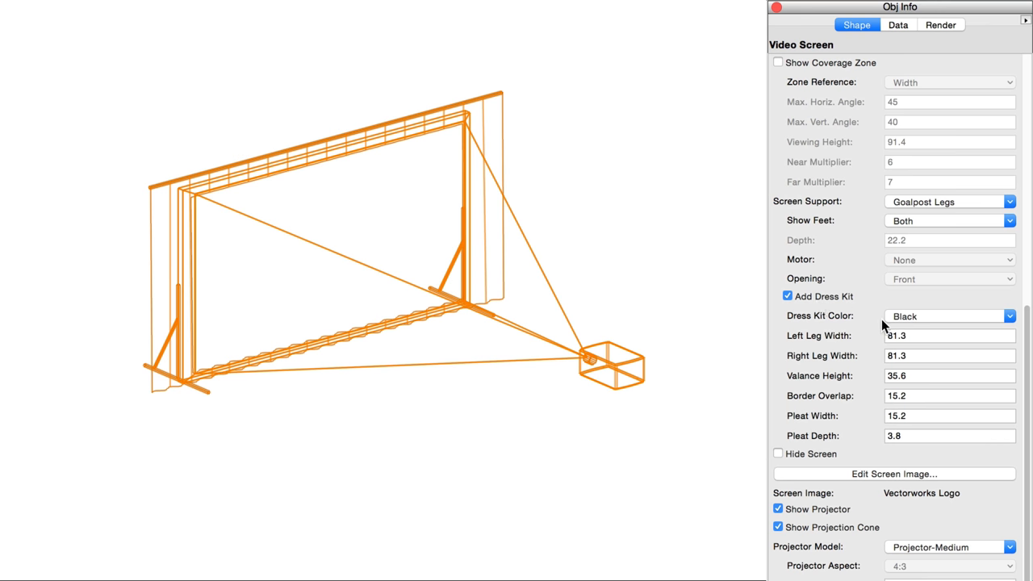
click(1009, 315)
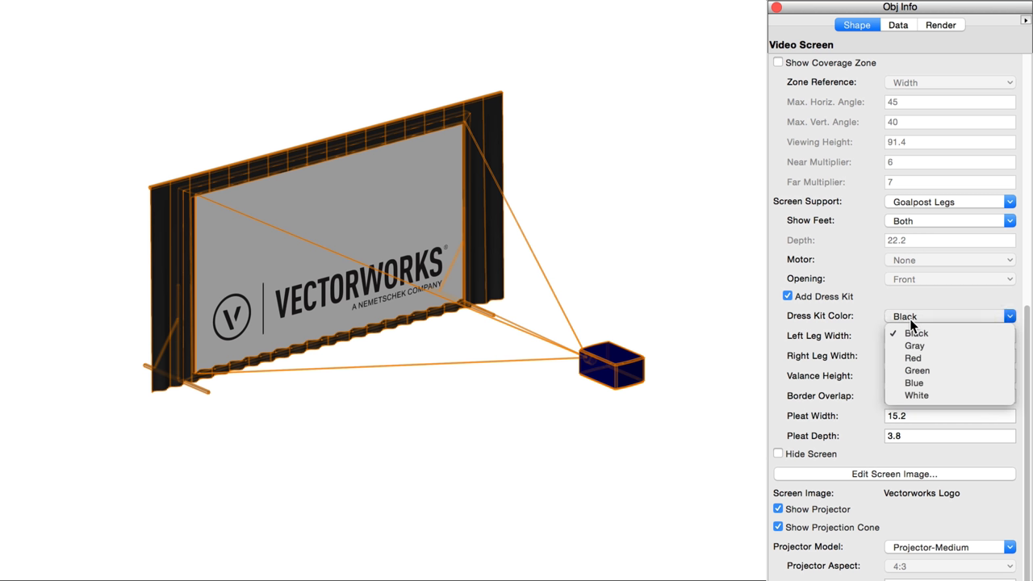
click(916, 332)
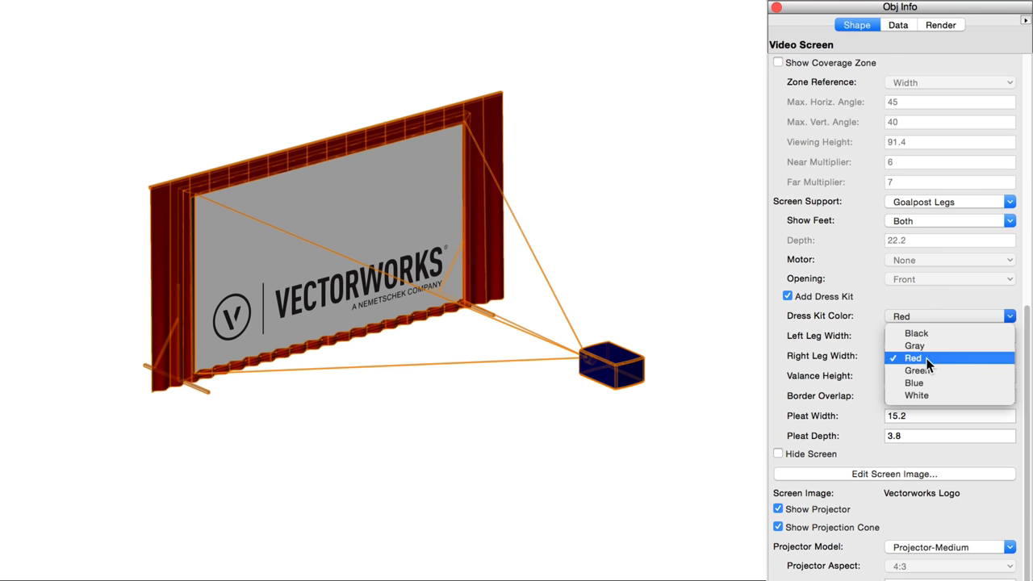
click(914, 383)
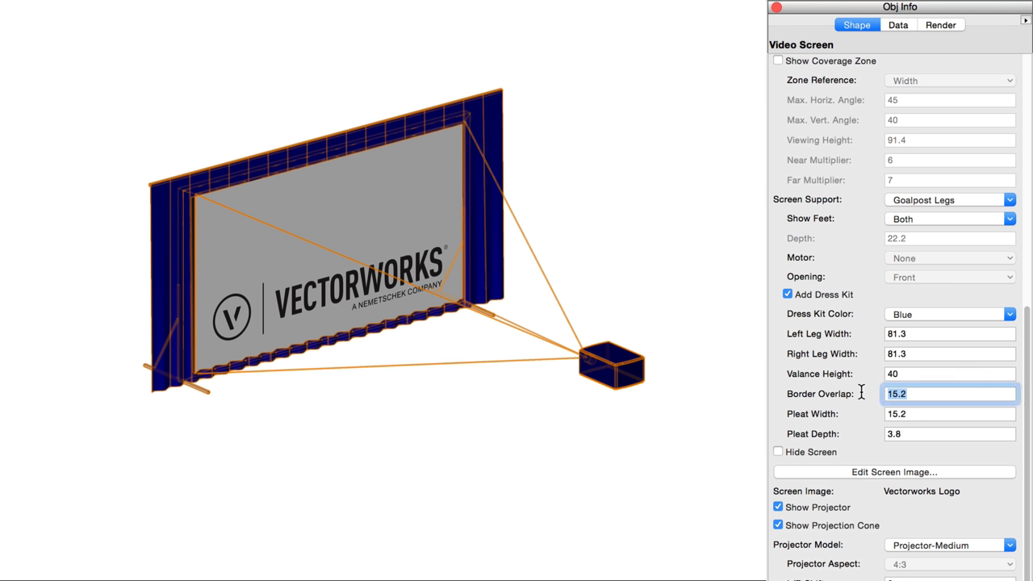
Step: Set the drapes to valance 40, border overlap 15, pleat width 25 and pleat depth 3
text(30)
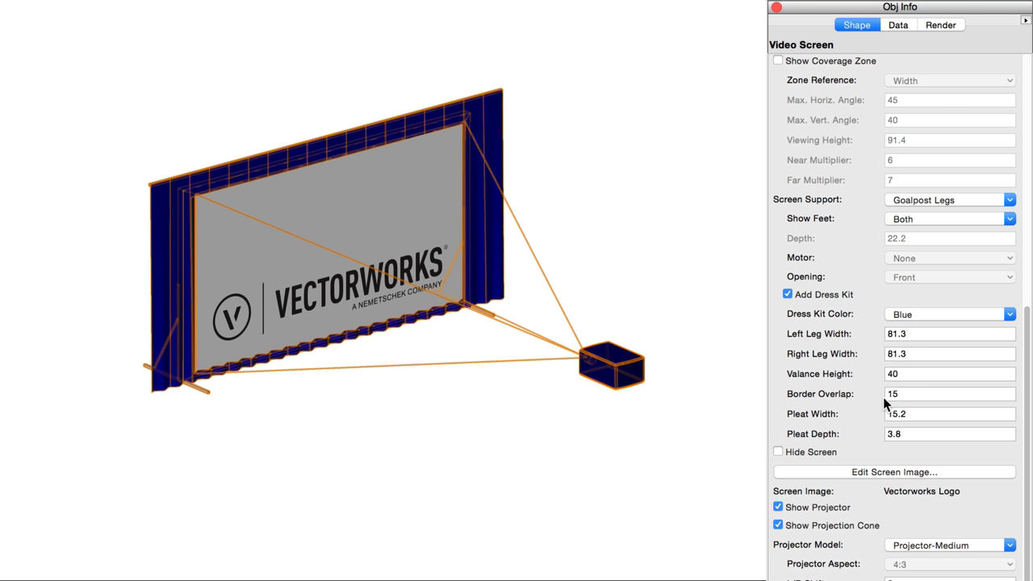
triple_click(948, 413)
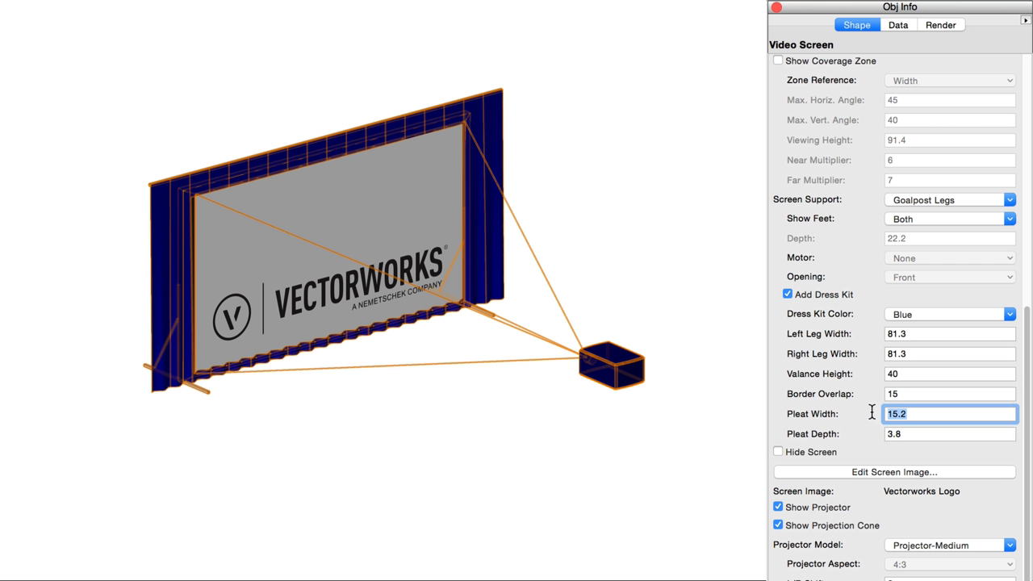
text(25)
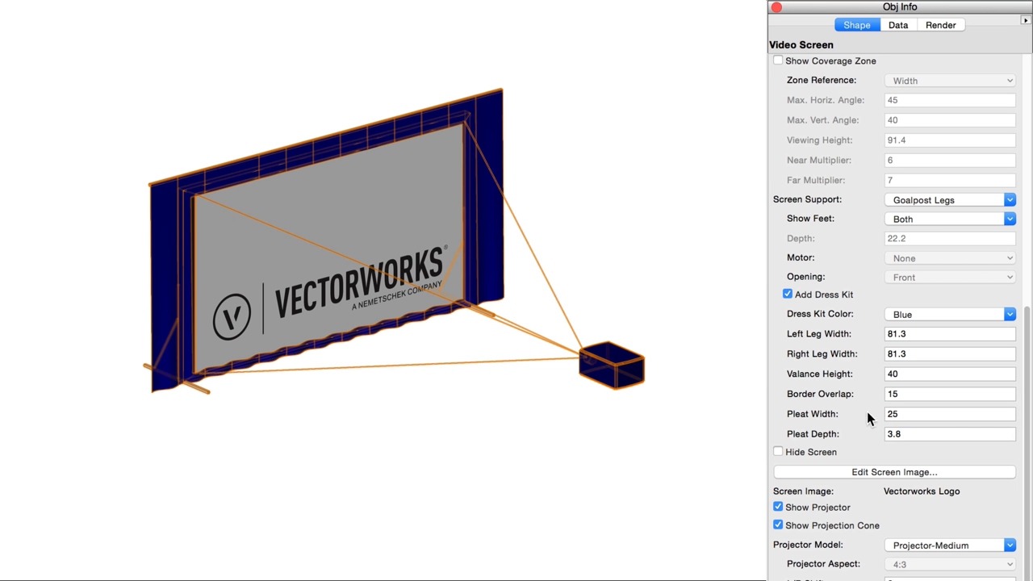
triple_click(948, 433)
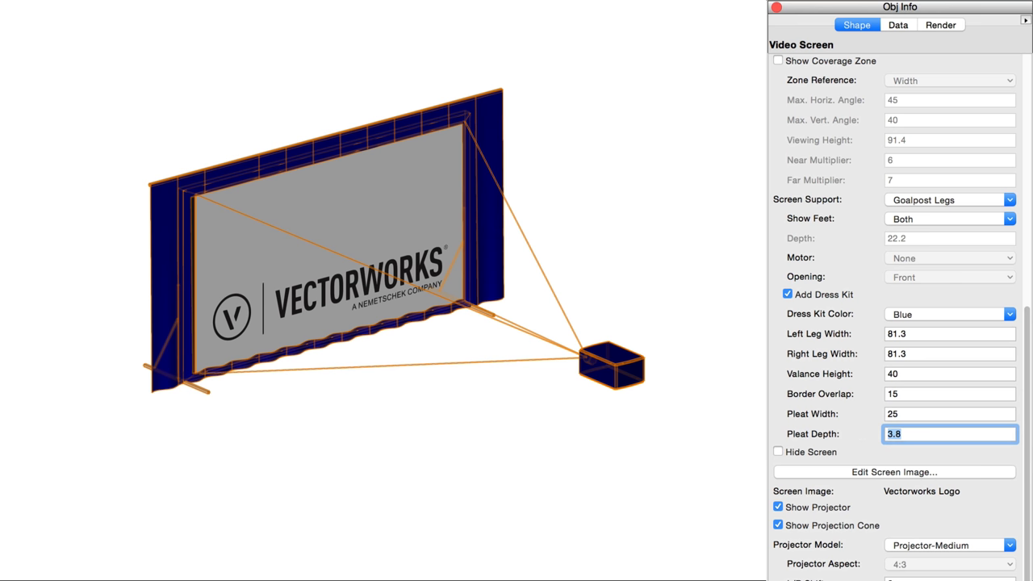
text(5)
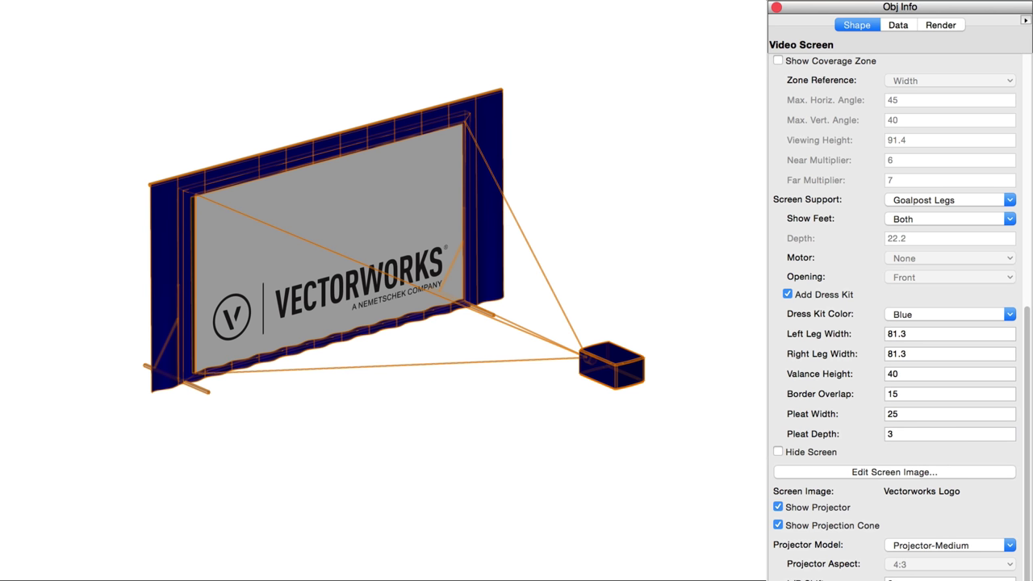
Step: Hide and re-show the screen, then open its Edit Screen Image settings
click(778, 451)
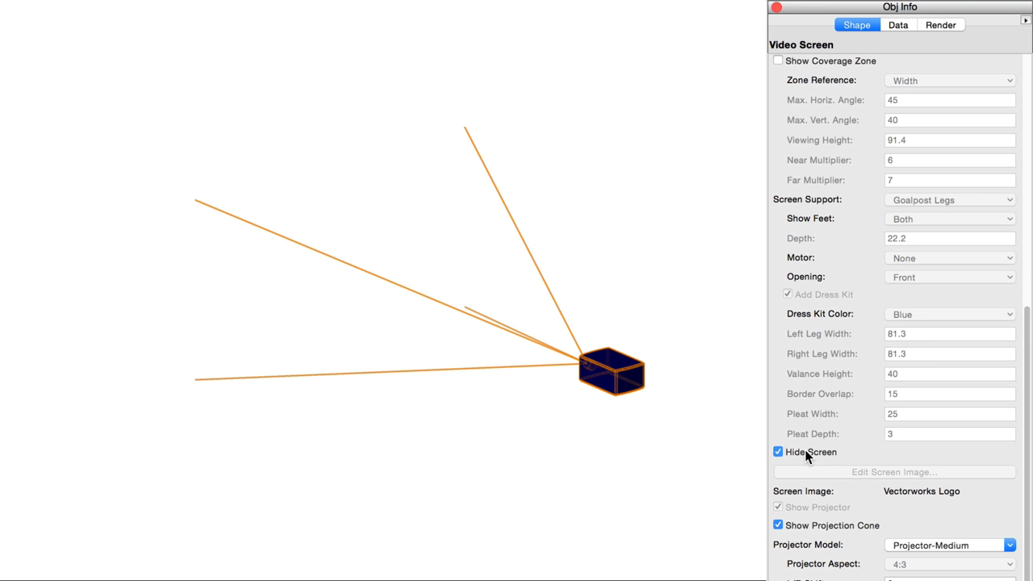
click(777, 451)
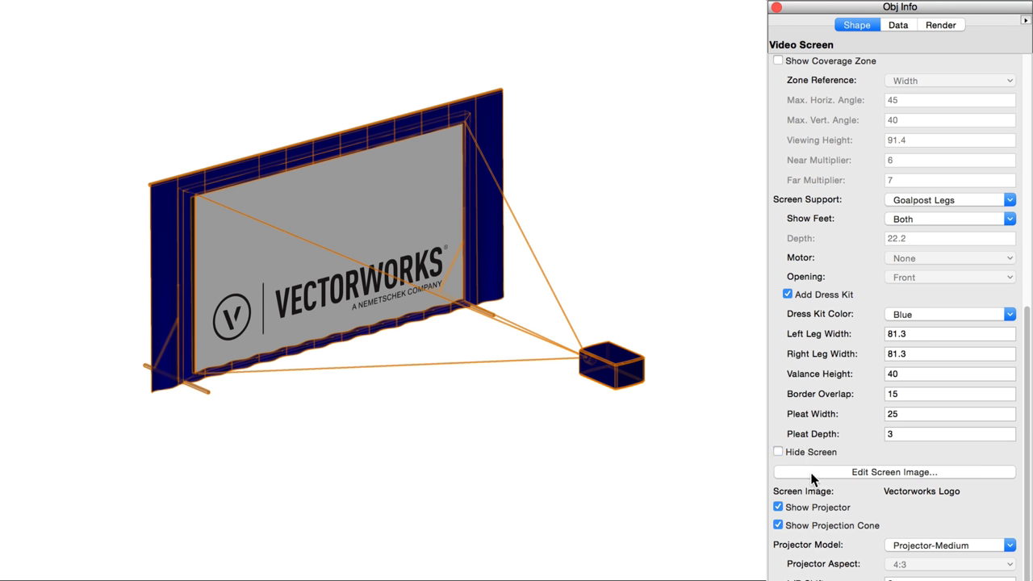
click(893, 472)
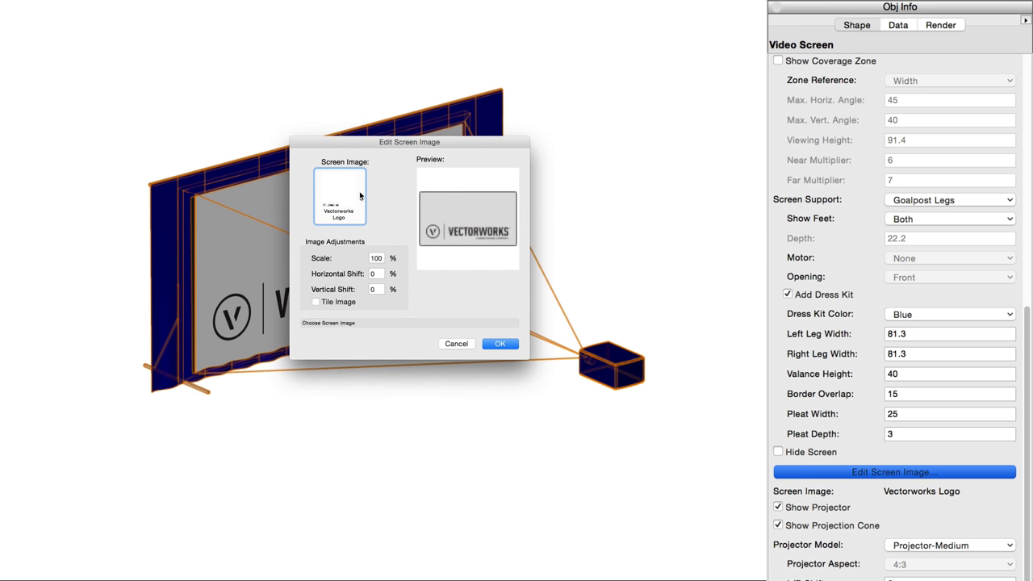
click(339, 196)
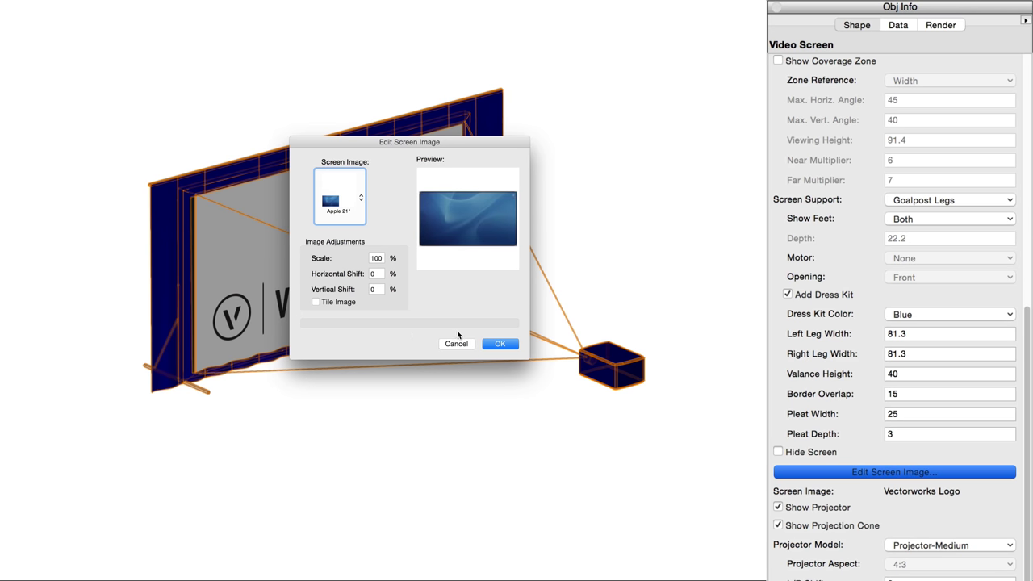
click(500, 343)
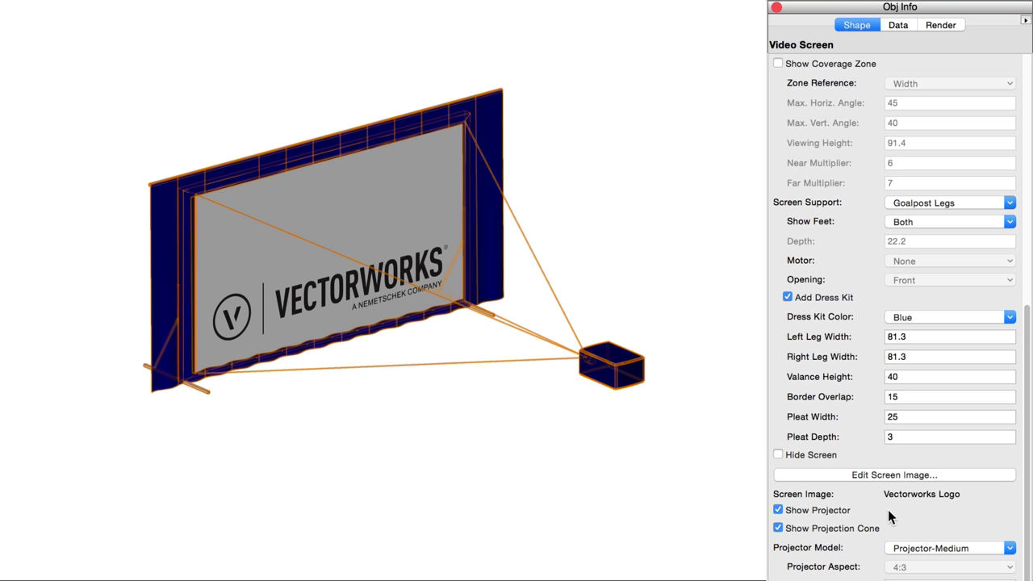
mouse_move(902, 508)
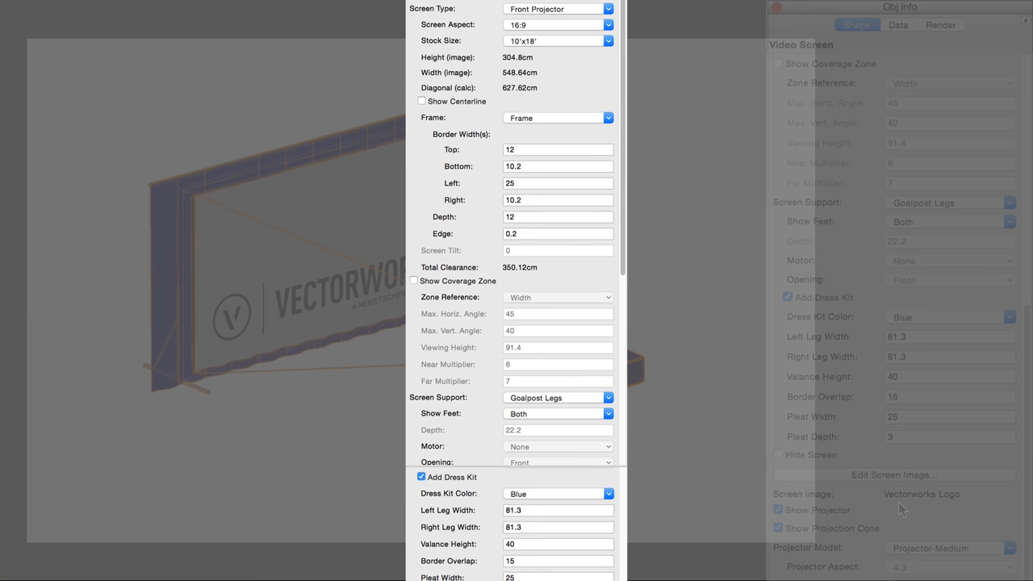
scroll(down, 3)
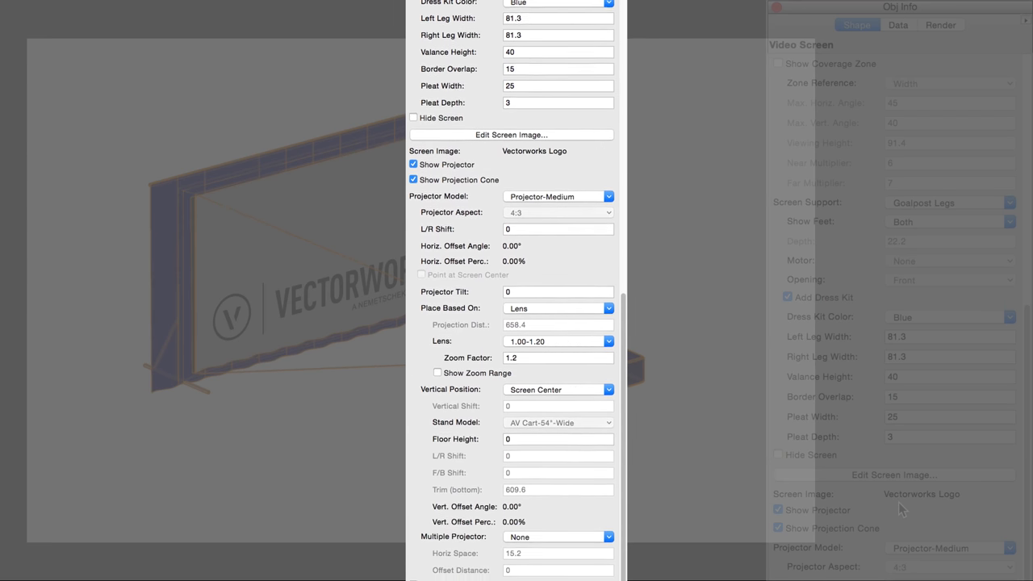
scroll(down, 3)
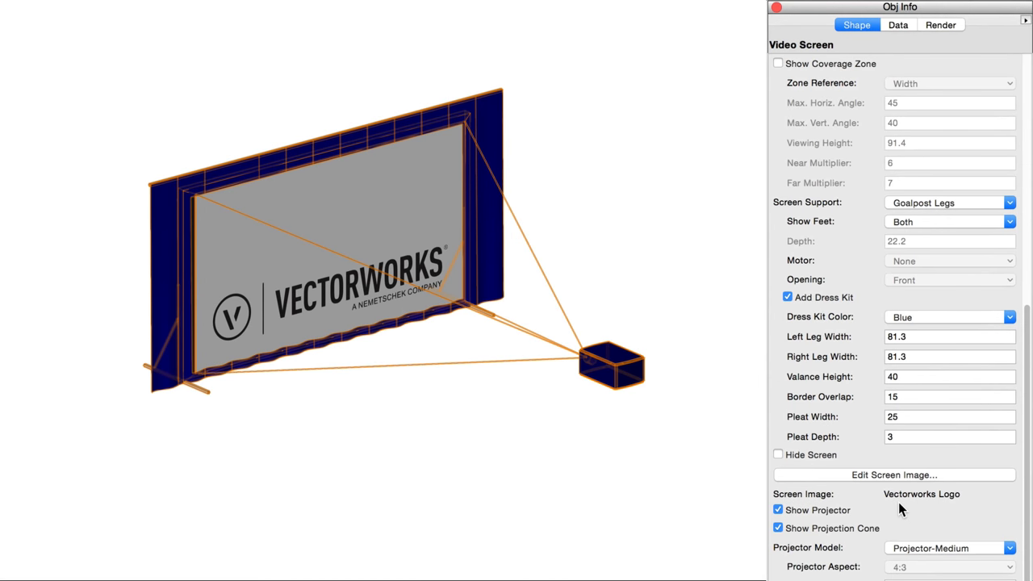
mouse_move(812, 518)
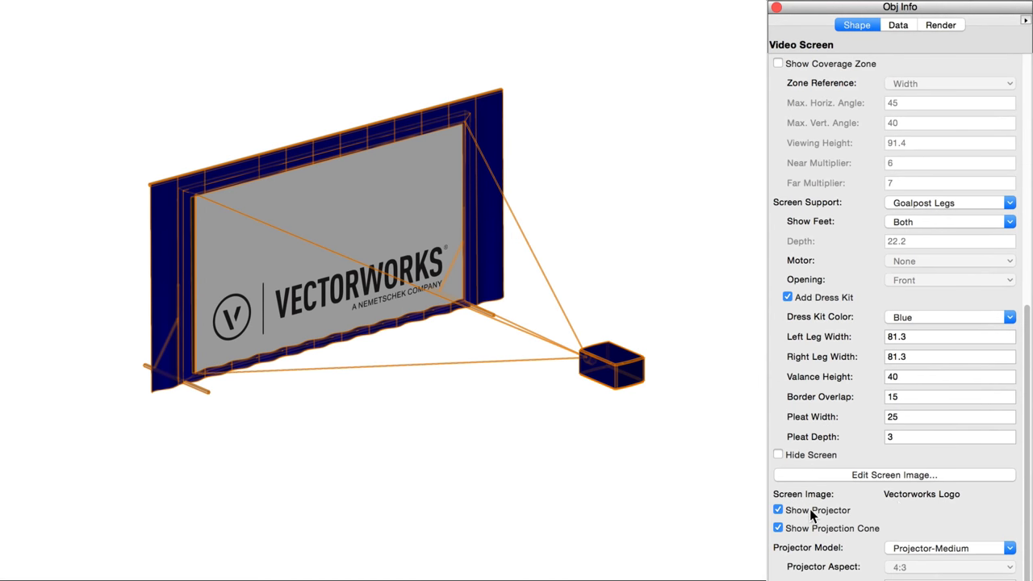
click(778, 509)
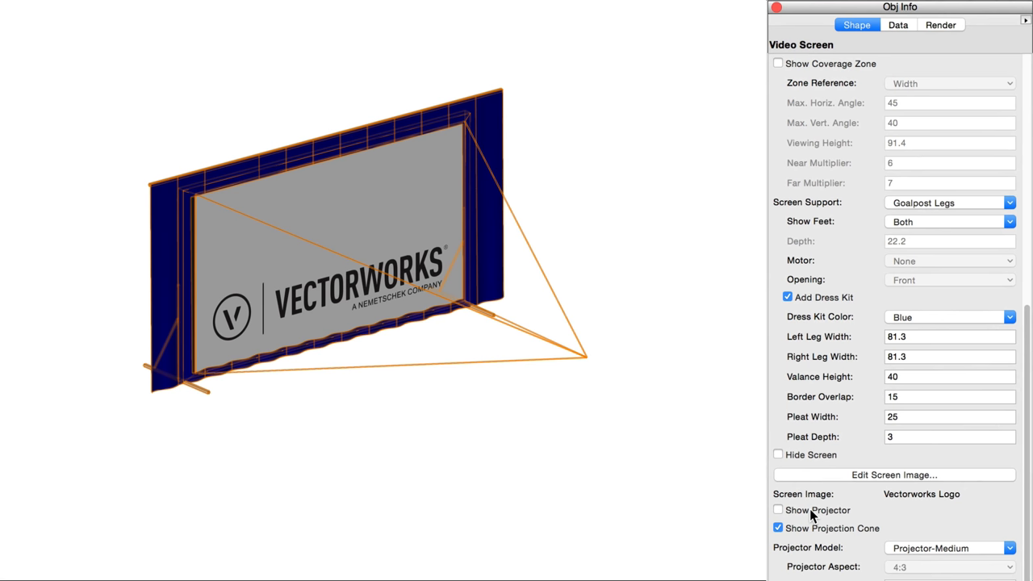
click(778, 510)
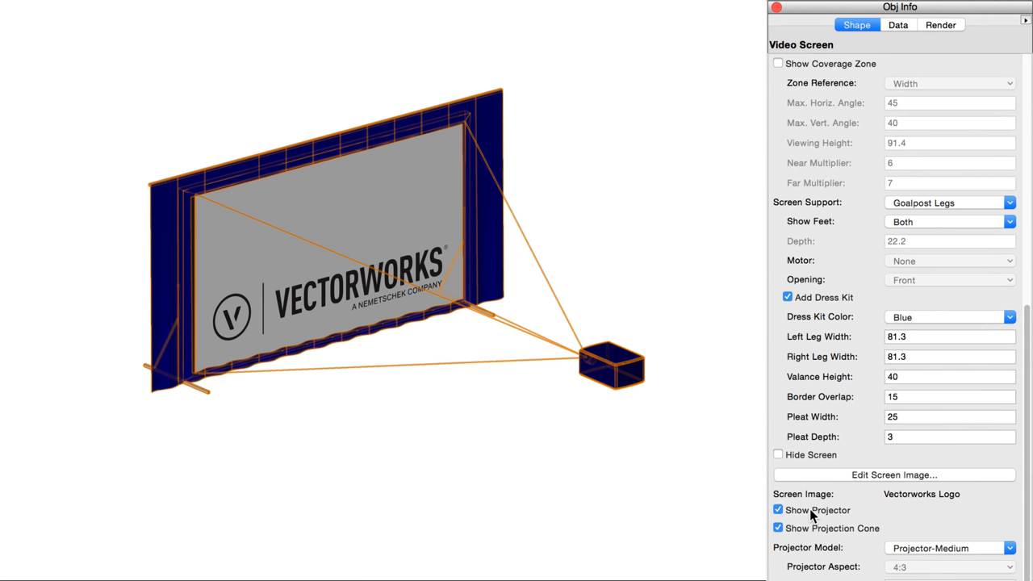
mouse_move(813, 533)
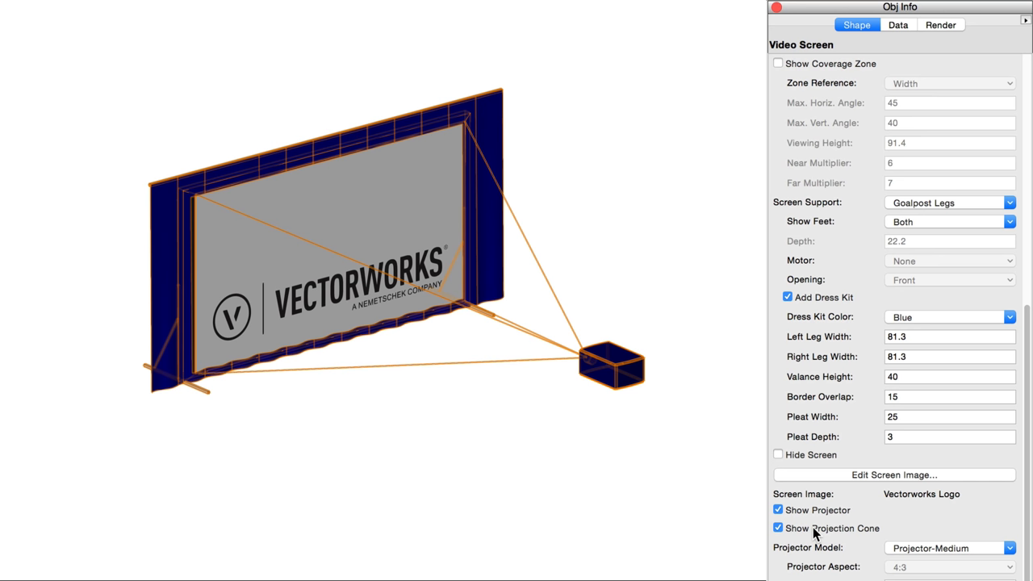
click(778, 527)
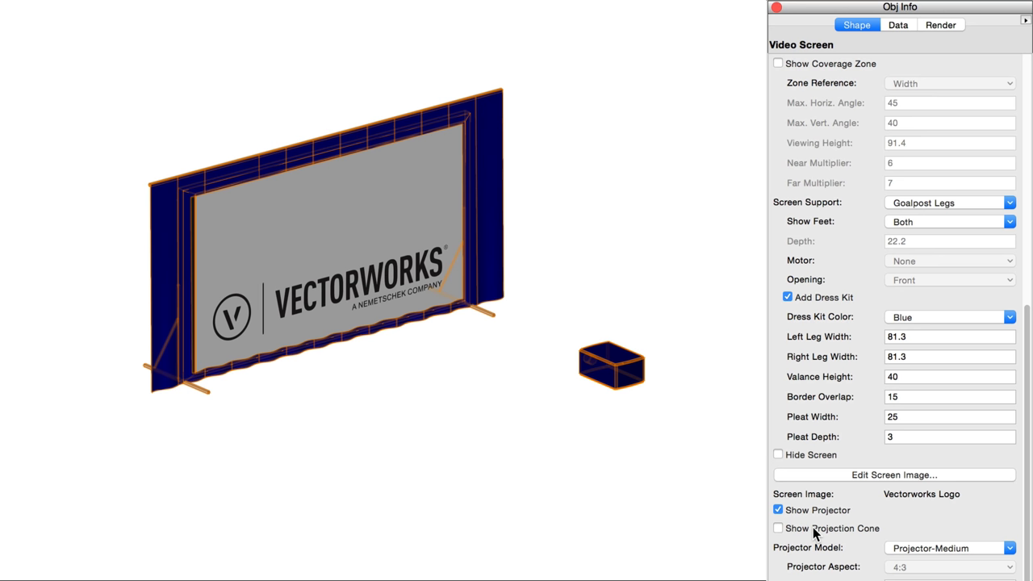
click(778, 528)
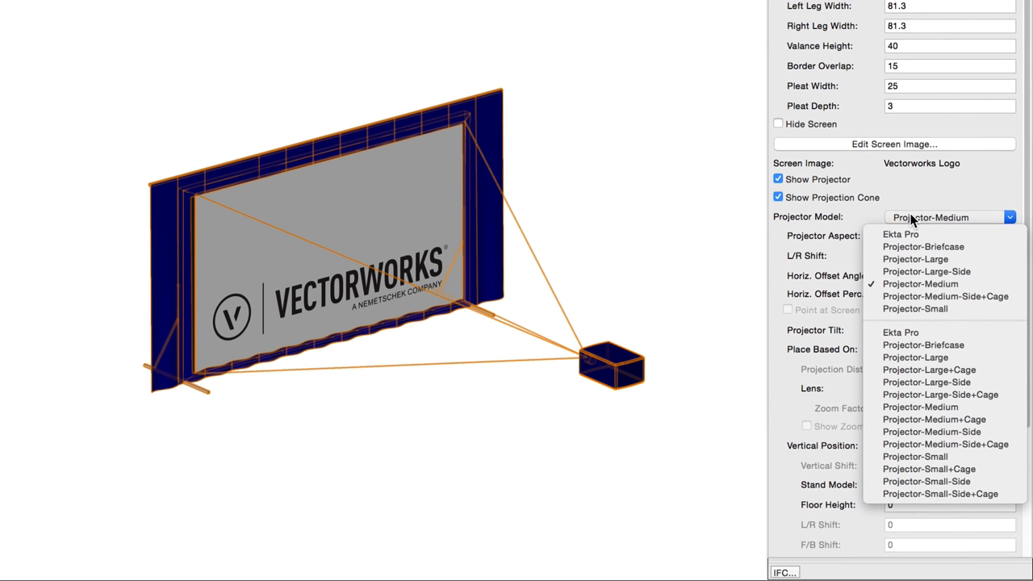
click(900, 234)
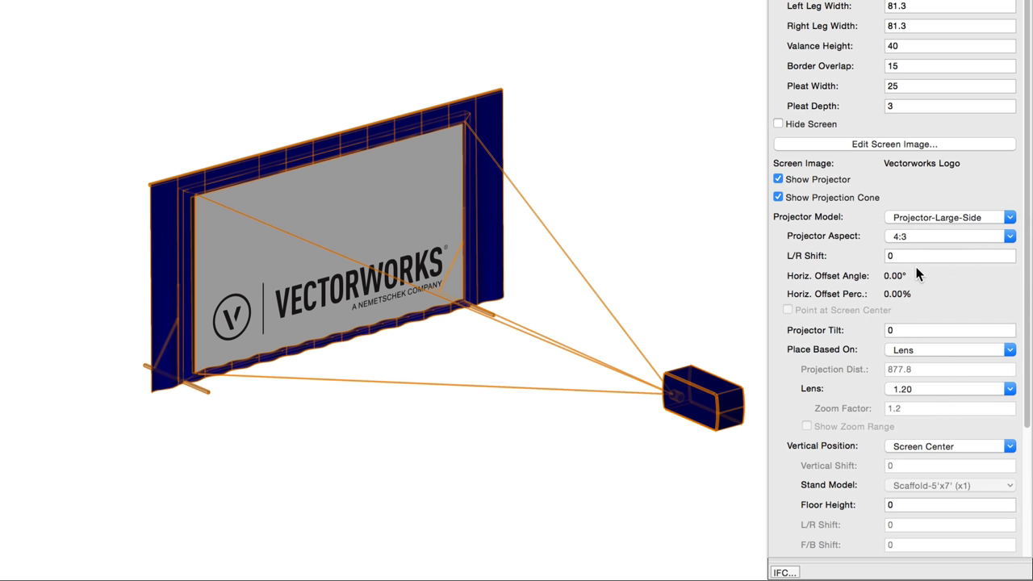
click(1009, 217)
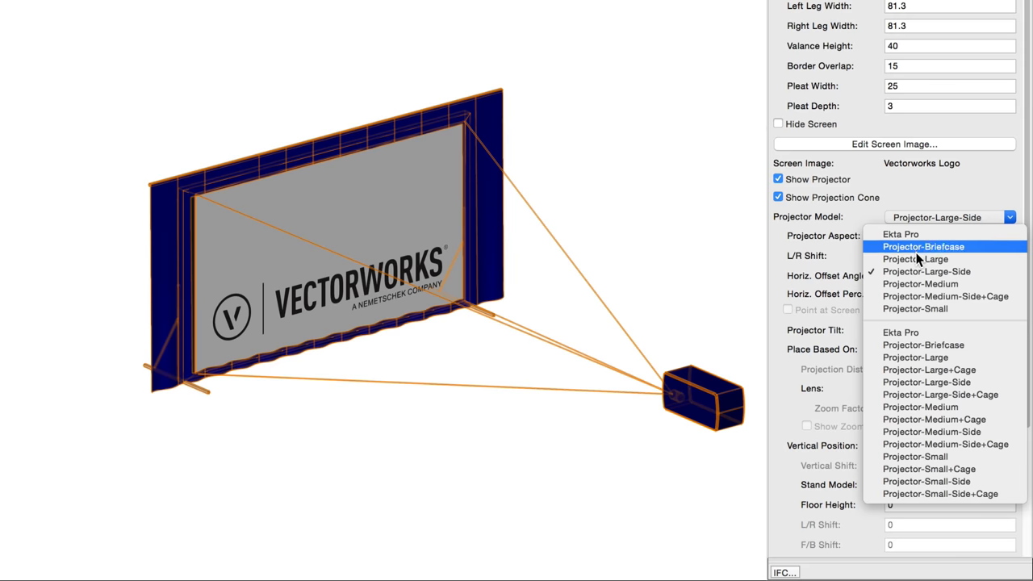
click(919, 283)
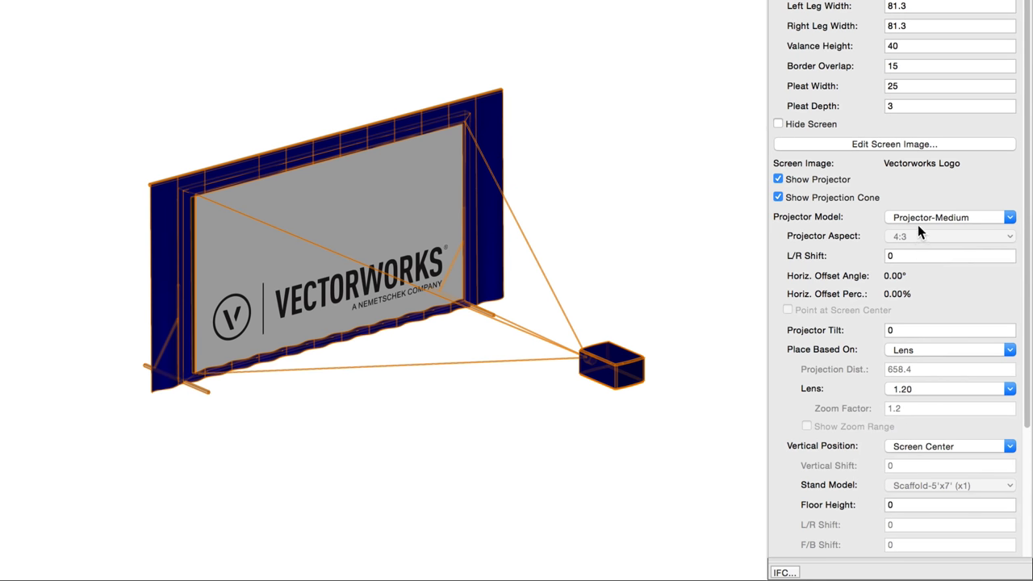
click(1008, 217)
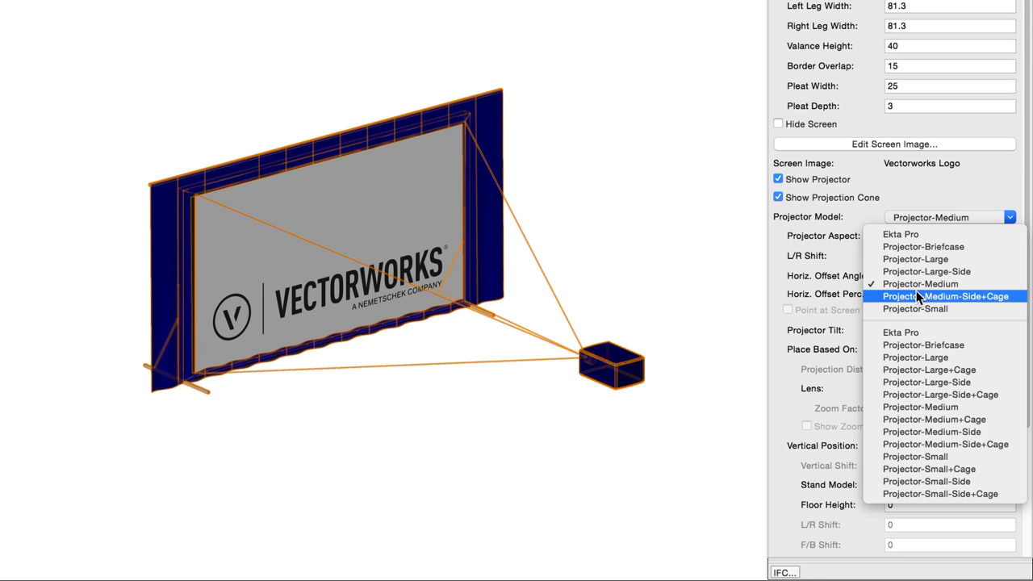
click(949, 296)
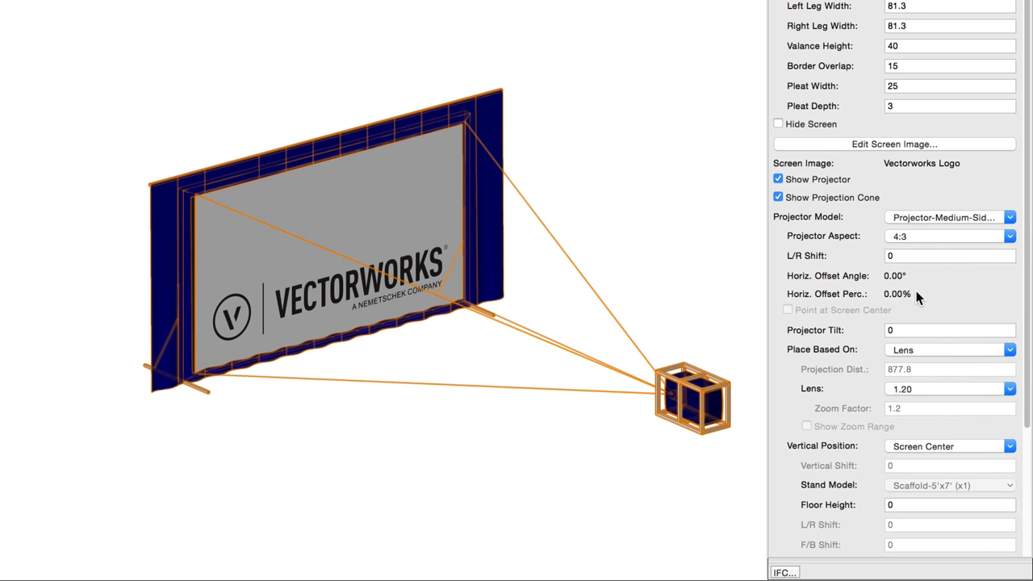
click(1007, 217)
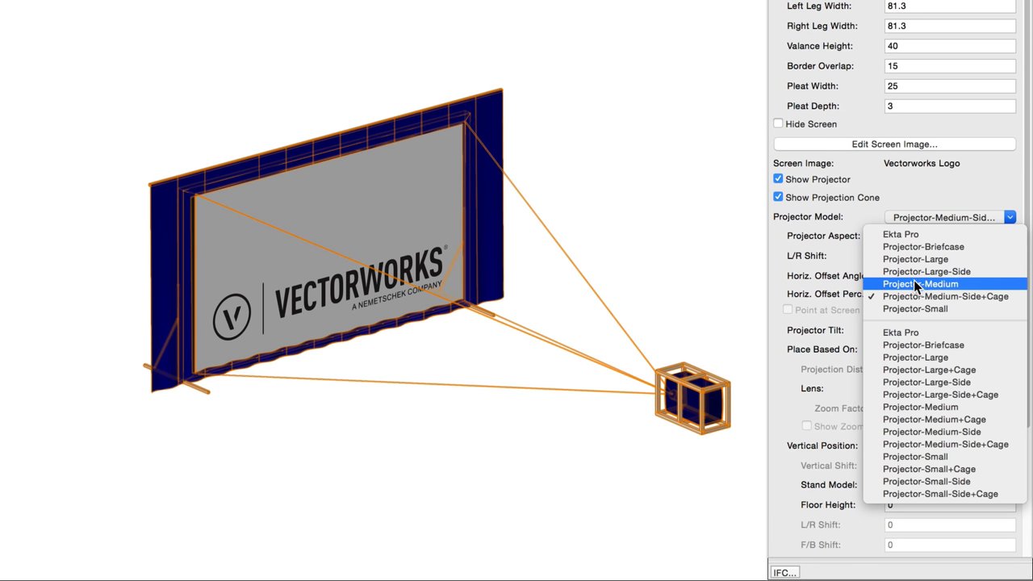
click(920, 283)
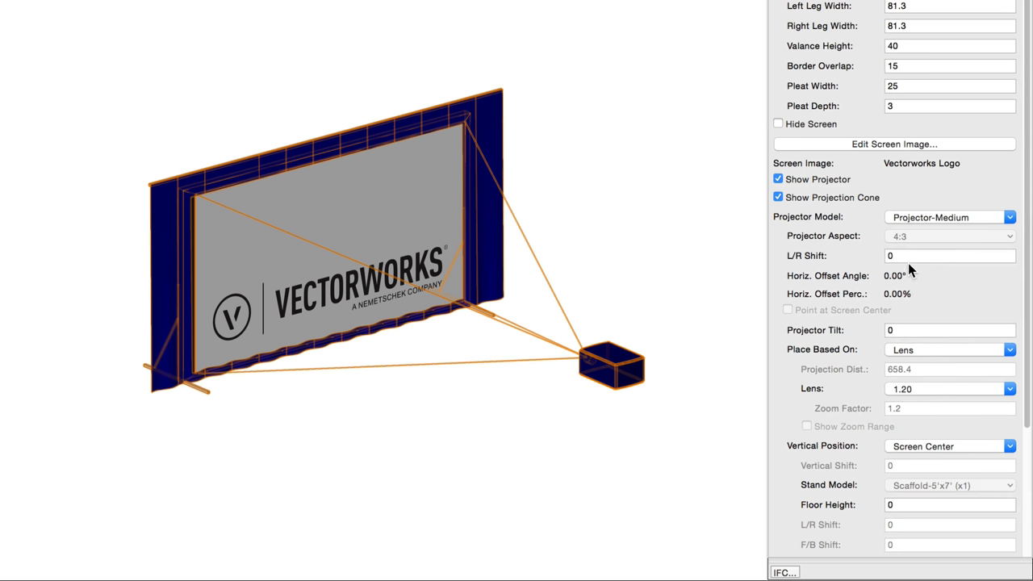
click(949, 255)
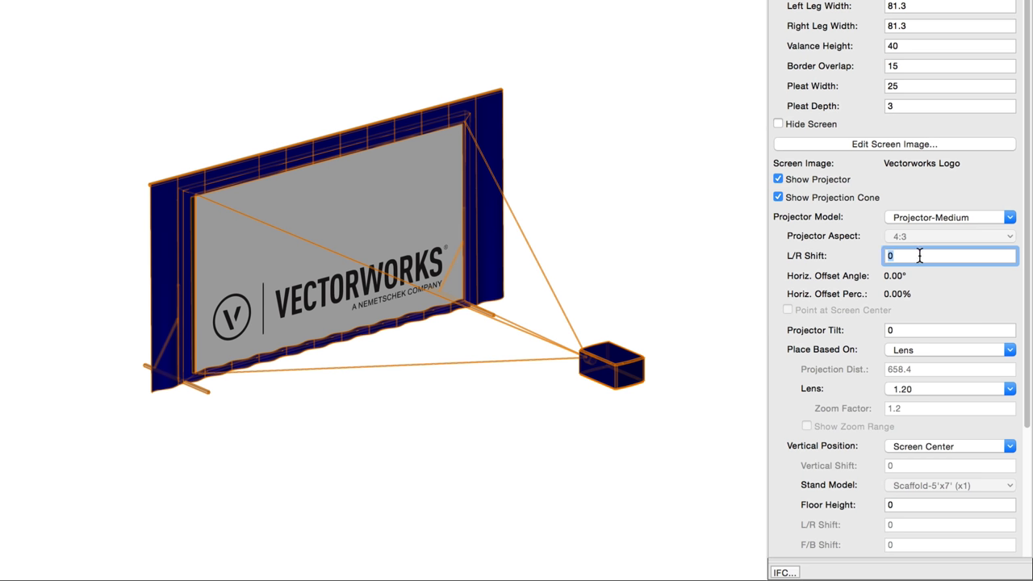
text(100)
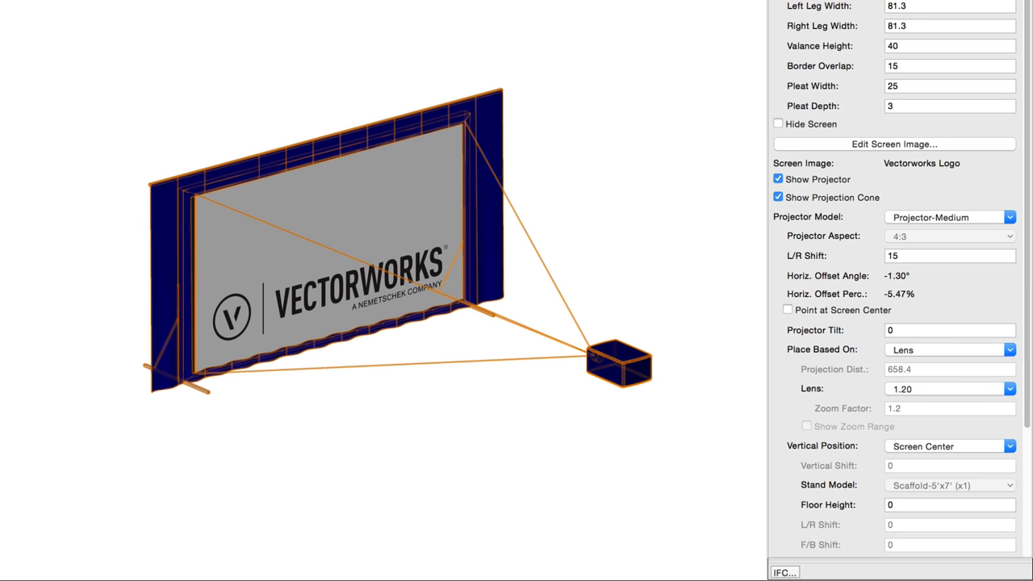
mouse_move(927, 290)
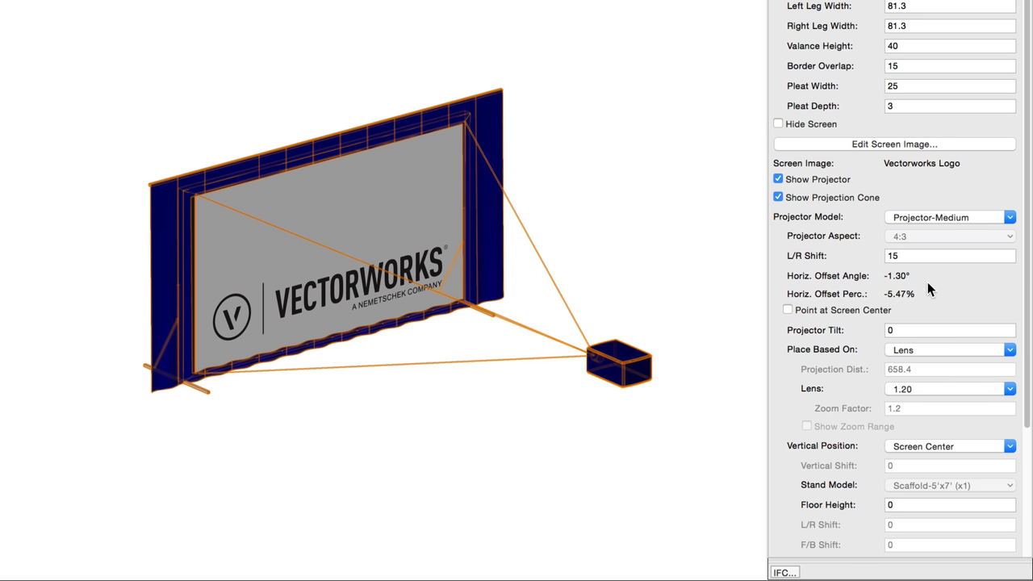
click(948, 255)
text(0)
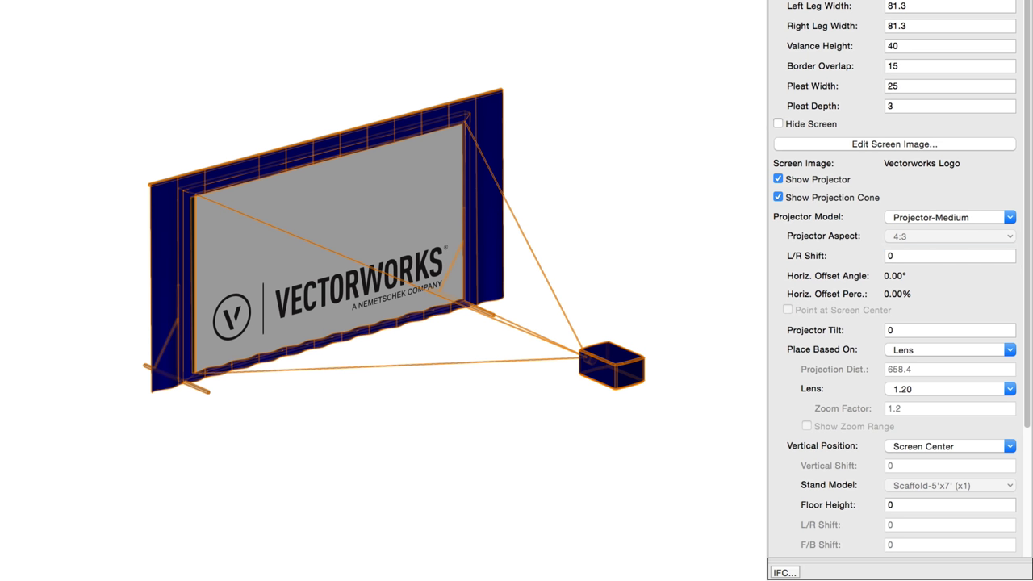
click(949, 255)
text(200)
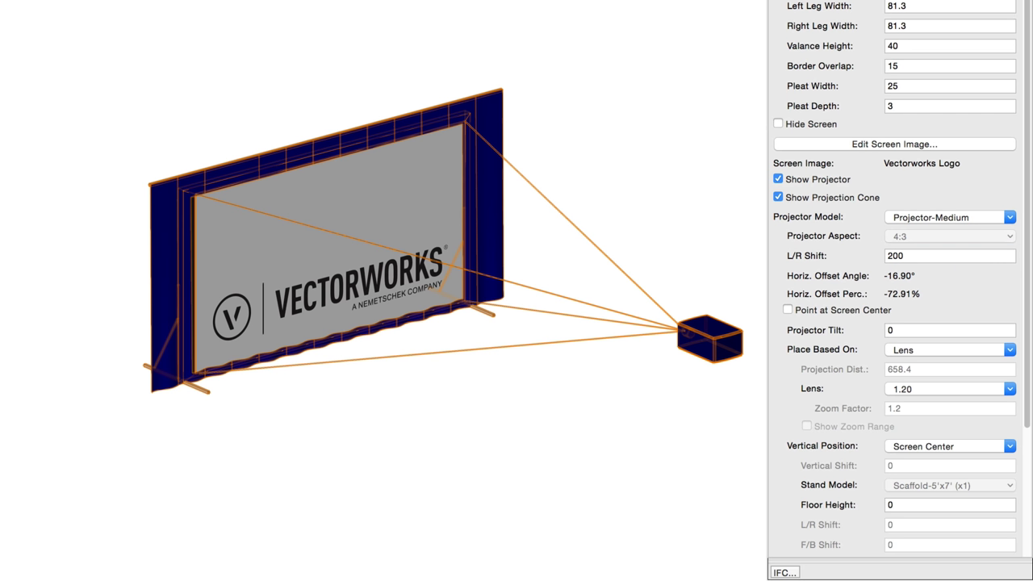
click(788, 310)
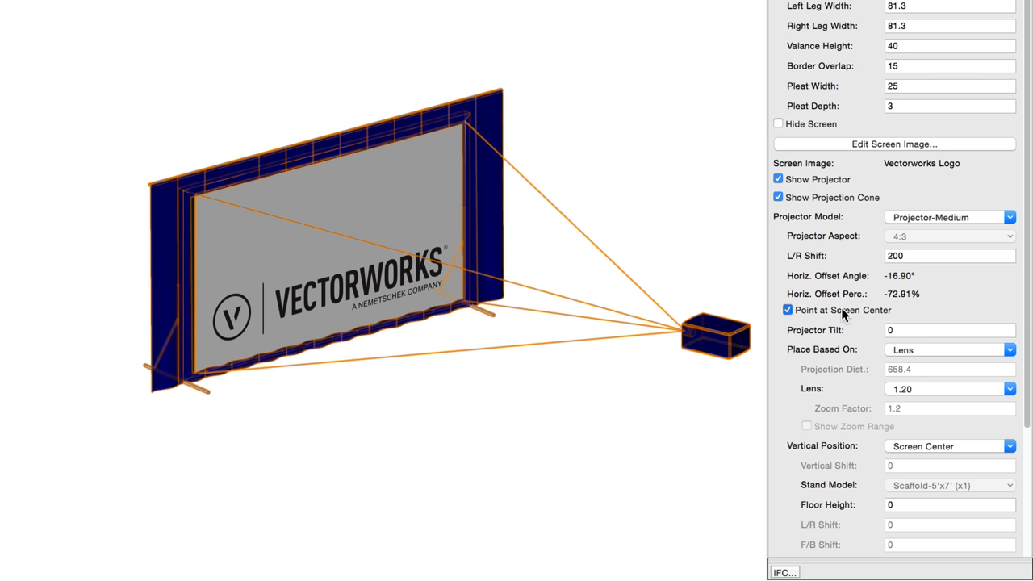
click(788, 310)
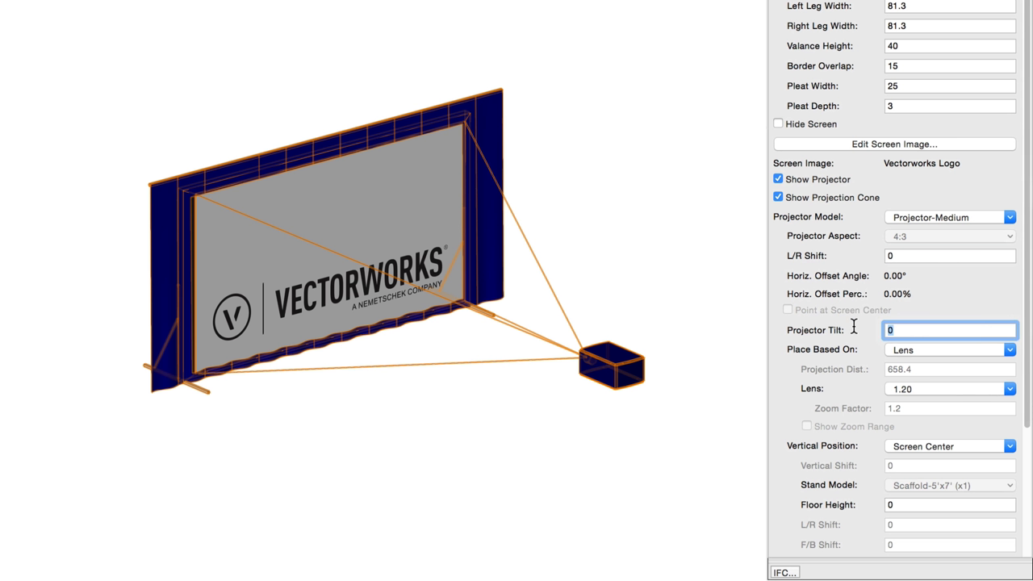
text(30)
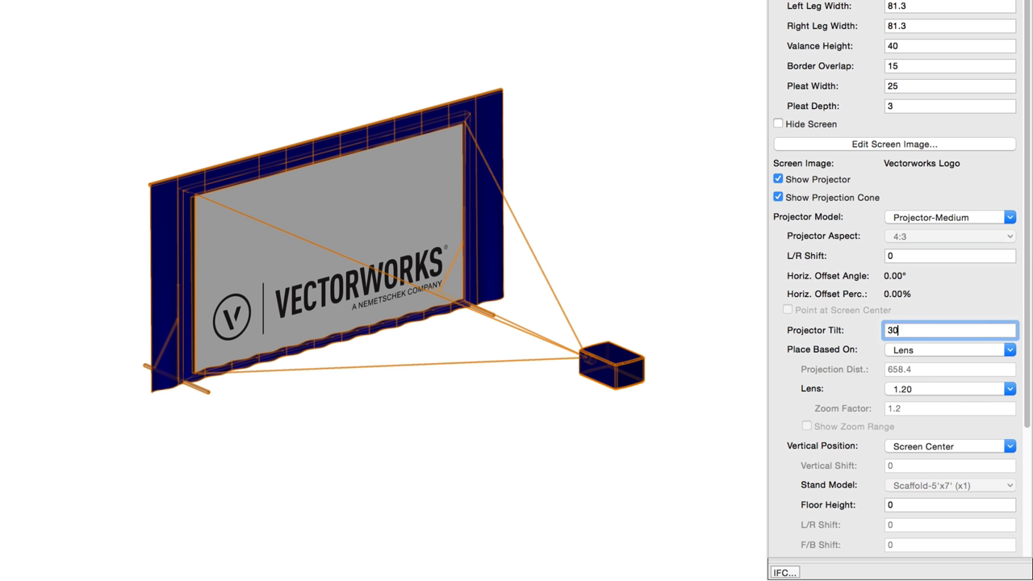
key(Return)
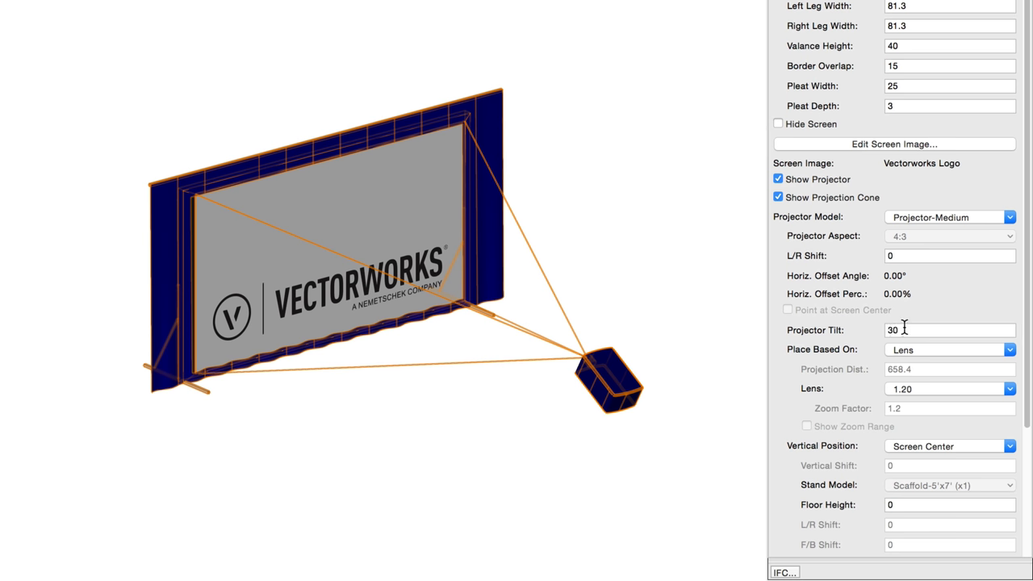
triple_click(949, 329)
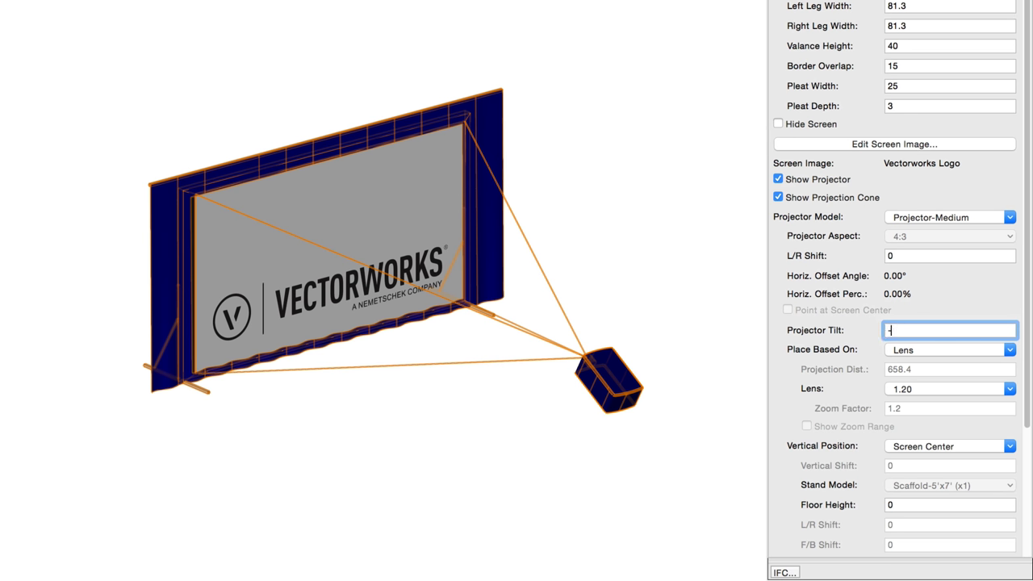
text(-30)
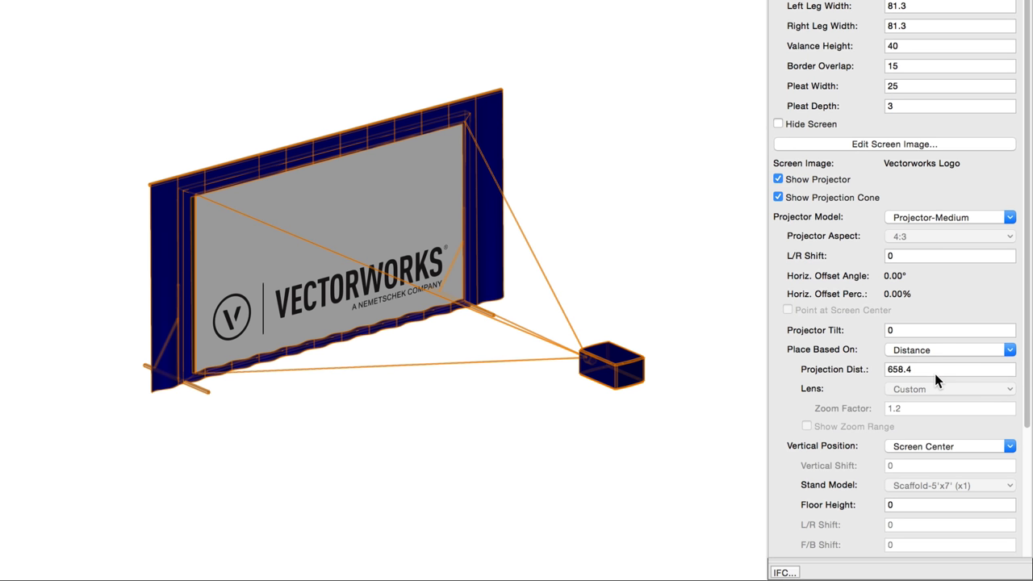
Step: Place the projector by lens, try 0.84, 0.64 and 1.45, choose 1.00-1.20, and show zoom range
click(1008, 349)
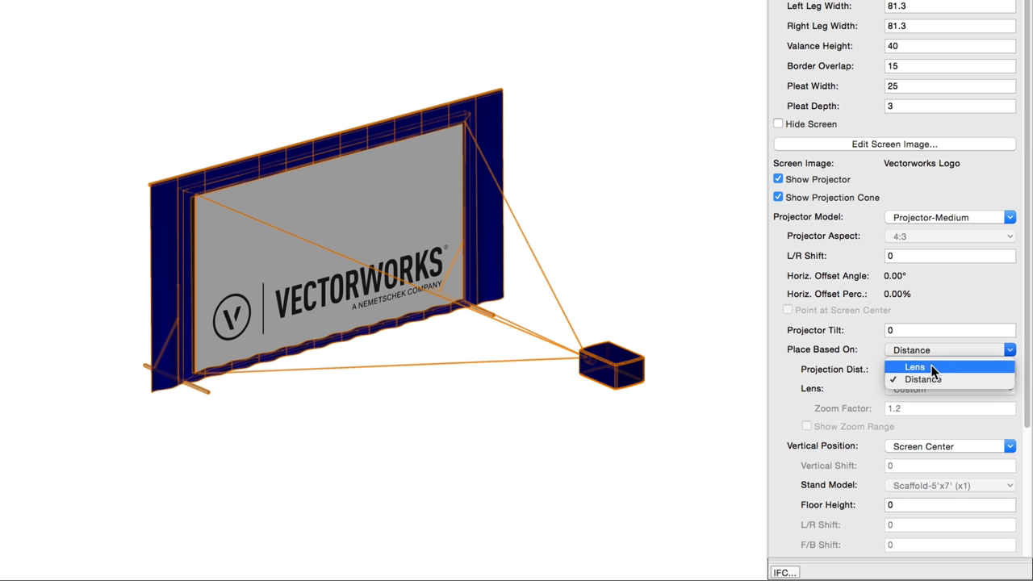
click(915, 367)
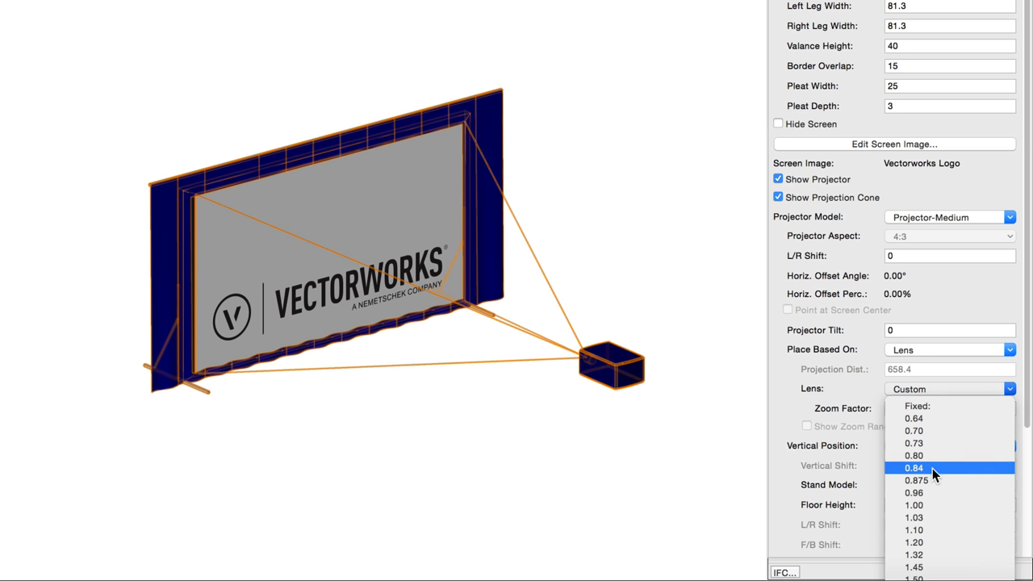
click(913, 468)
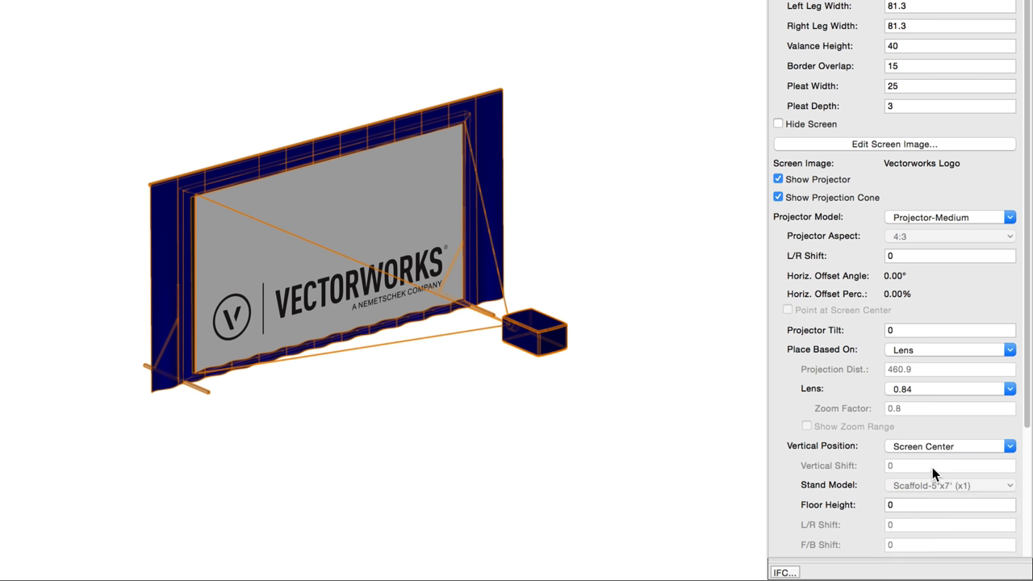
click(1010, 388)
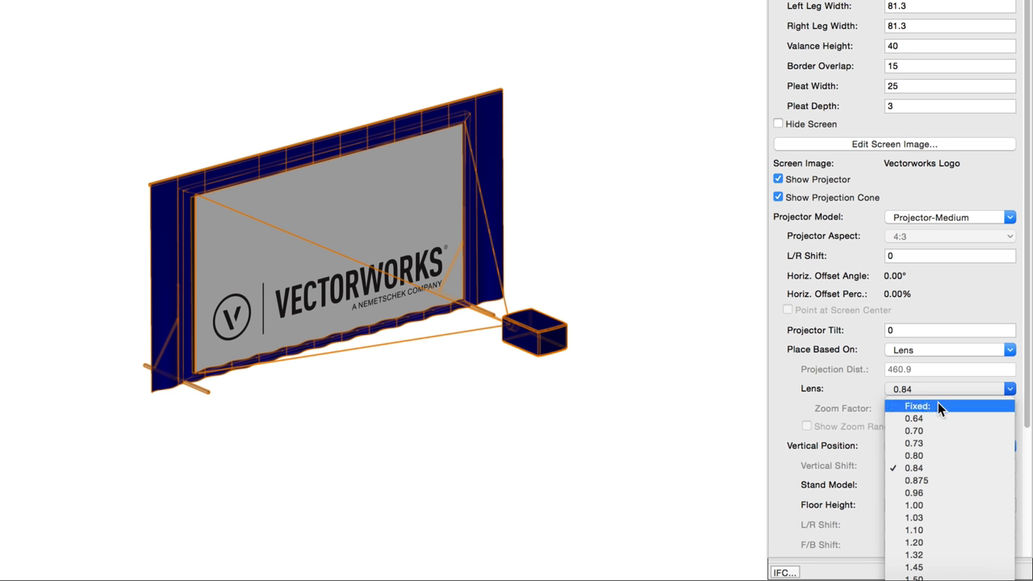
click(913, 418)
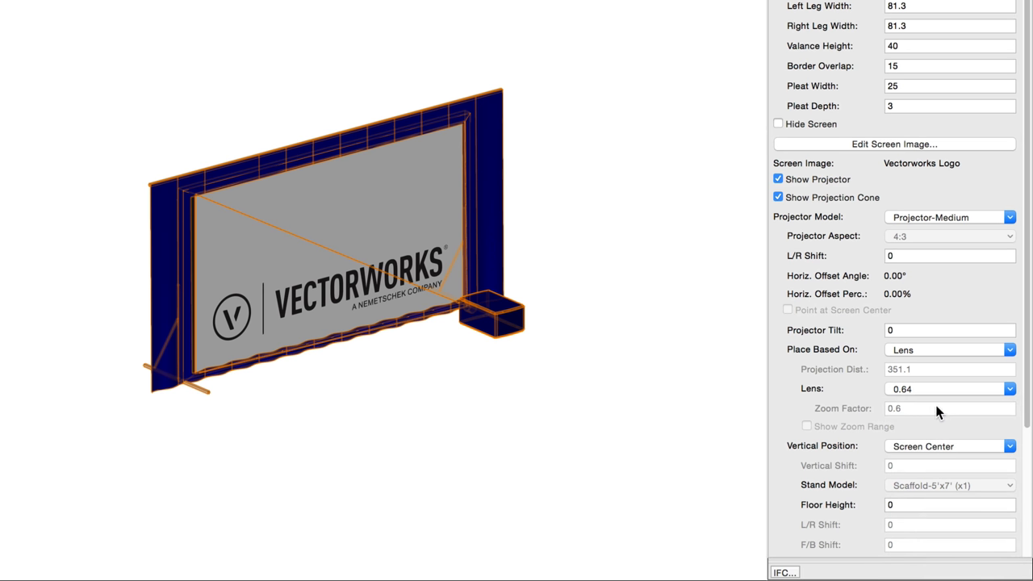
click(1009, 388)
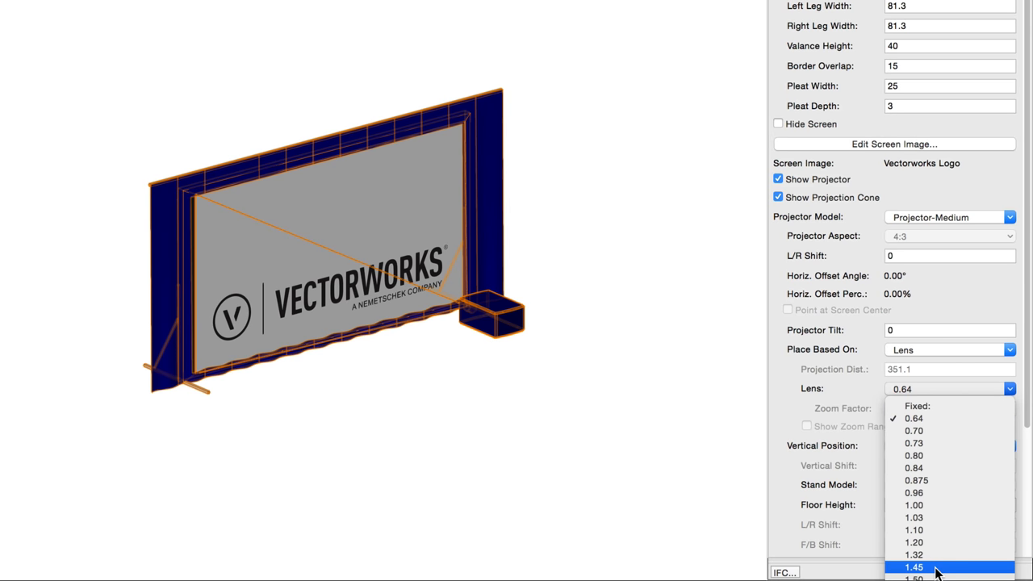
click(912, 566)
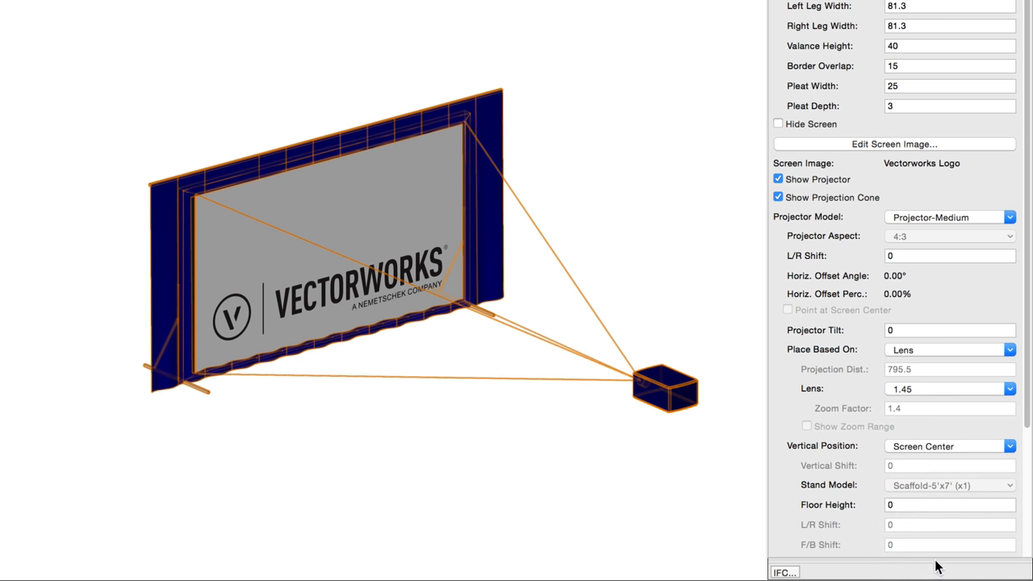
click(1008, 388)
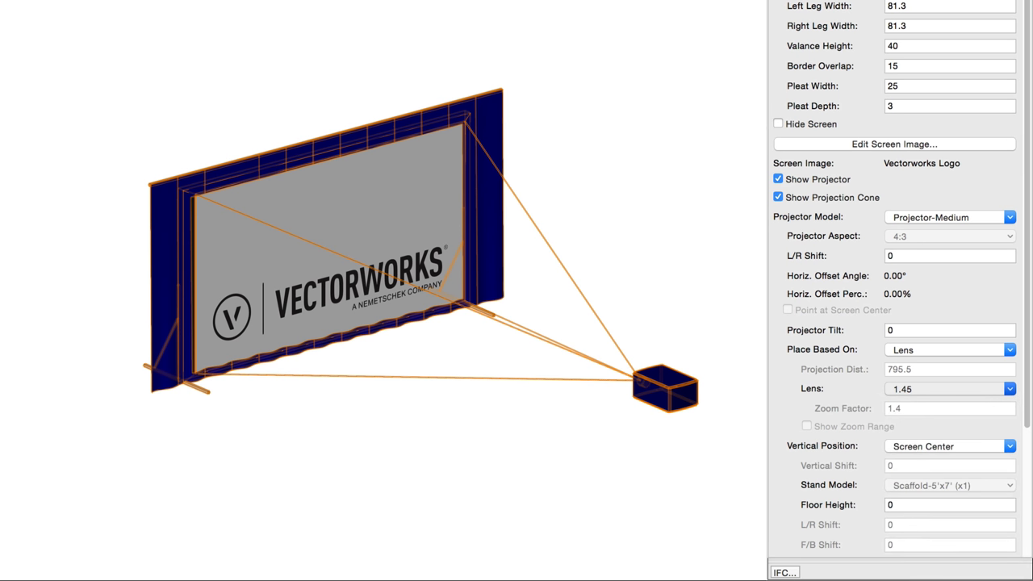
click(1009, 388)
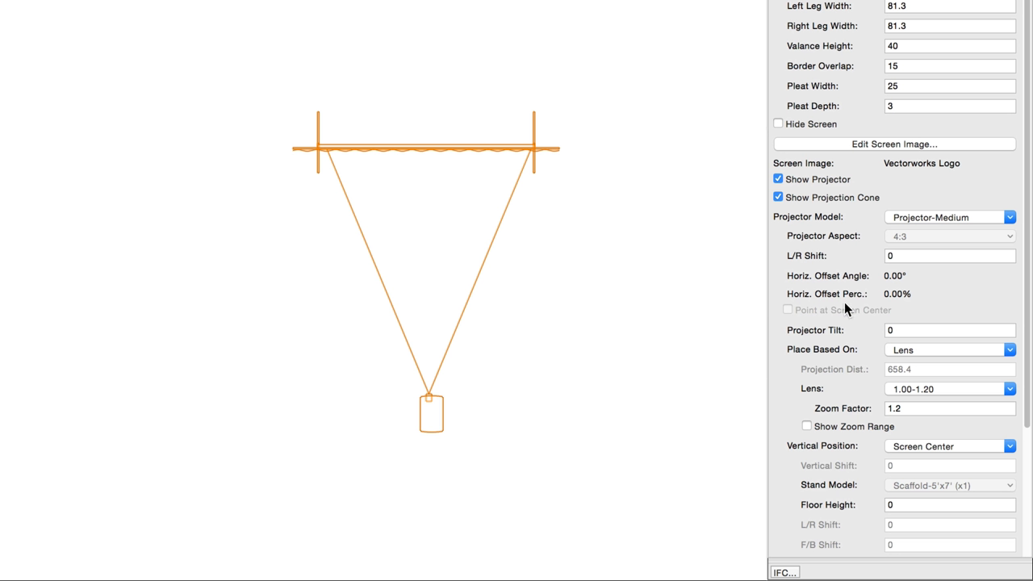
click(805, 426)
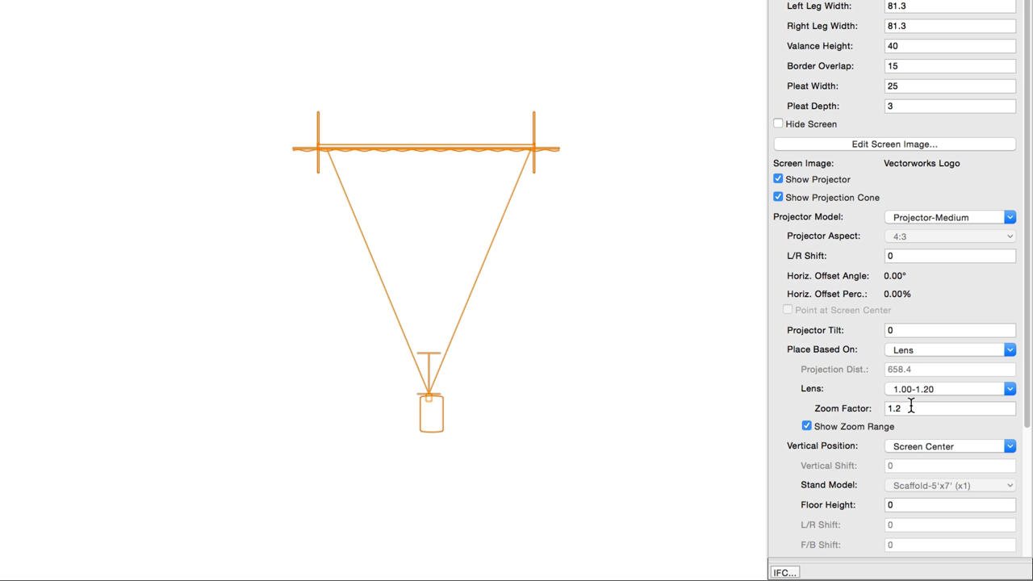
mouse_move(898, 411)
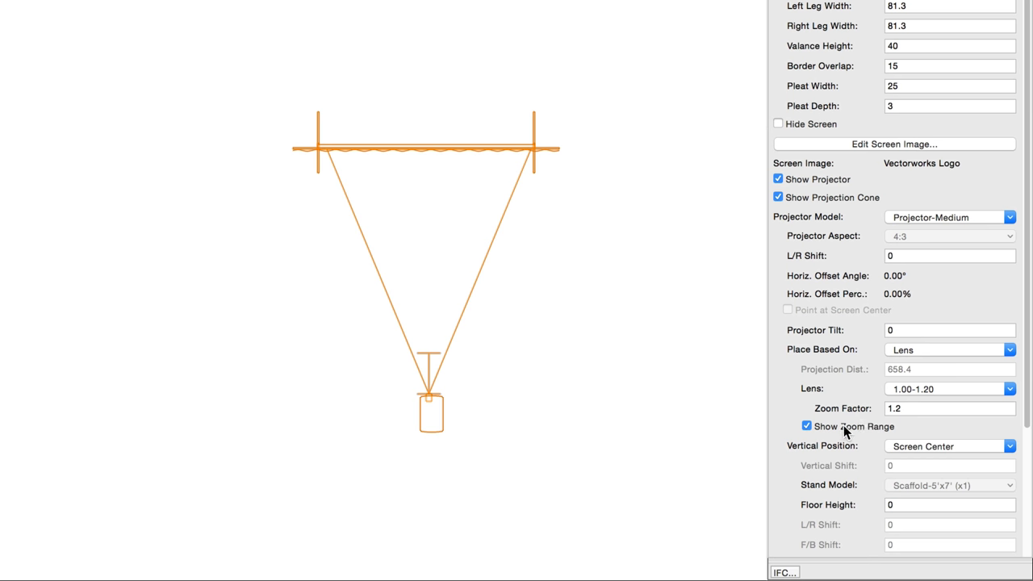
Step: Hide the zoom range and try Align to Bottom, then Stand vertical positions
click(805, 426)
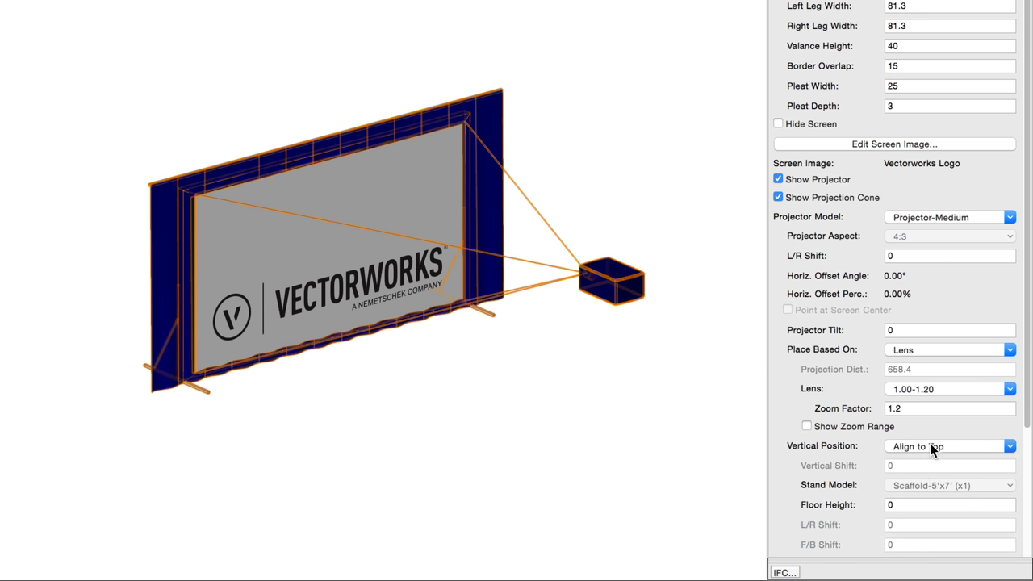
click(950, 446)
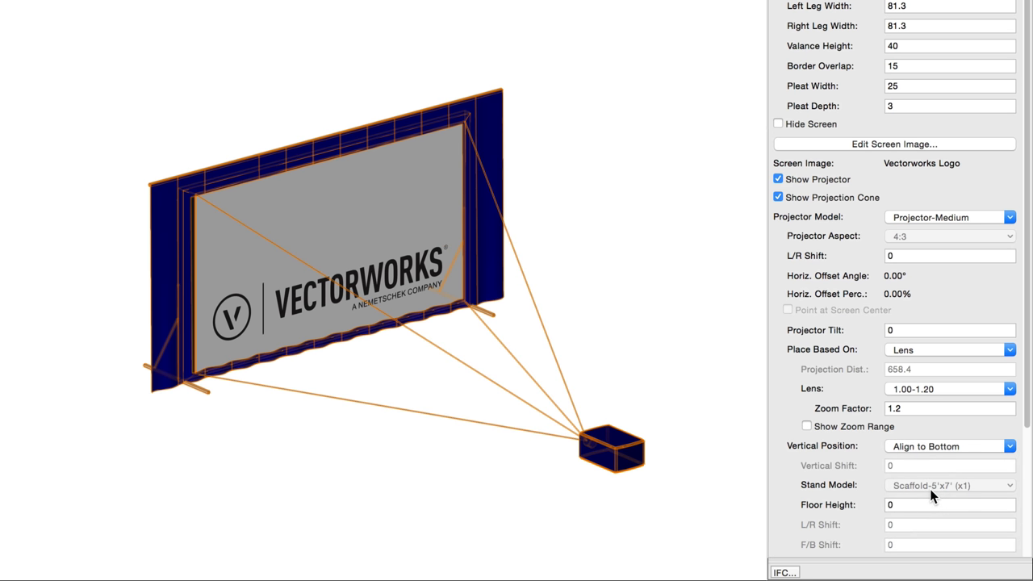
click(949, 446)
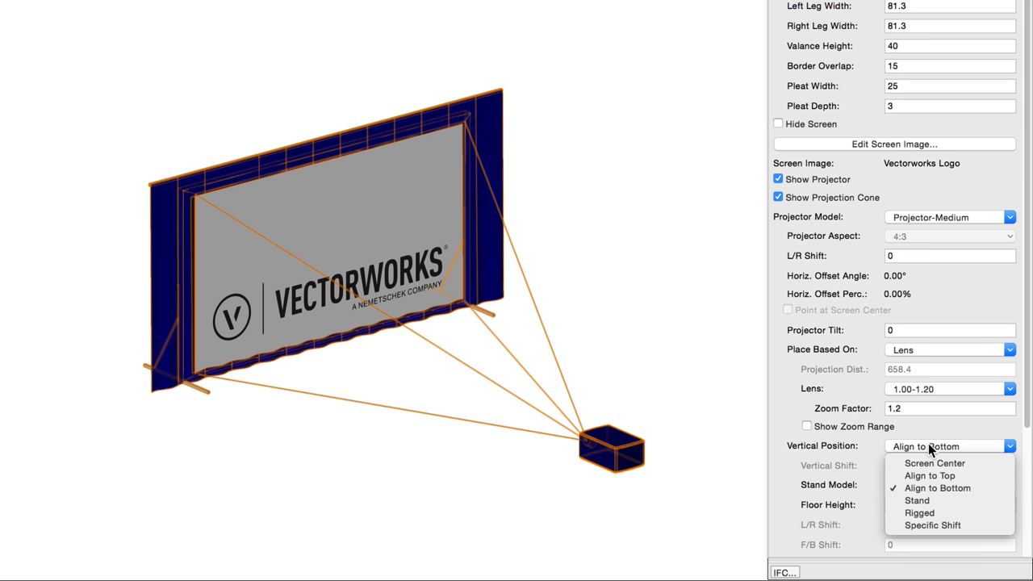
mouse_move(917, 500)
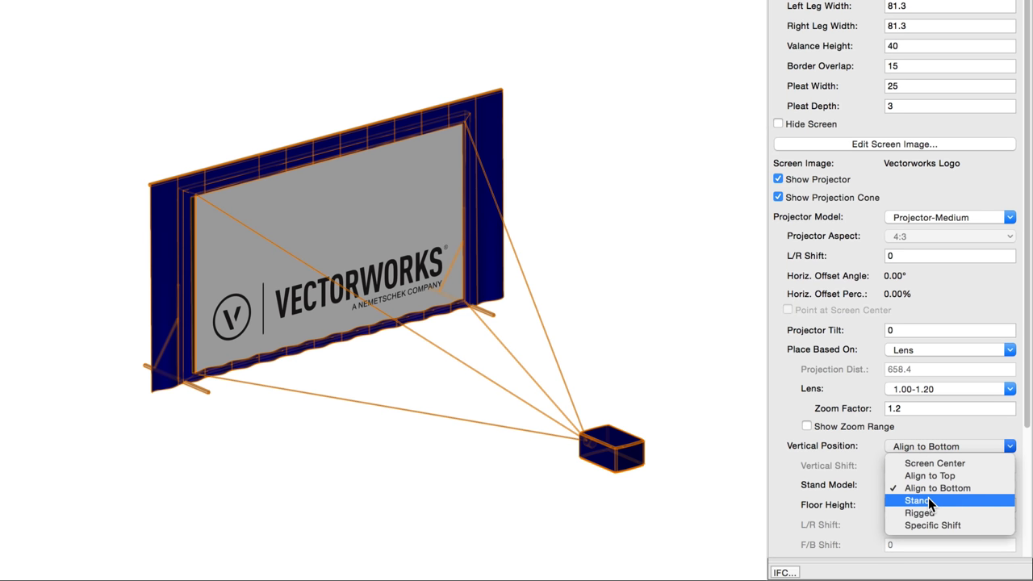
click(918, 501)
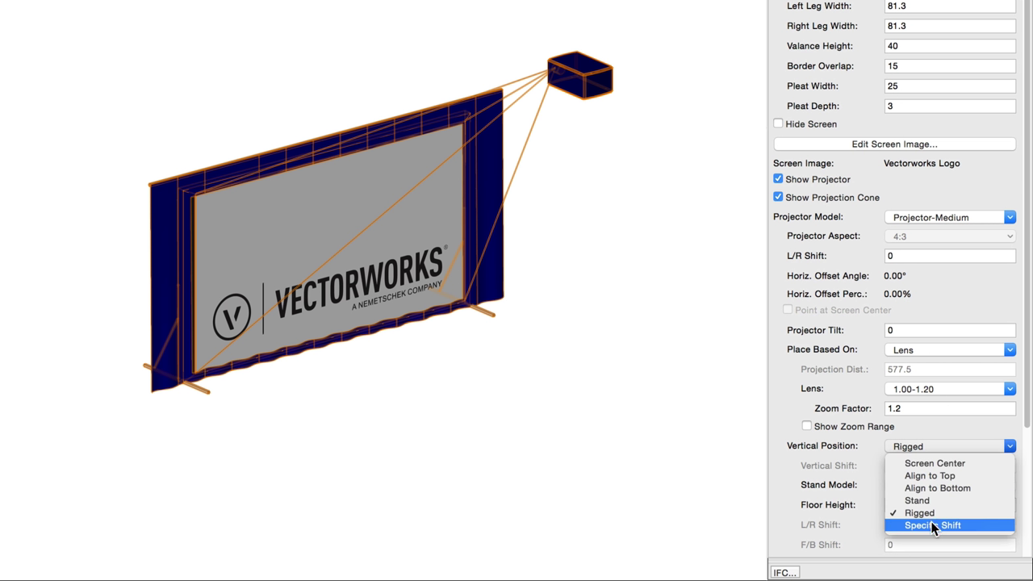
Step: Try a specific vertical shift of 30, then settle on Stand again
click(933, 525)
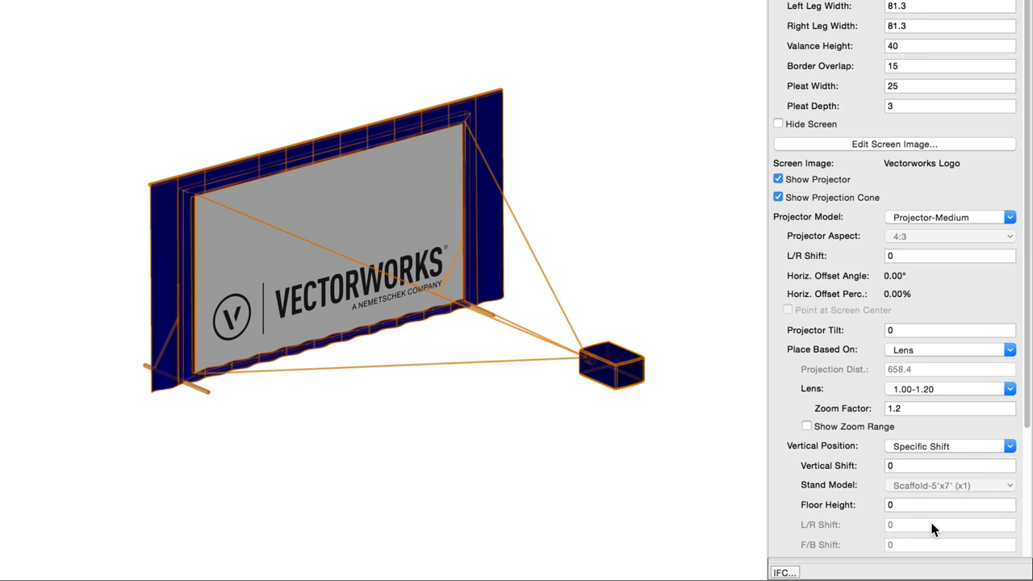
click(949, 465)
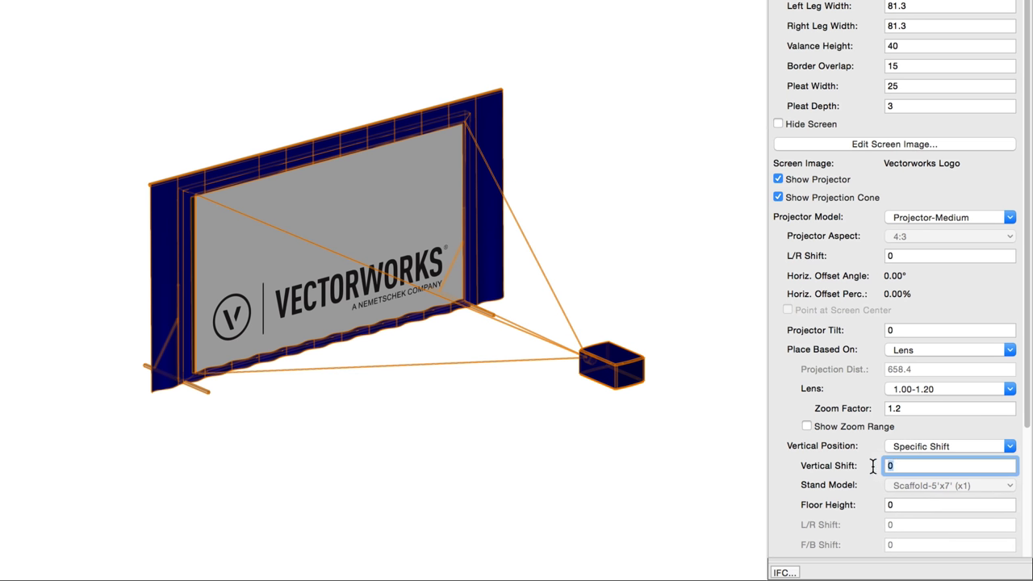
text(30)
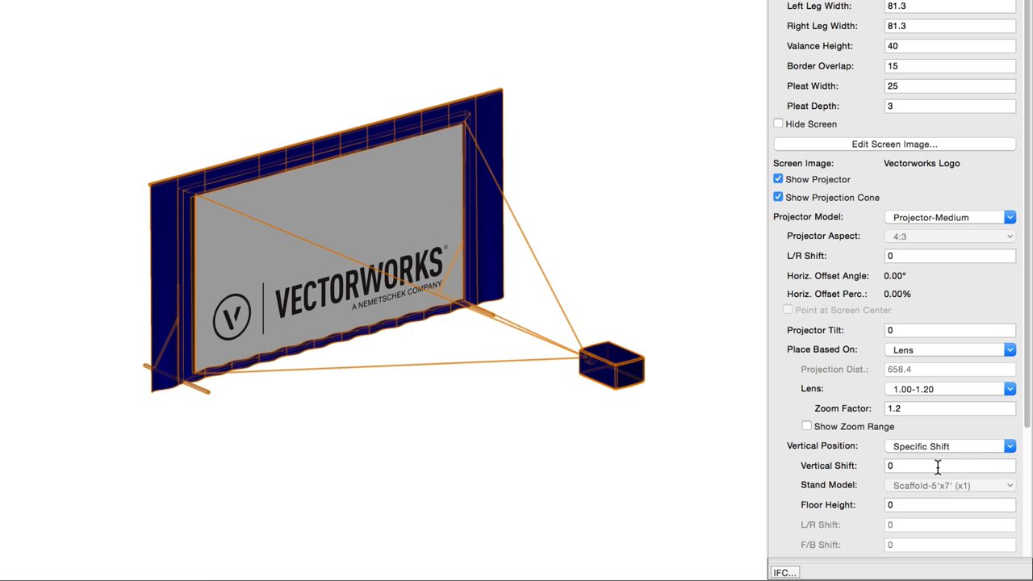
click(948, 445)
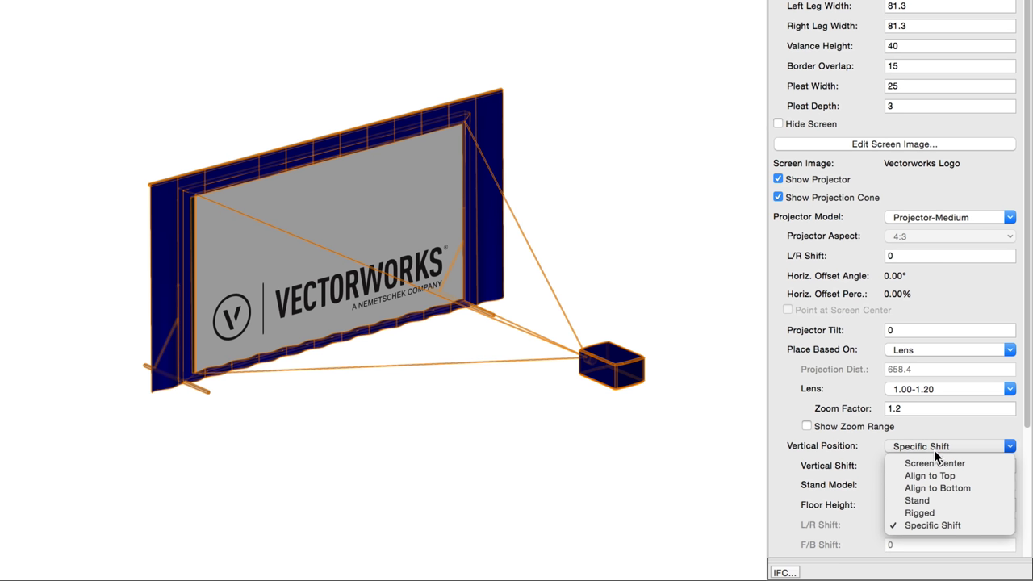
click(917, 500)
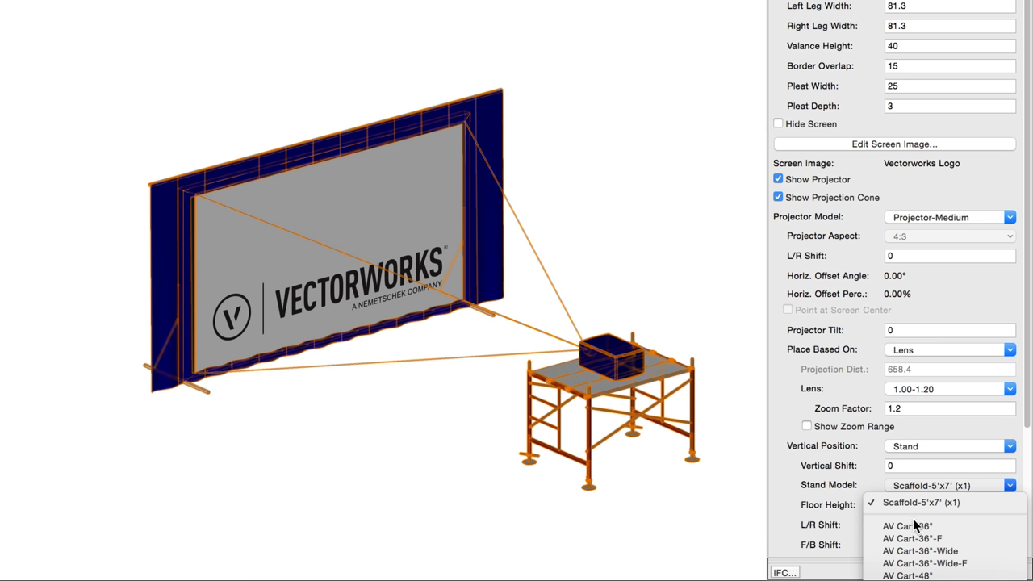
Step: Switch the stand model to AV Cart-54"-Wide and scroll down Object Info
click(907, 525)
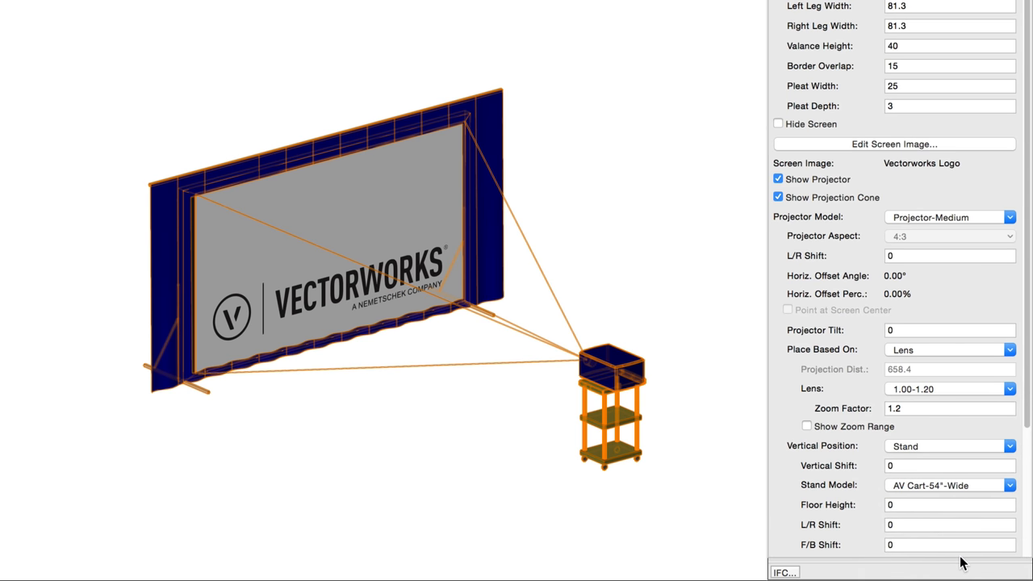
scroll(down, 3)
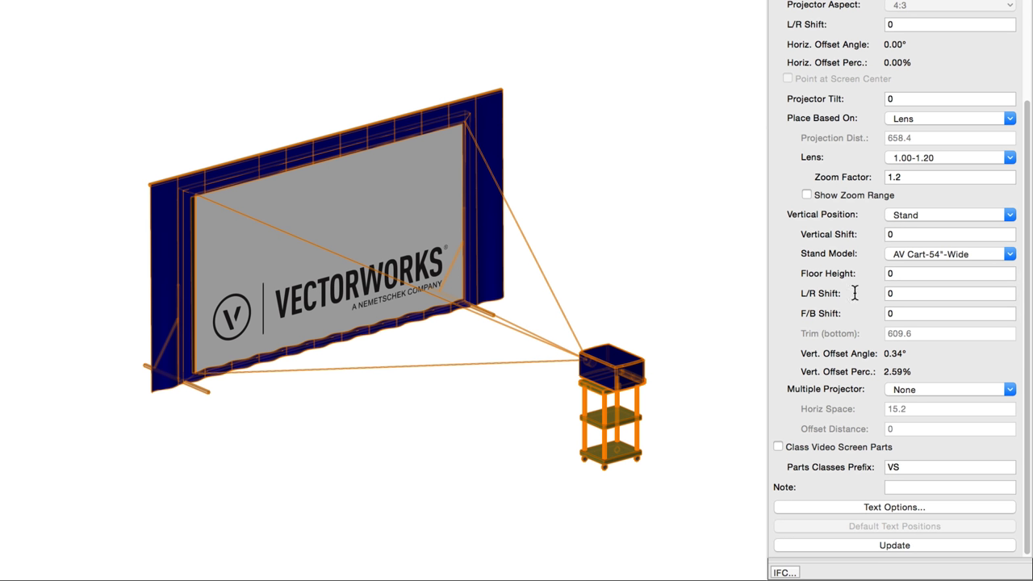
mouse_move(908, 313)
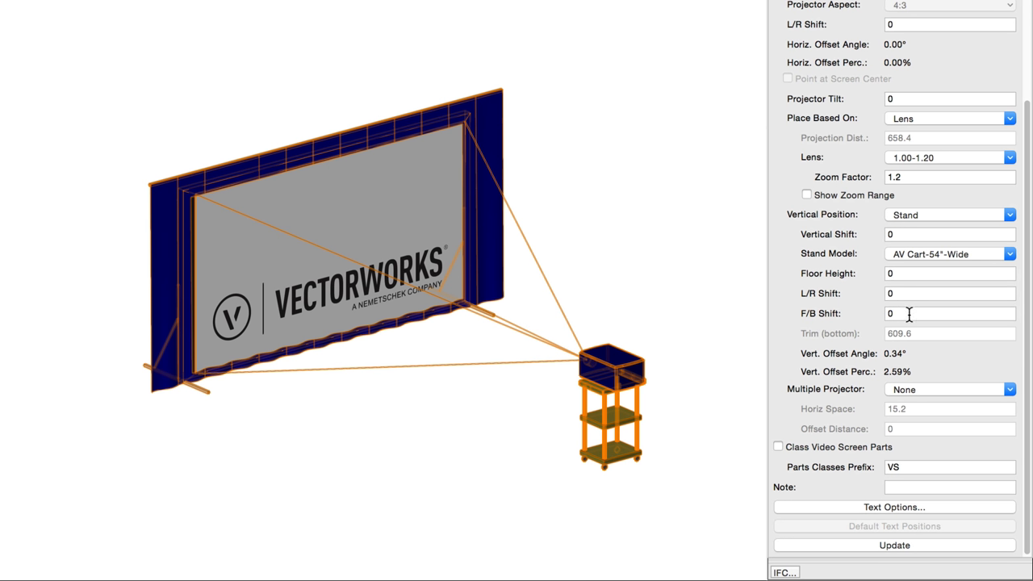
mouse_move(934, 347)
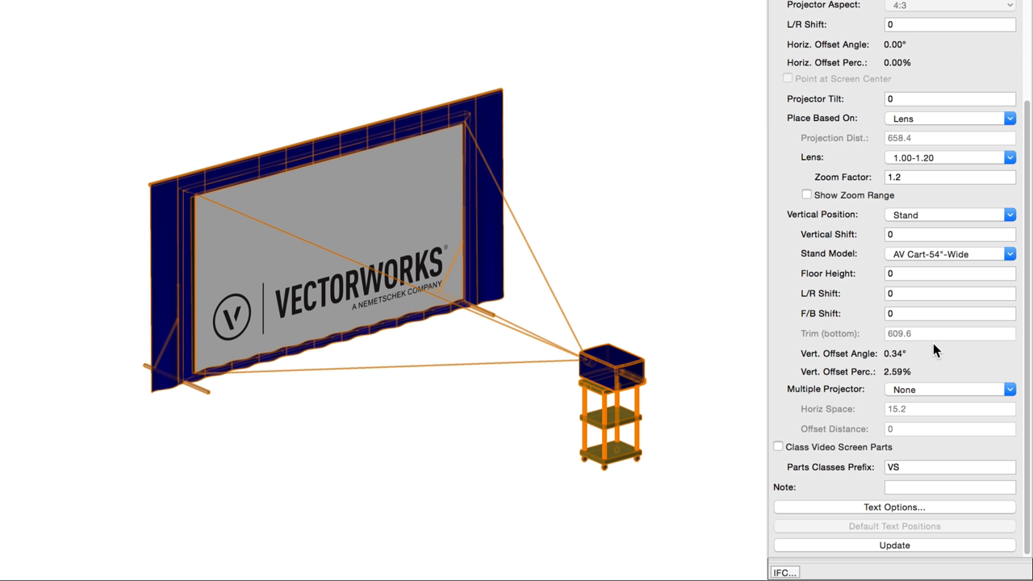
mouse_move(931, 387)
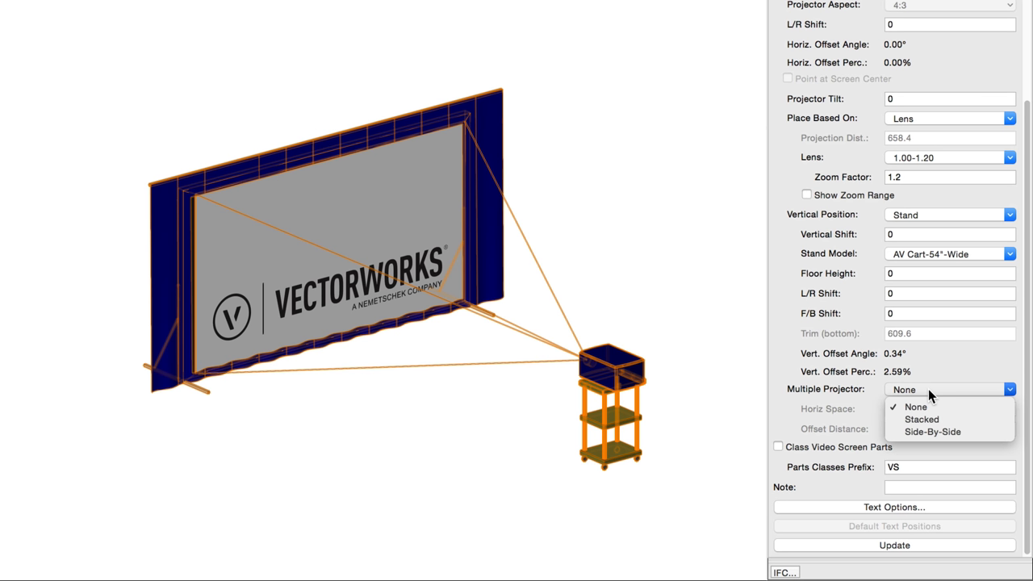
Step: Show multiple projector options and change the offset distance from 25 to 0
click(922, 419)
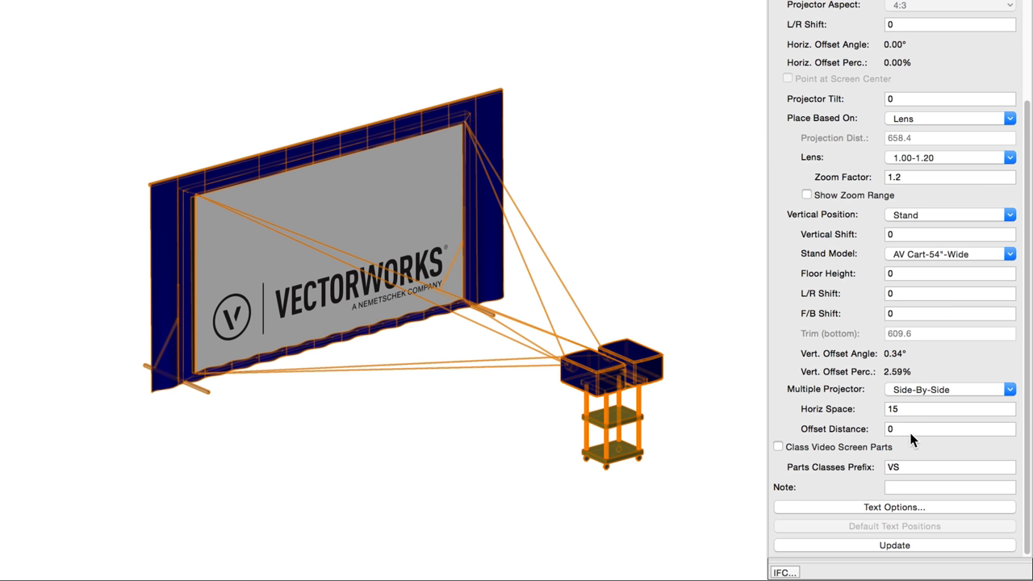
click(948, 428)
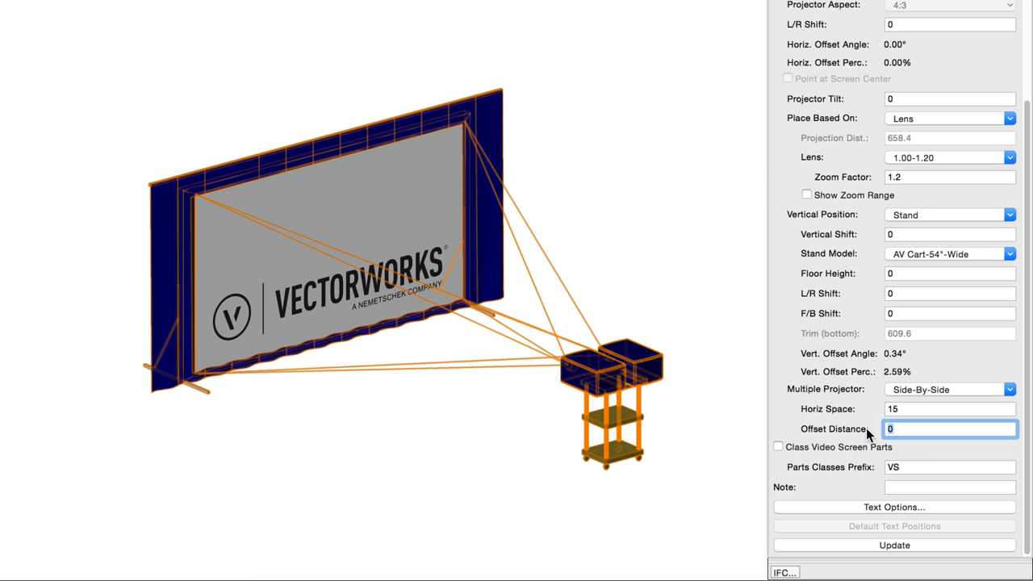
text(25)
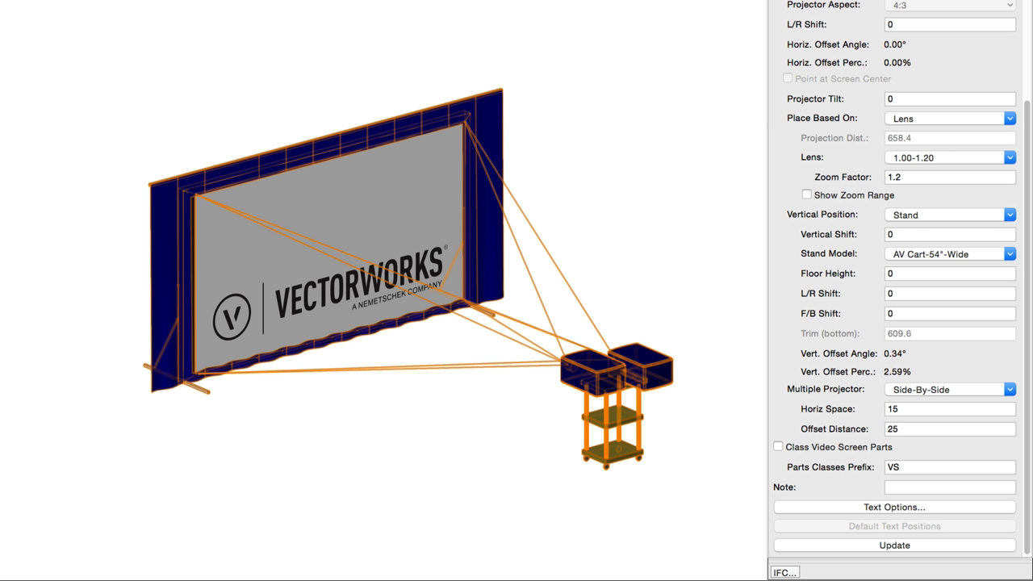
triple_click(949, 428)
text(0)
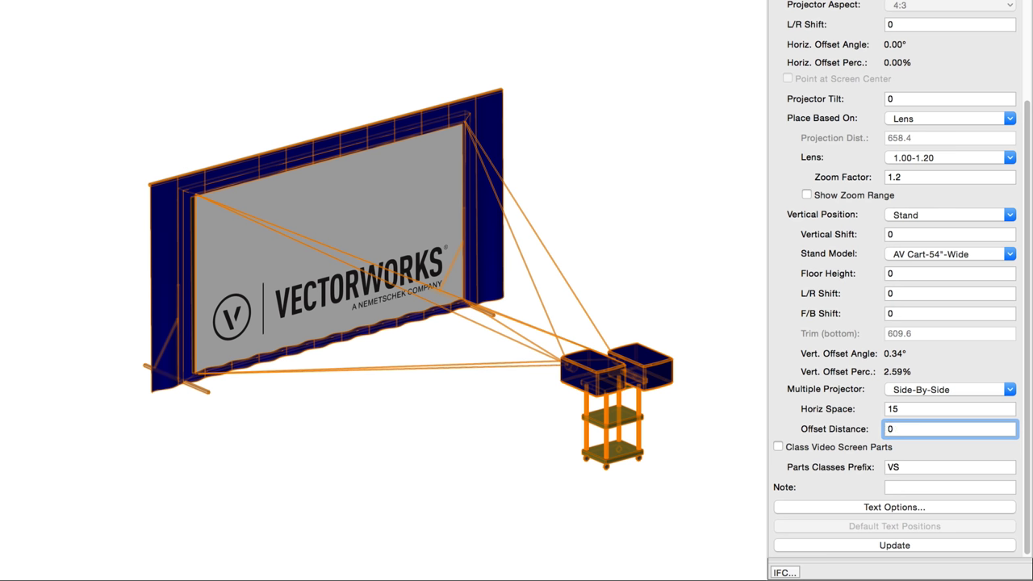
click(948, 429)
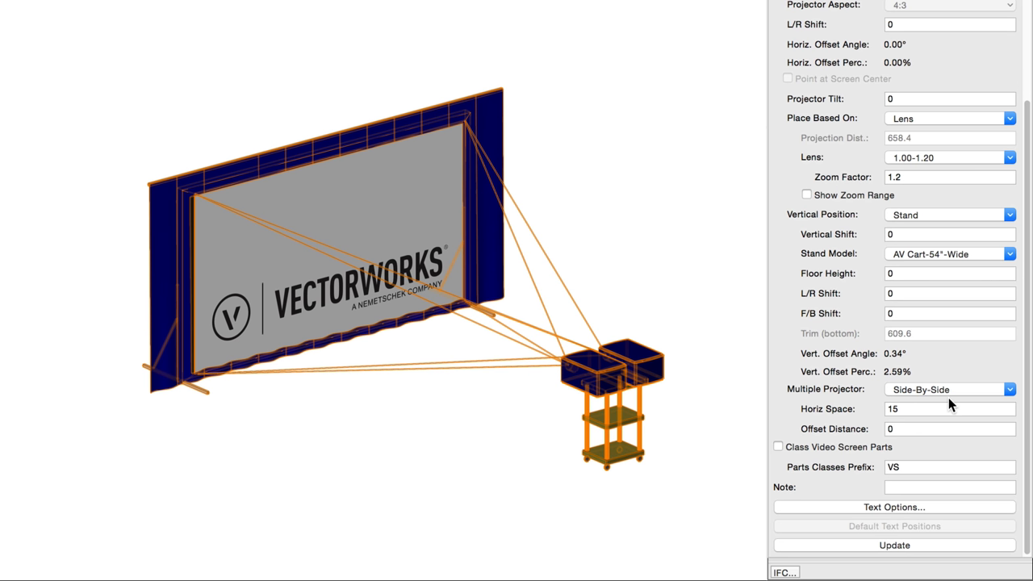
mouse_move(940, 409)
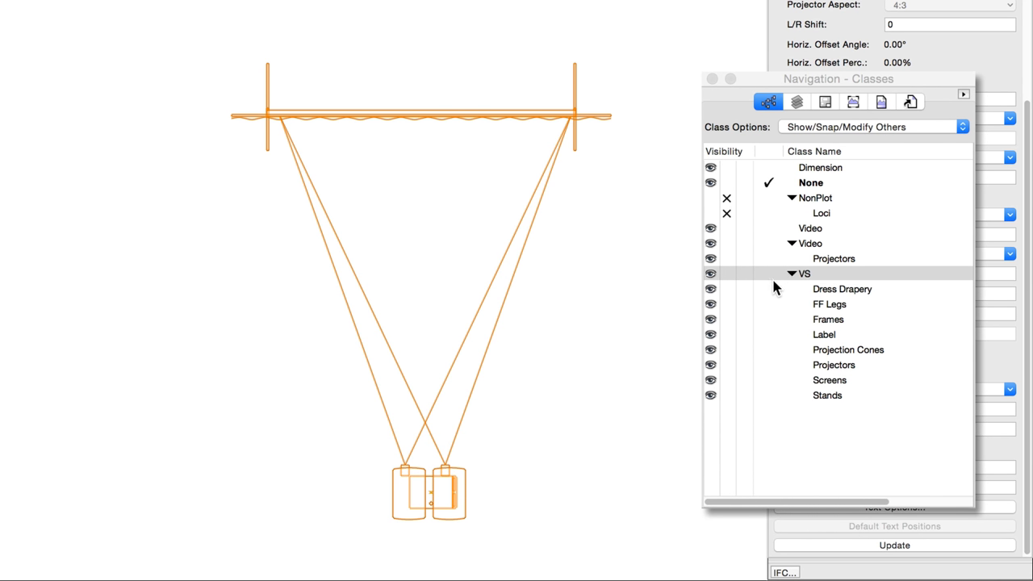
Step: Hide the VS Dress Drapery class, then make it visible again
click(710, 288)
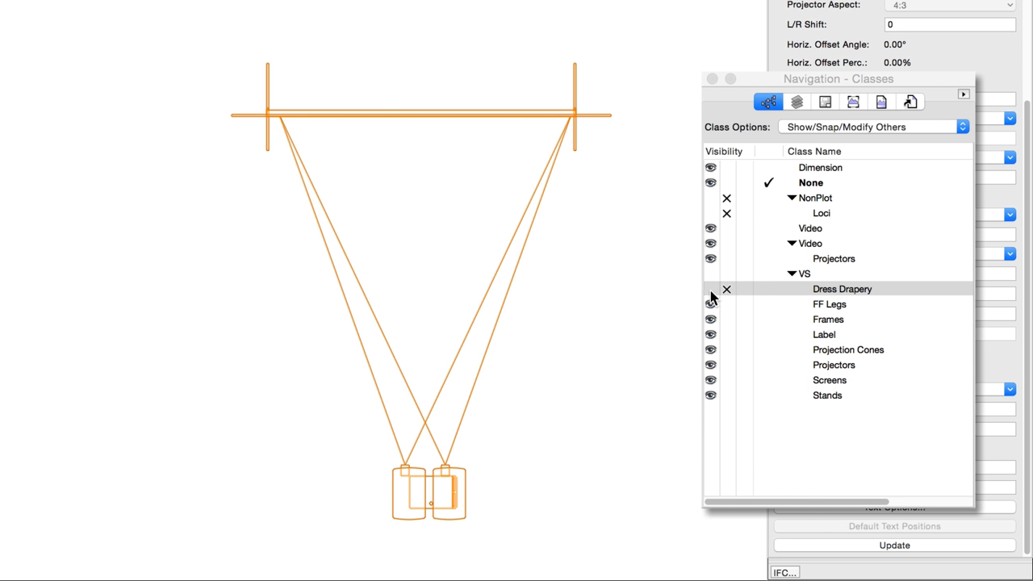
click(726, 289)
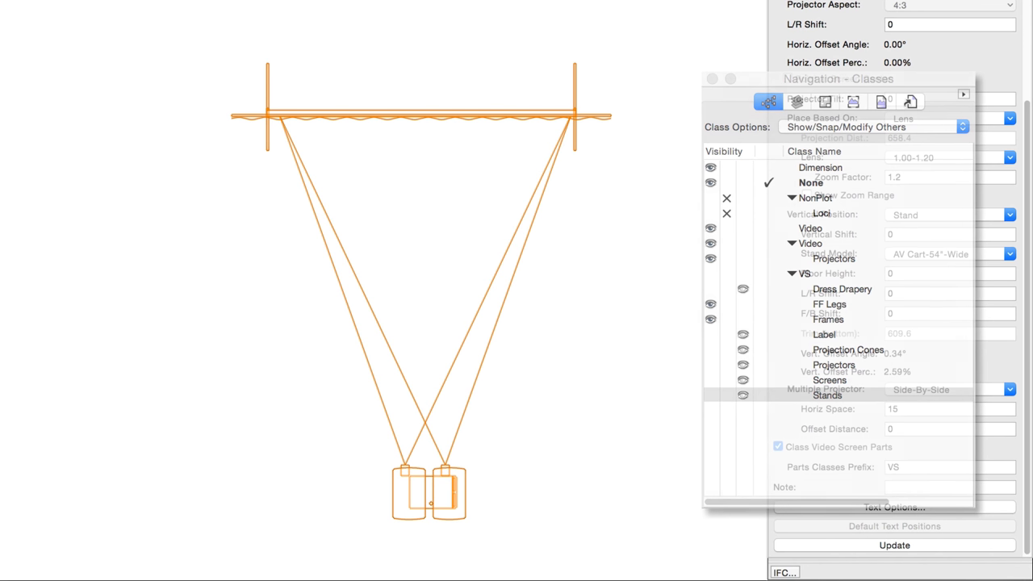
Step: Enter 'Note Text' as the note and enable Show Note Text in Text Options
text(Note Te)
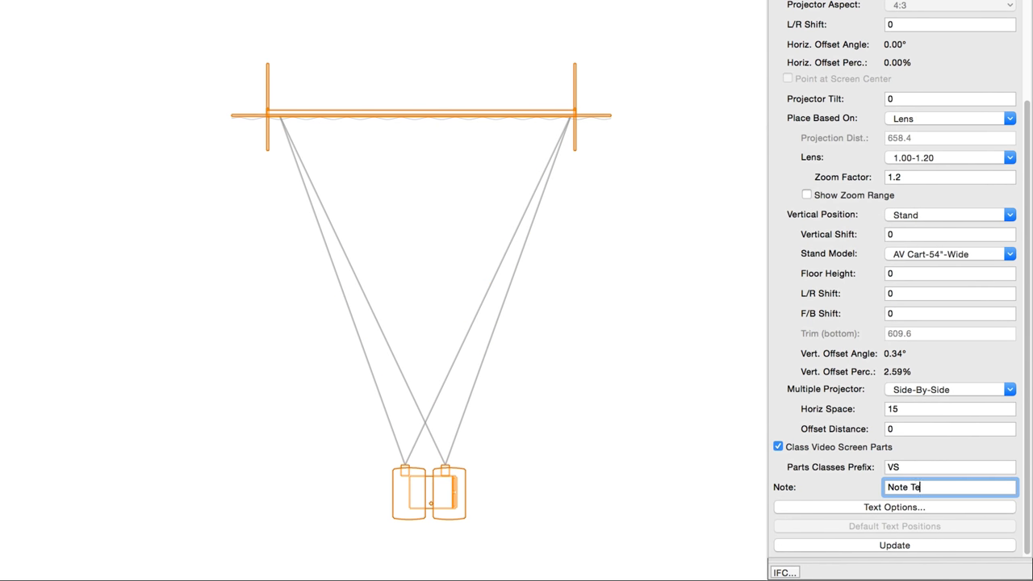
text(xt)
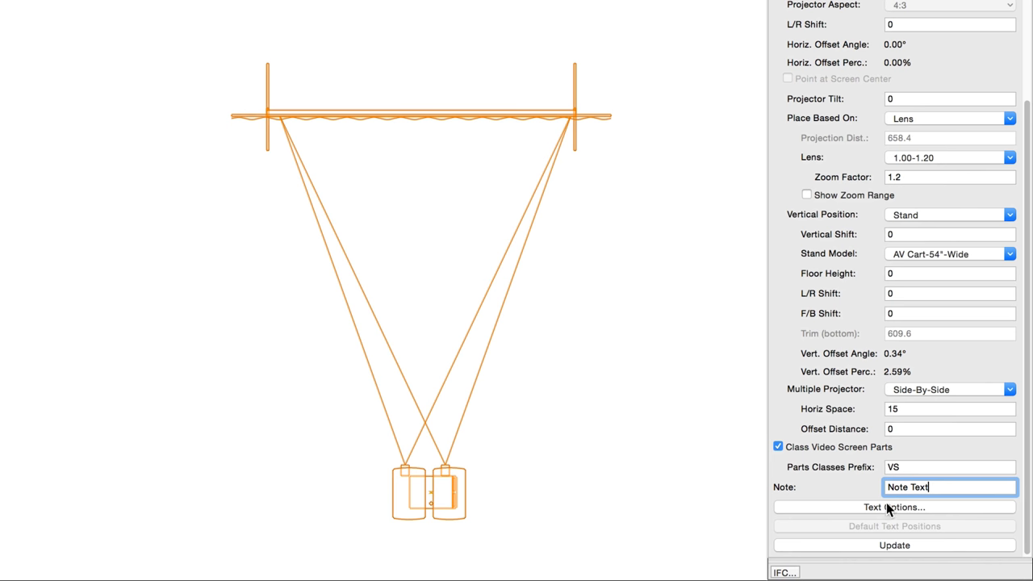
click(893, 507)
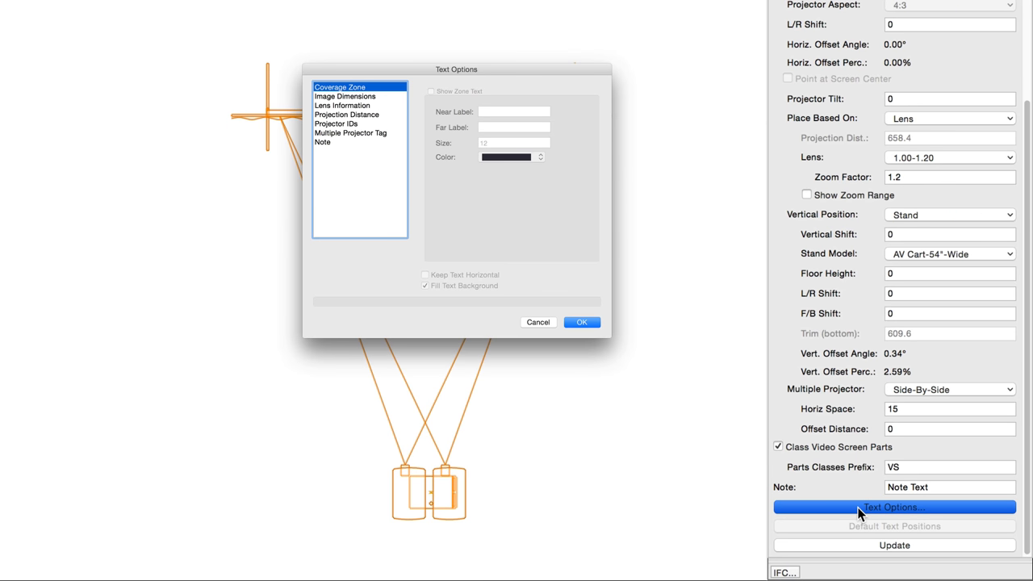
click(323, 142)
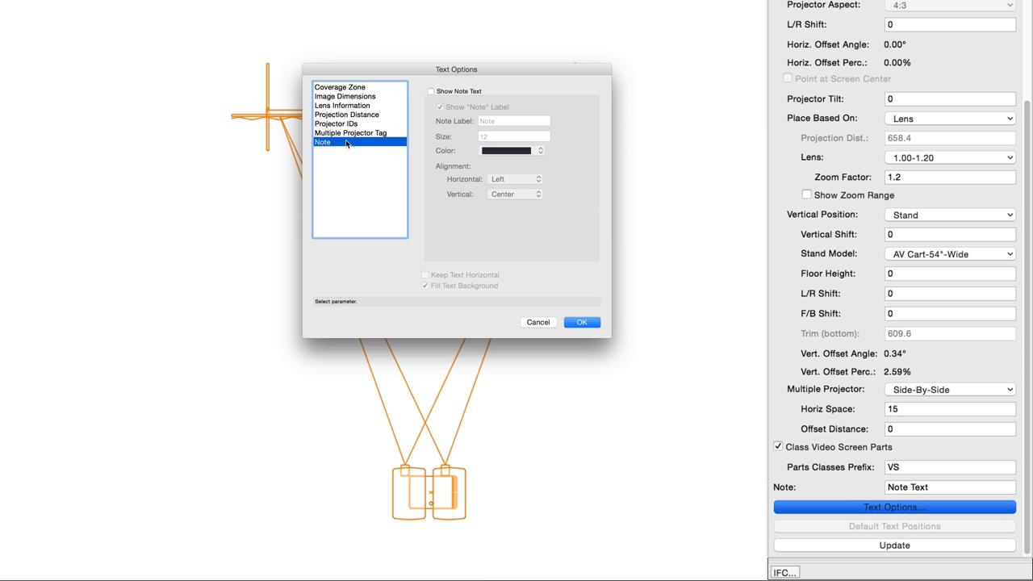
click(431, 91)
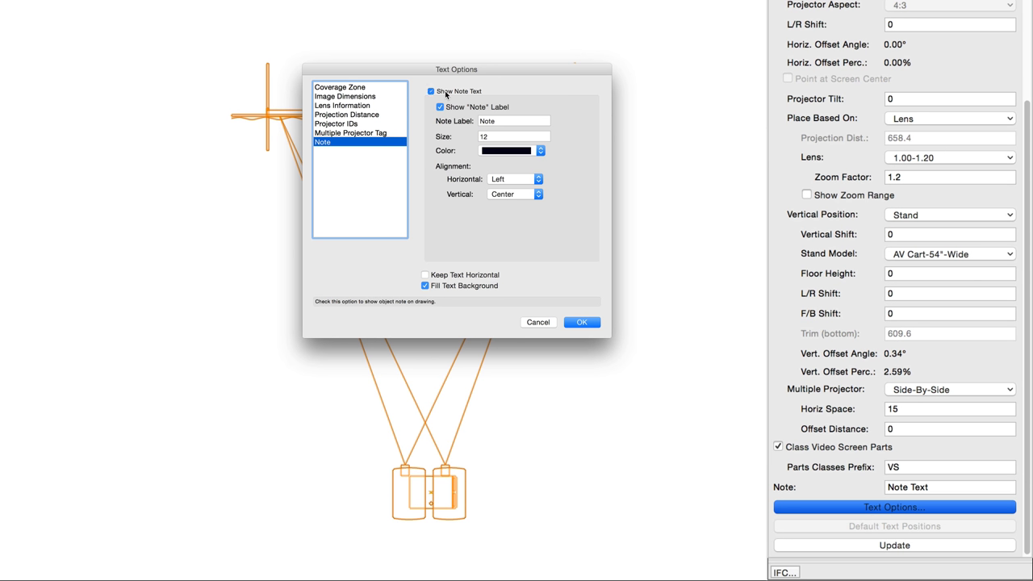
click(581, 321)
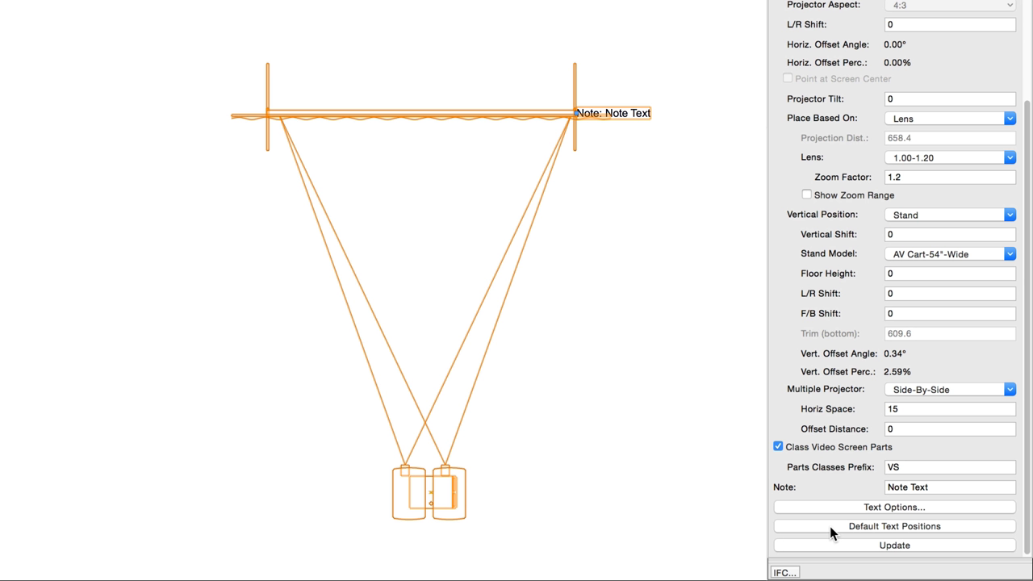
mouse_move(833, 551)
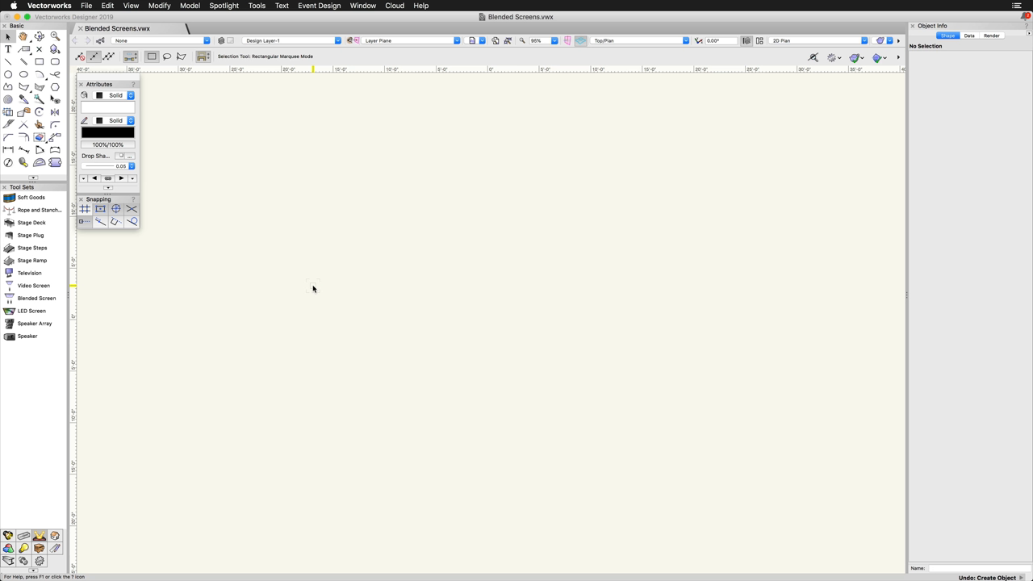
Step: Insert a blended screen with default properties and tick Curved in Object Info
click(37, 298)
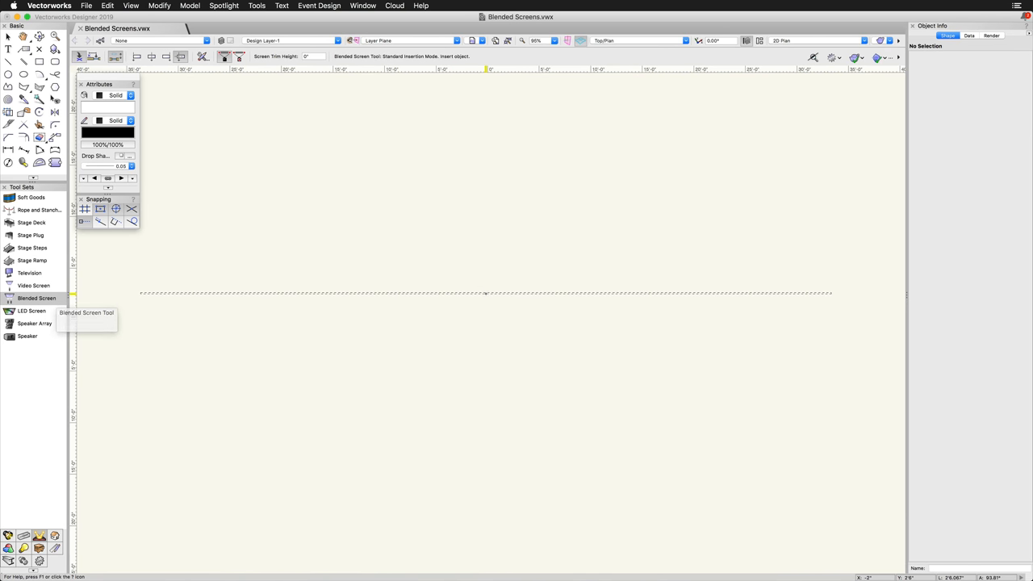
click(486, 292)
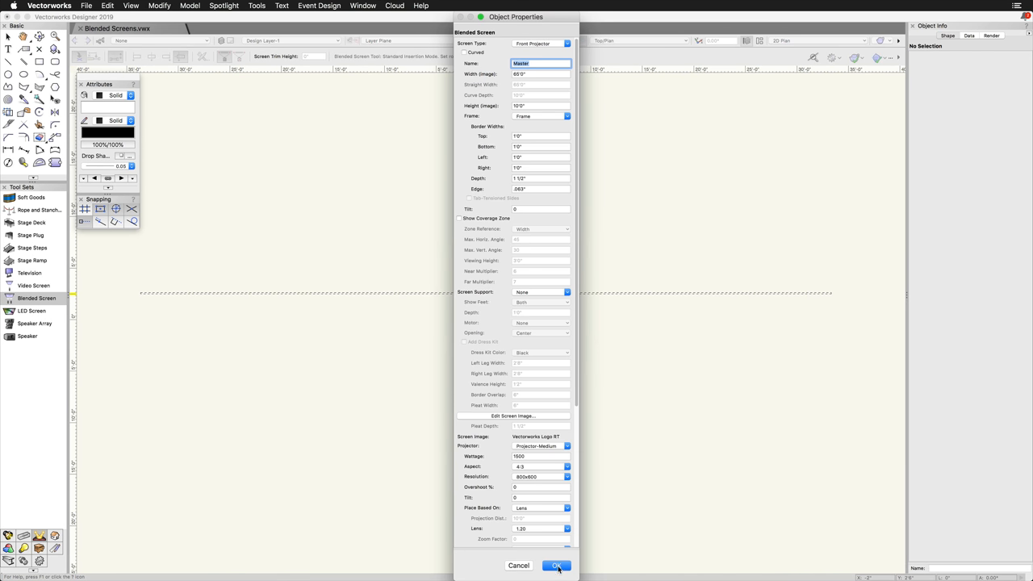
click(557, 565)
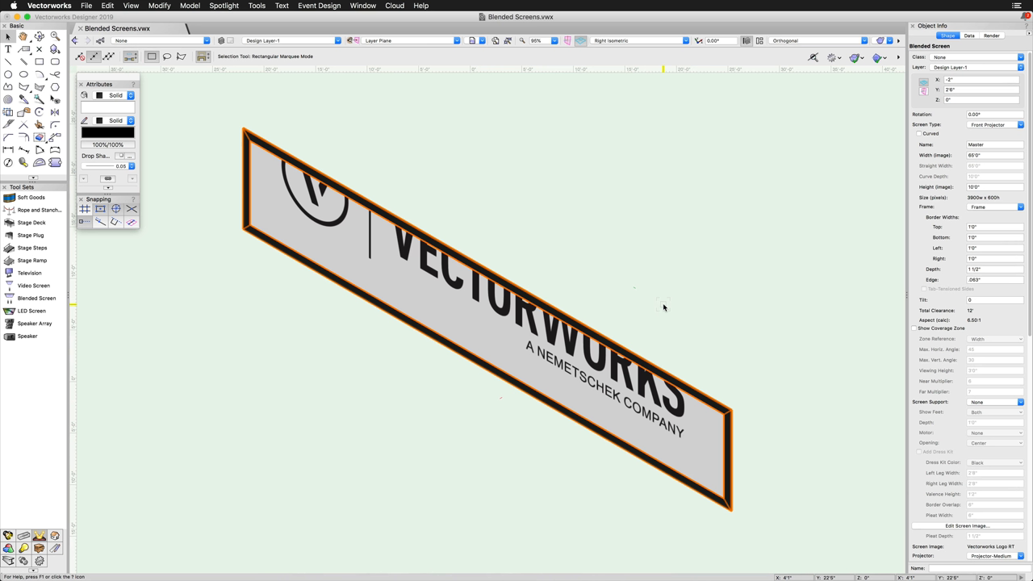
mouse_move(811, 216)
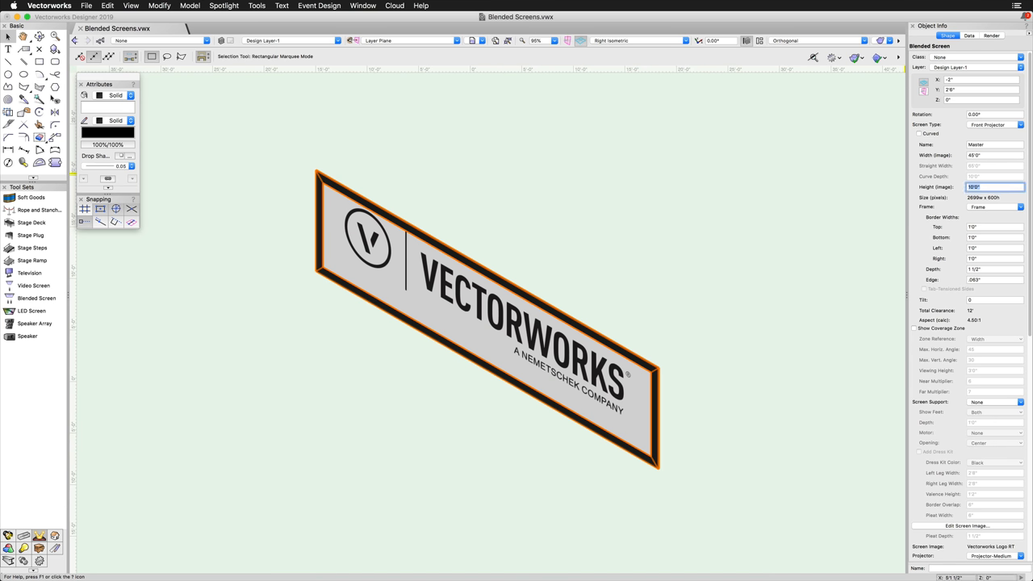
mouse_move(945, 181)
text(5)
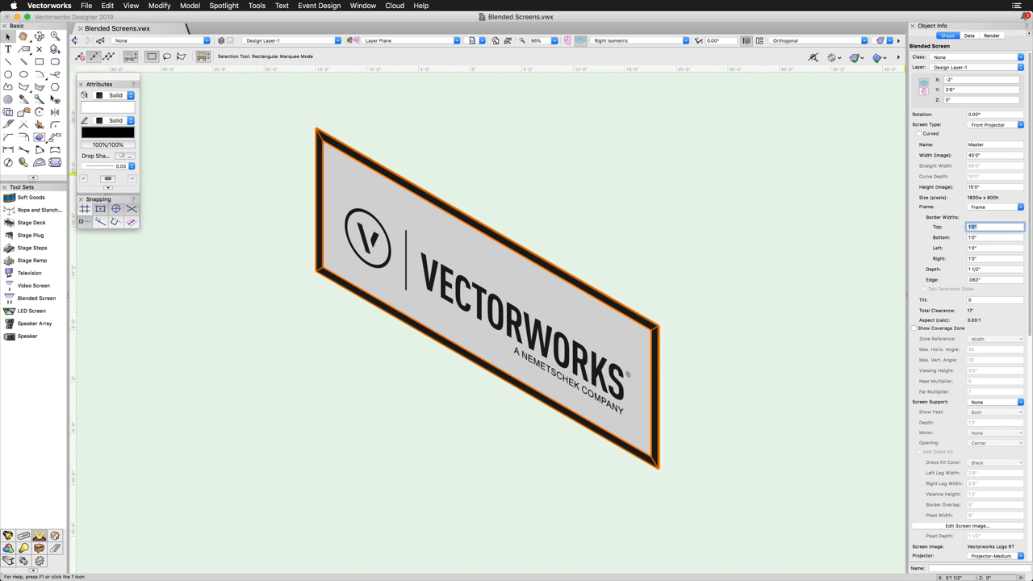
click(920, 133)
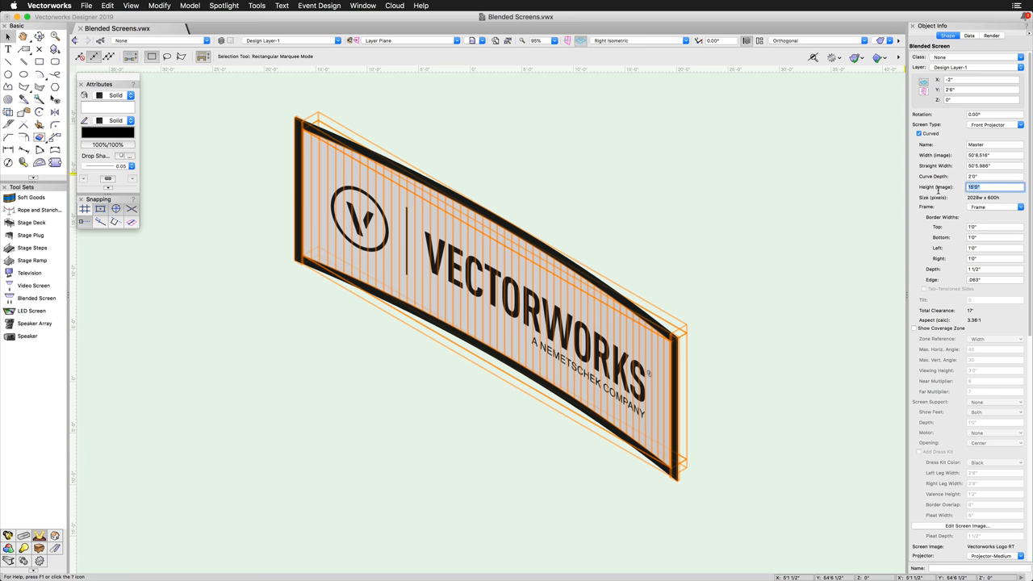
Step: Insert four projectors from the Object Info palette across the curved screen
scroll(down, 3)
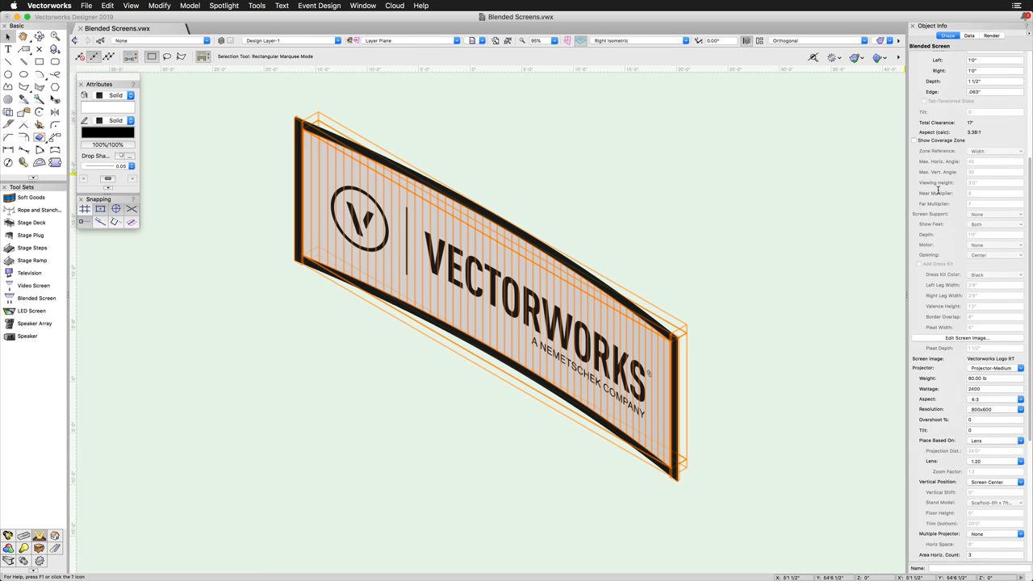
scroll(down, 3)
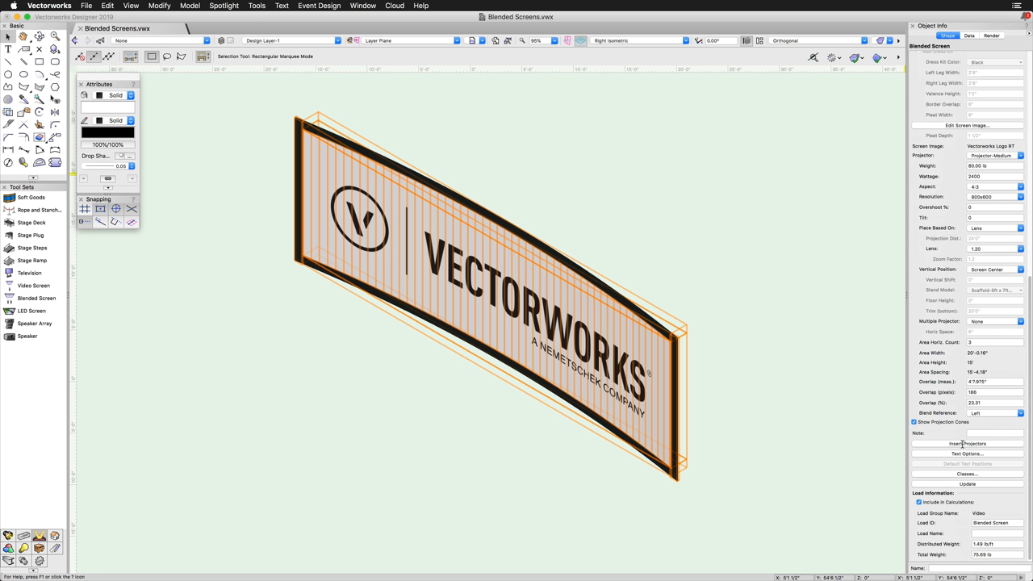
click(966, 442)
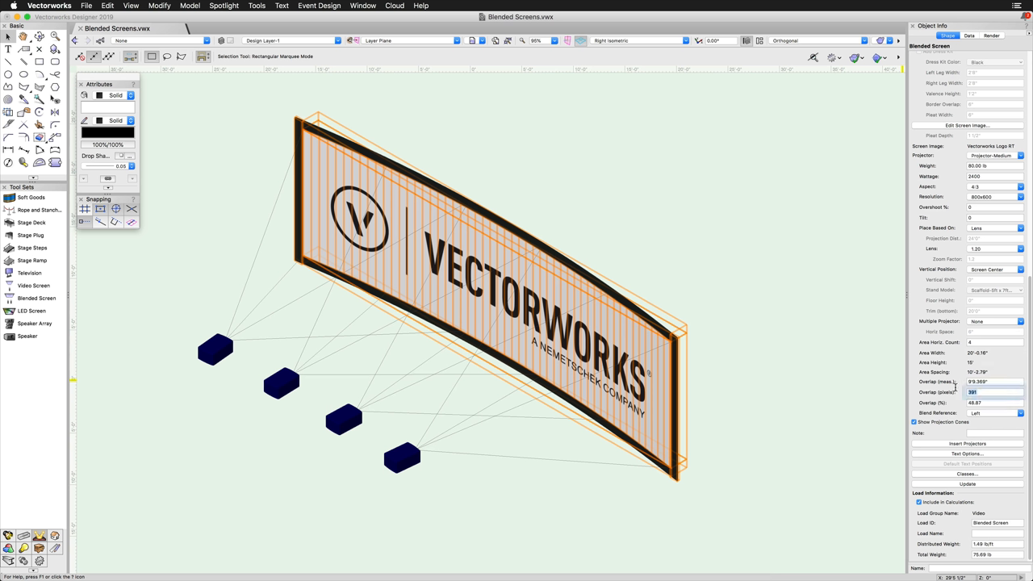
click(992, 402)
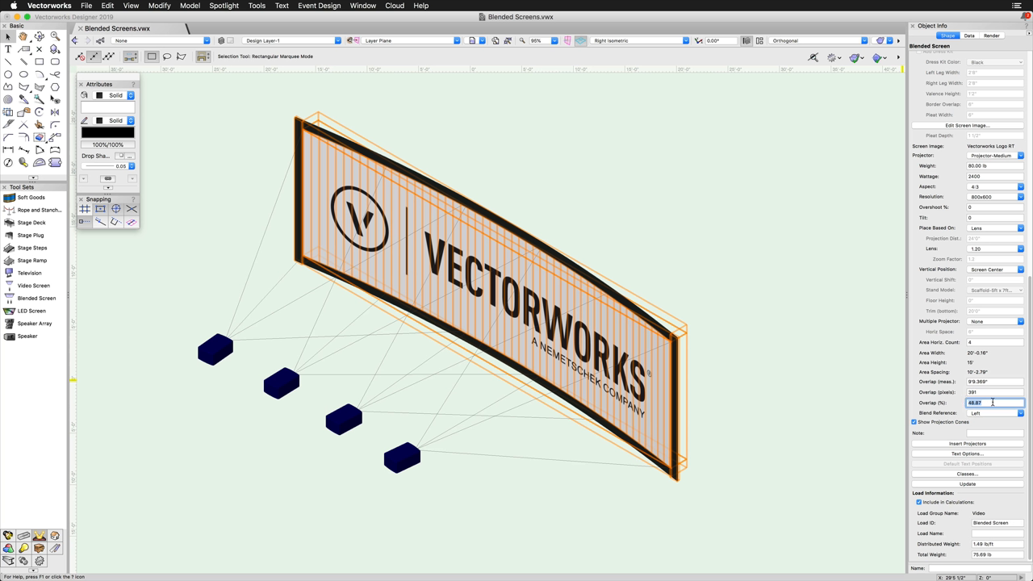
click(1020, 412)
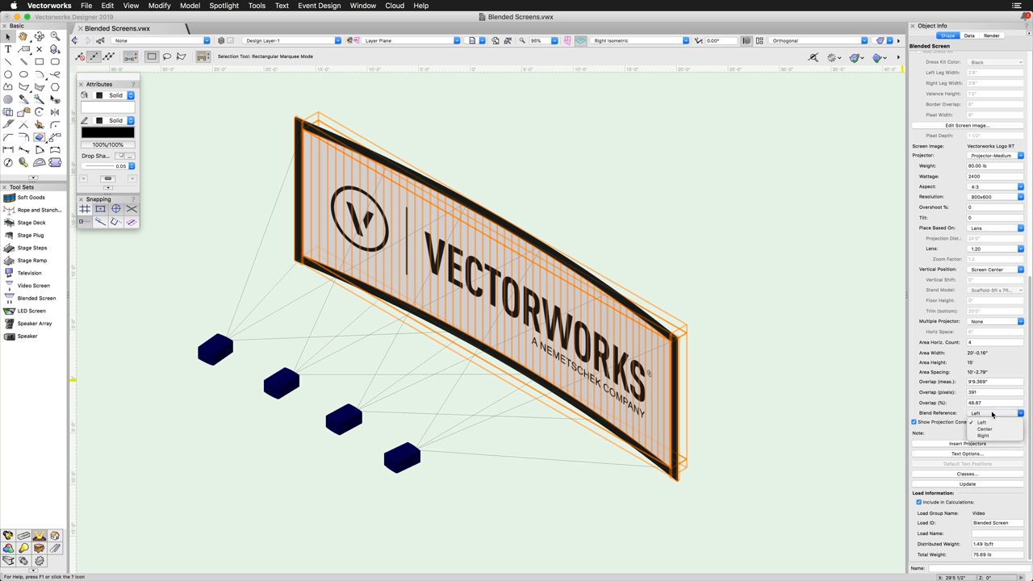
click(982, 422)
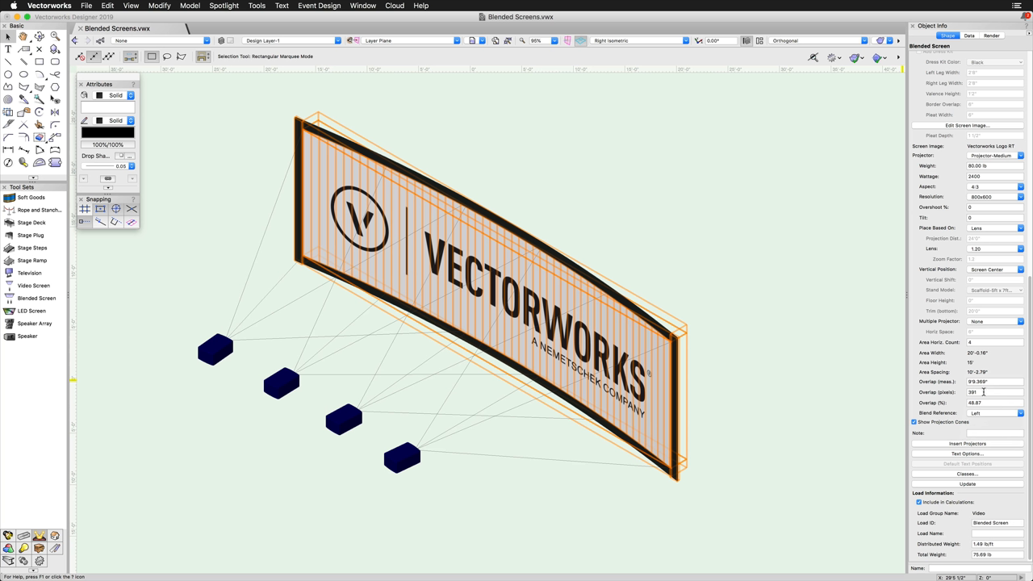